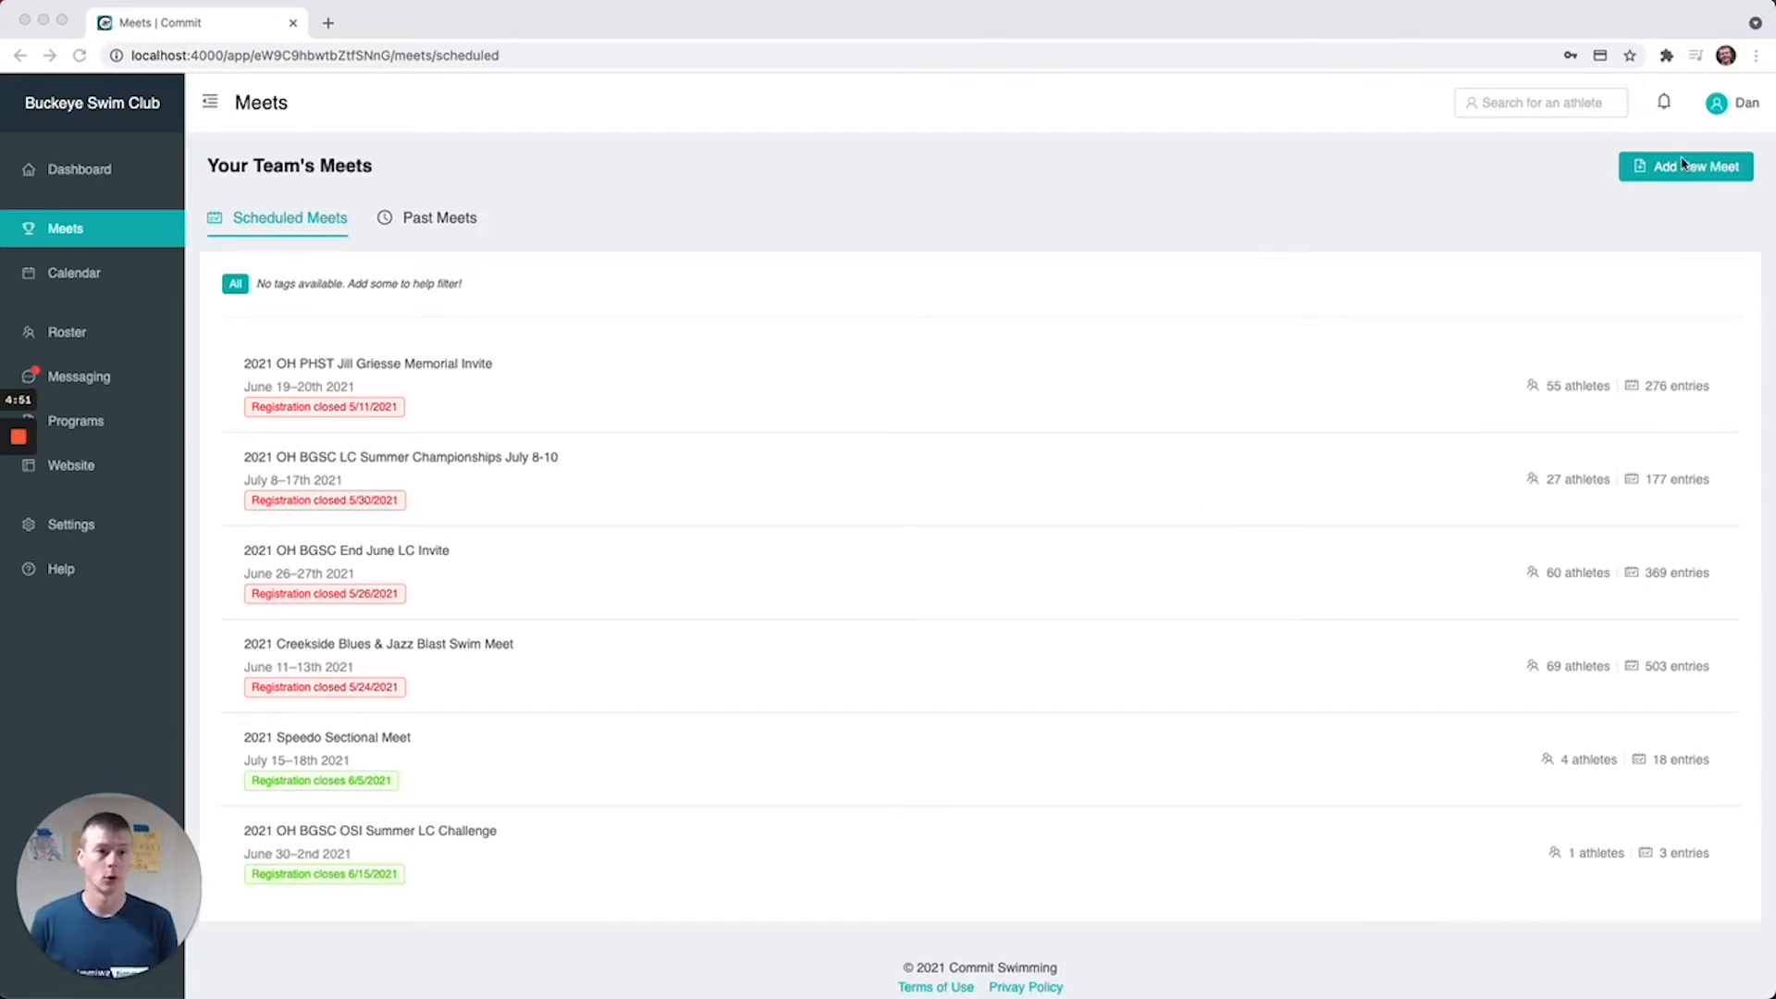
pyautogui.moveTo(1674, 172)
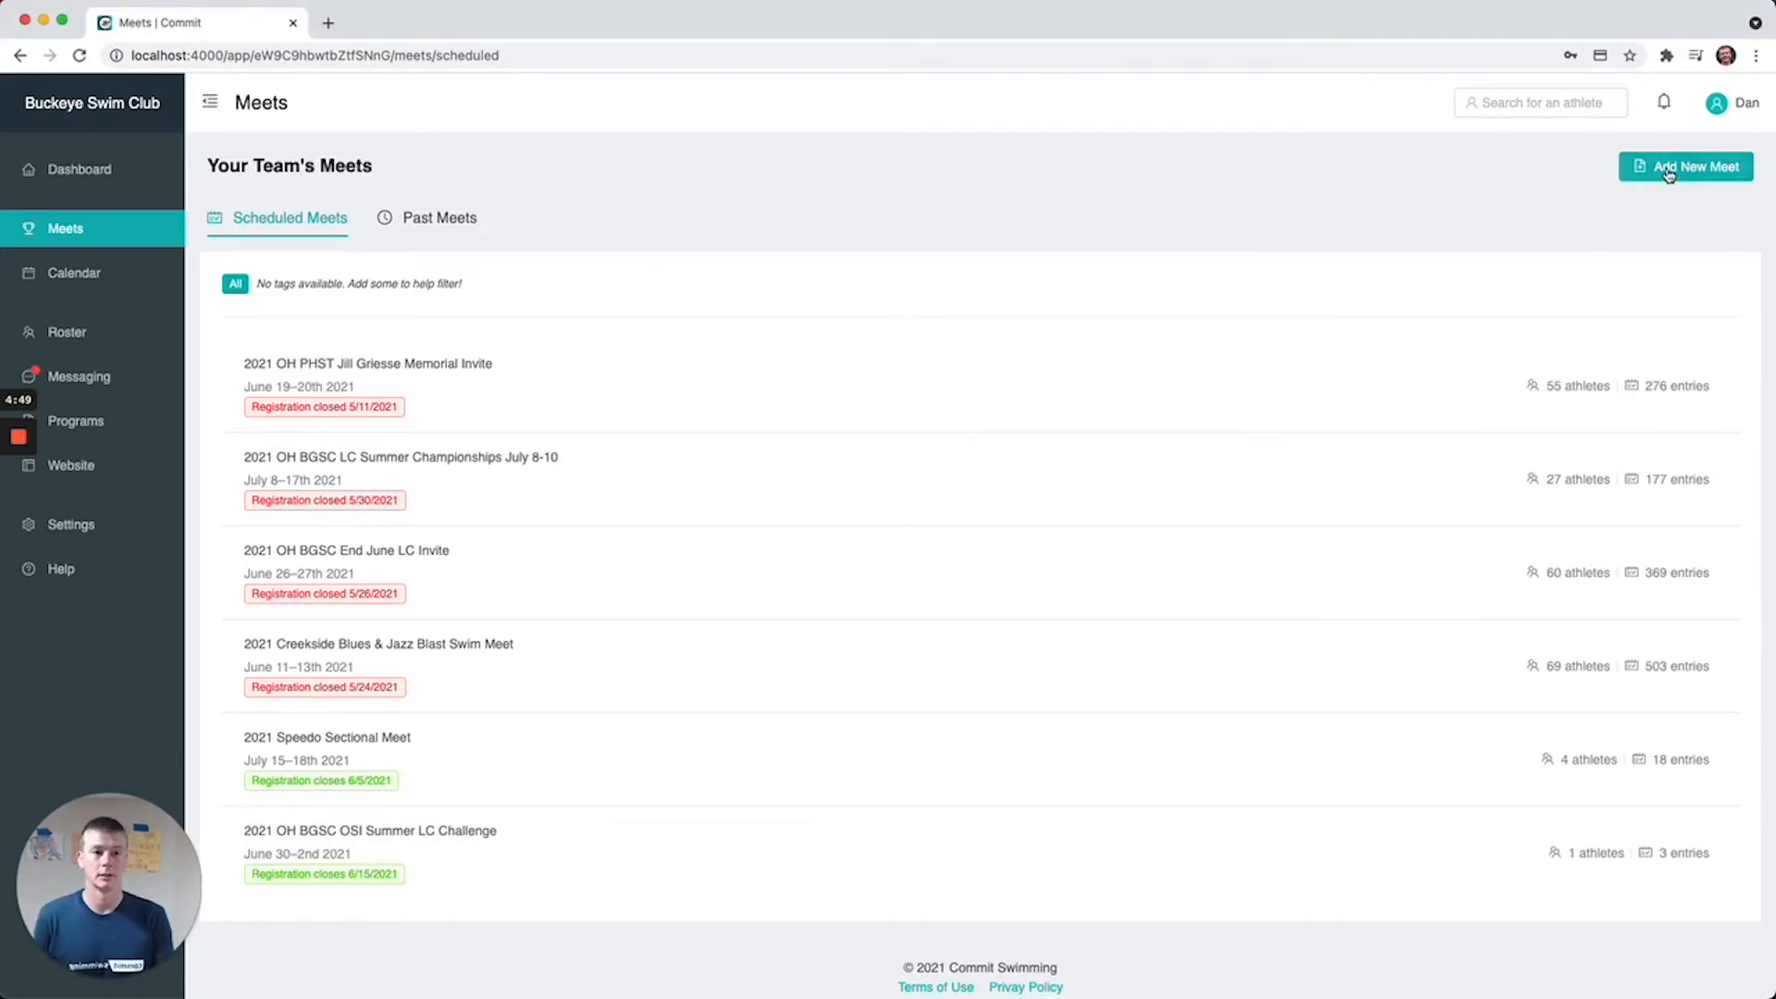
# Open the 2021 Speedo Sectional Meet from the team's list of meets
pyautogui.click(1687, 166)
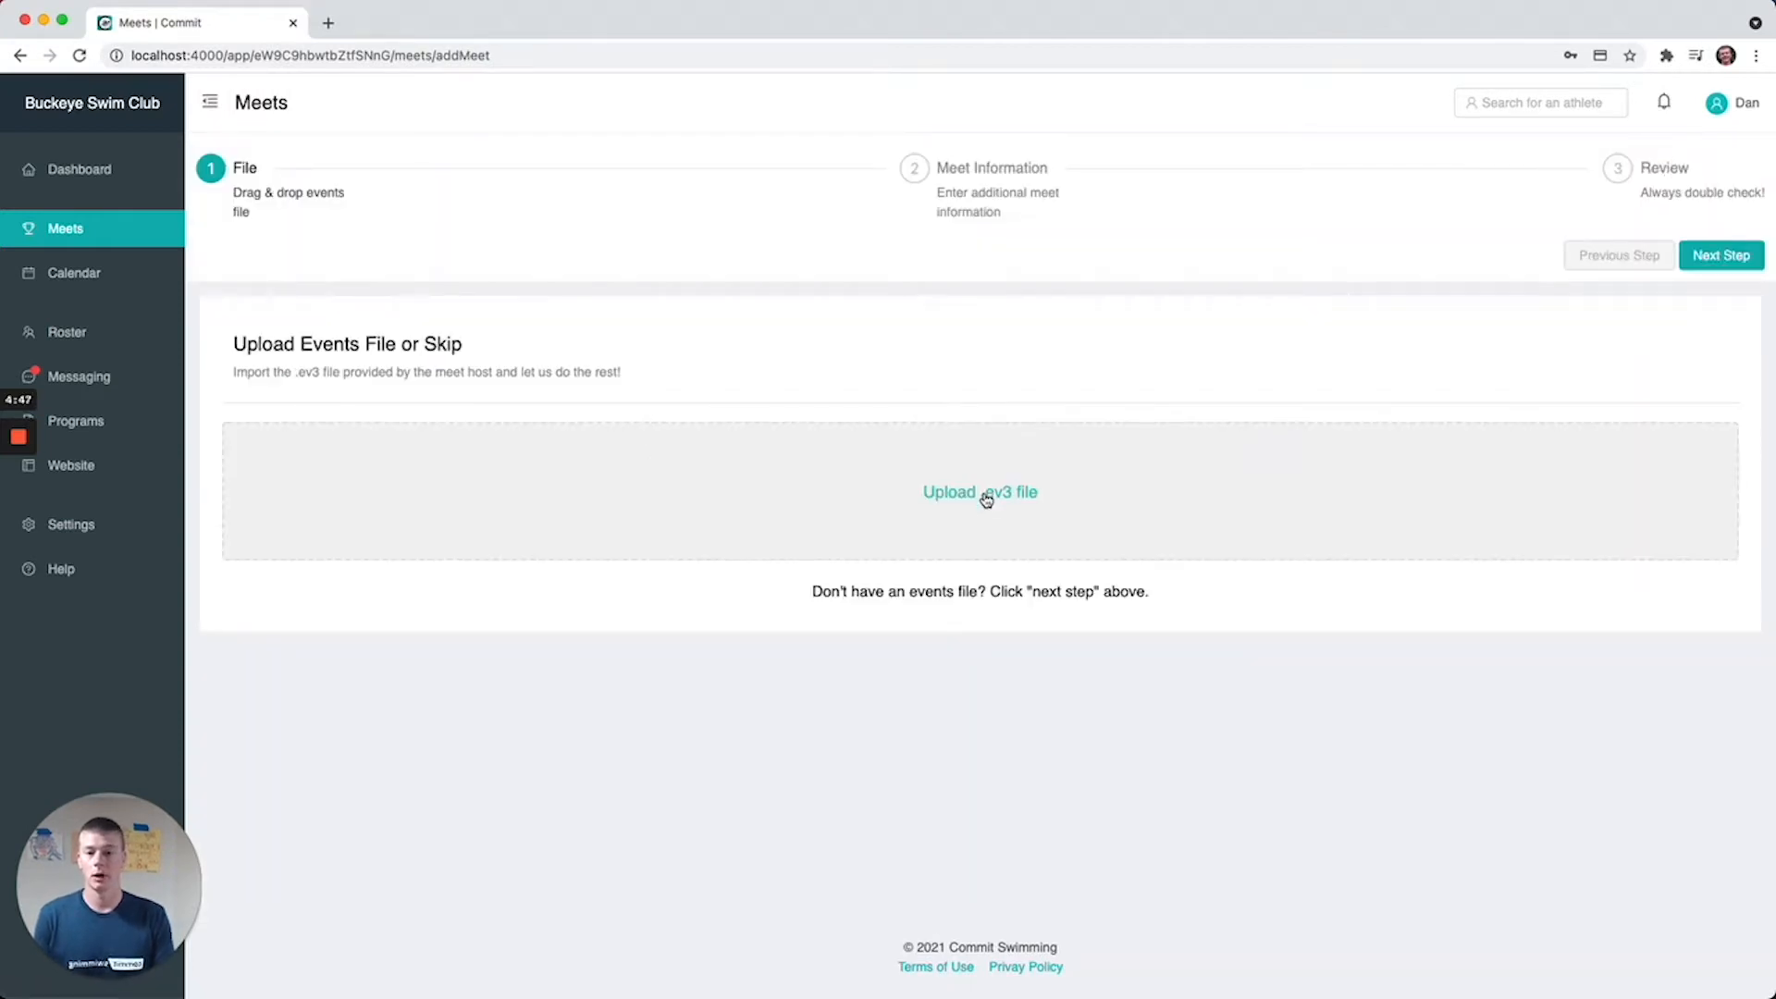
pyautogui.moveTo(983, 209)
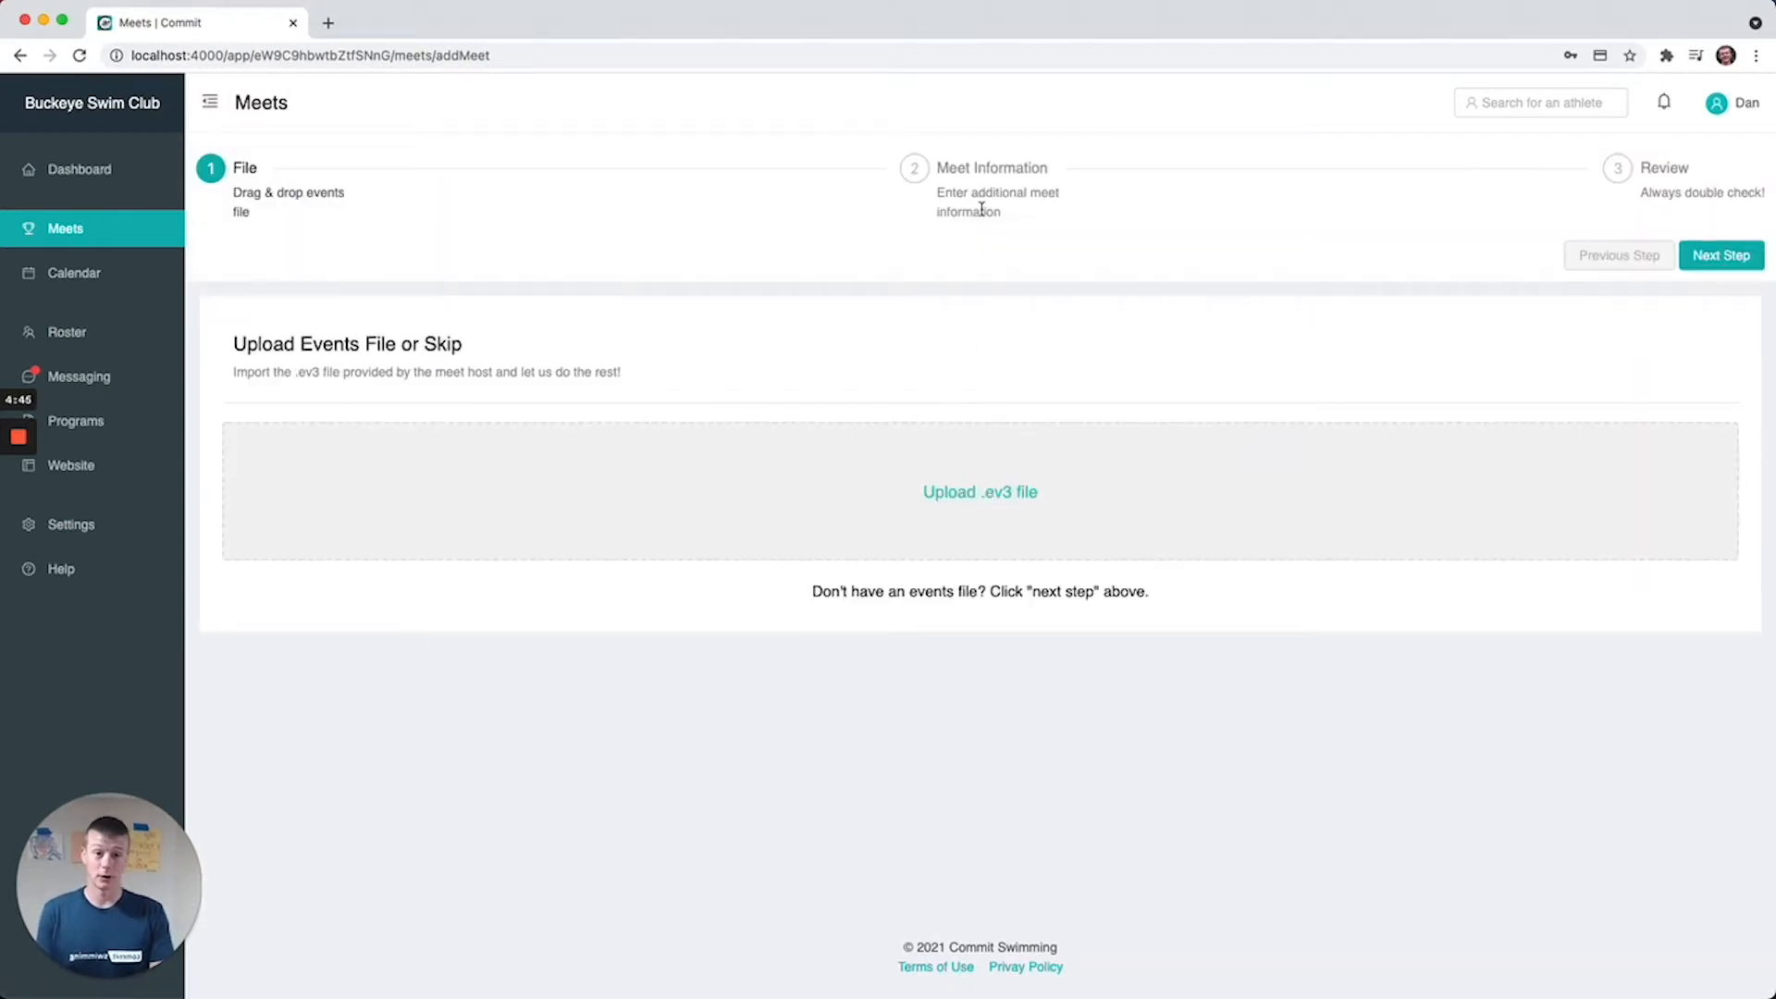
pyautogui.moveTo(98, 246)
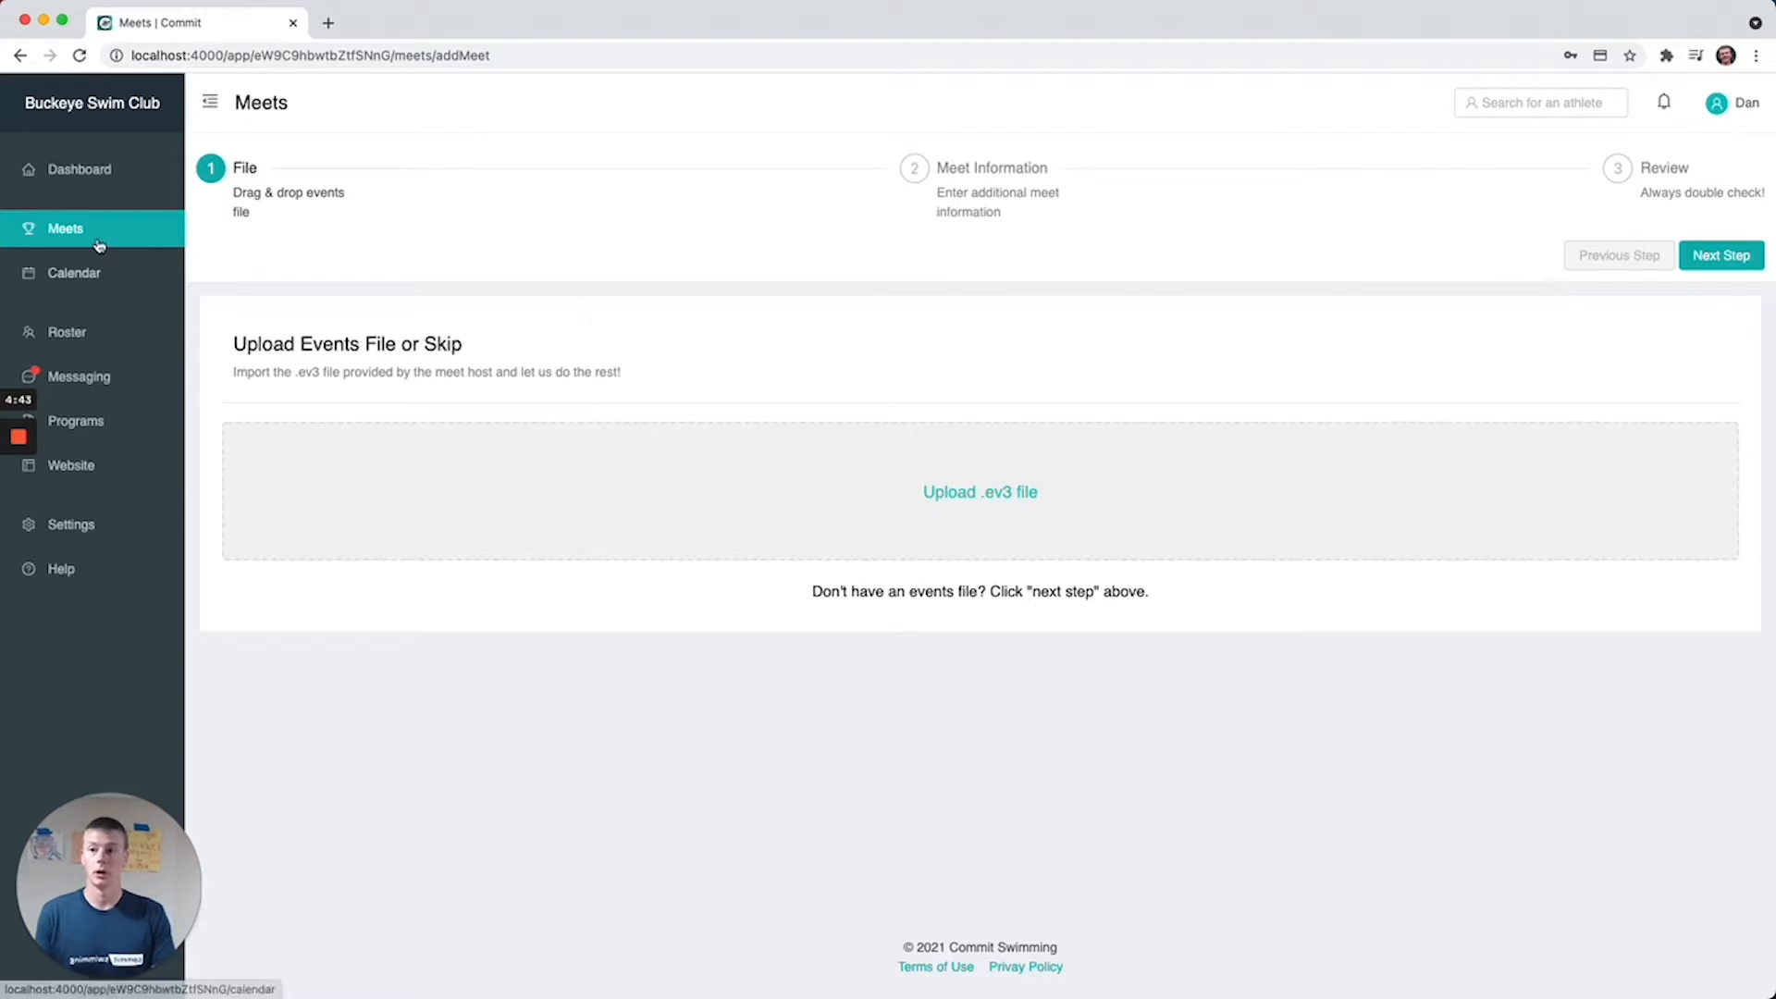
pyautogui.click(65, 229)
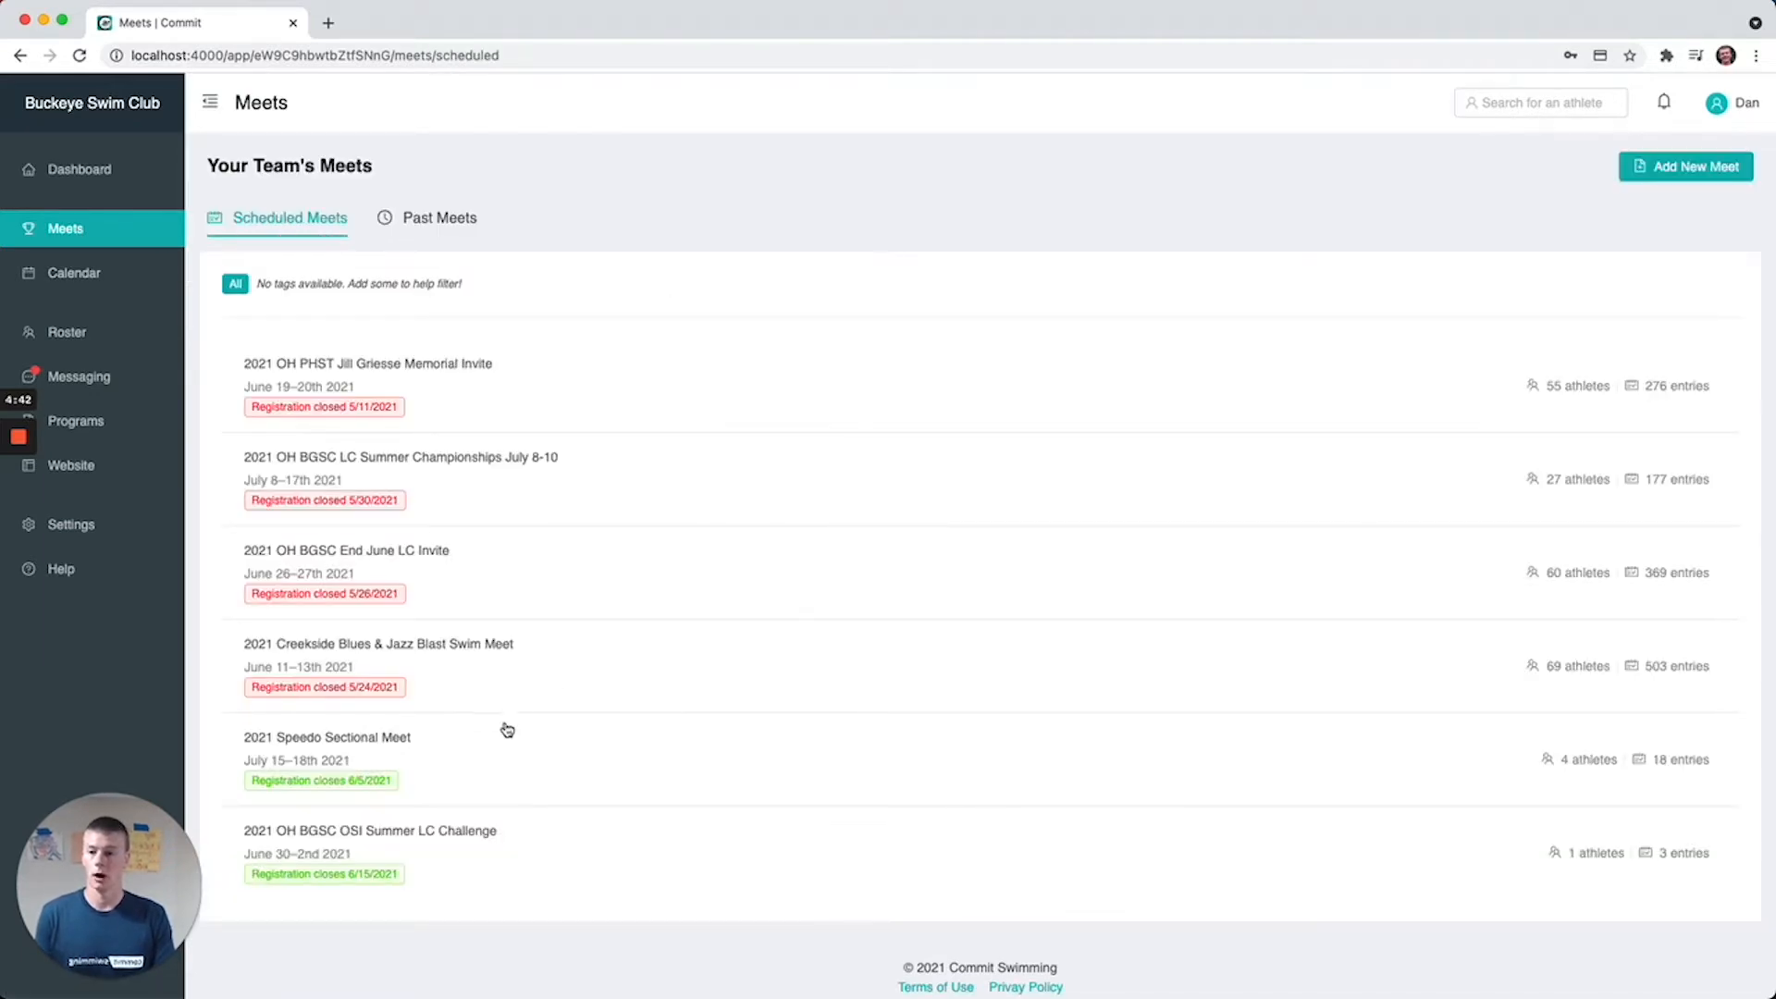
pyautogui.moveTo(445, 820)
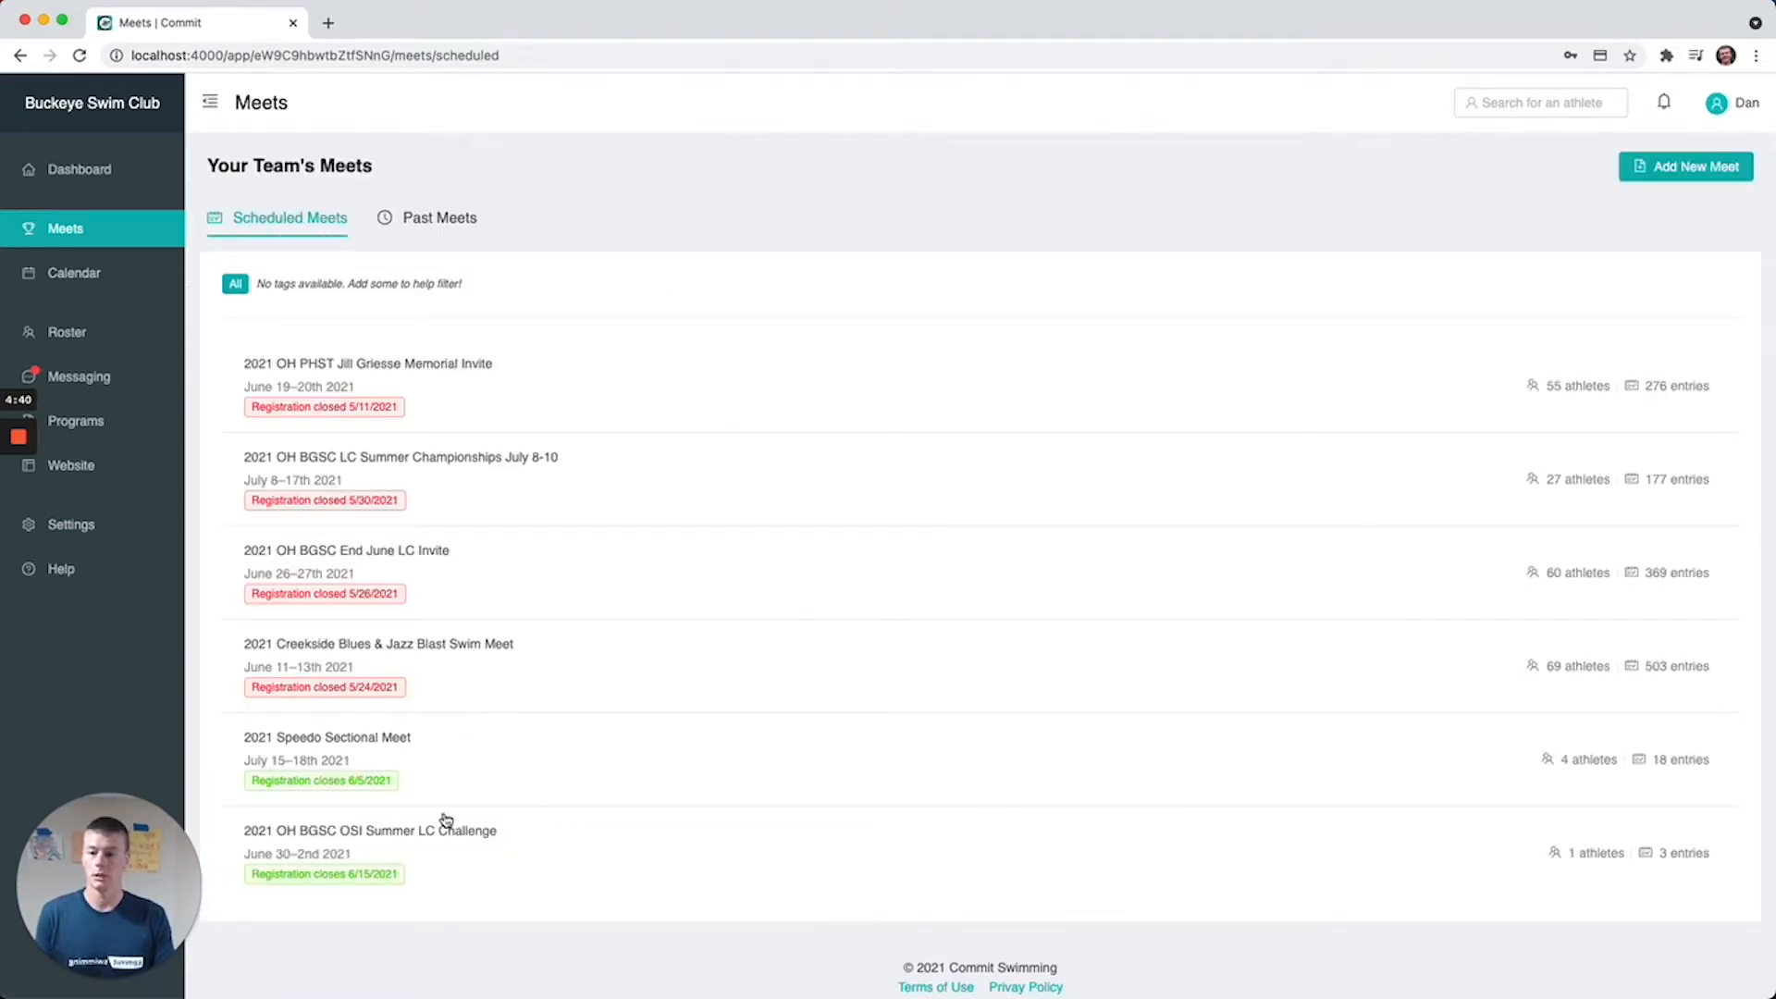
pyautogui.click(326, 738)
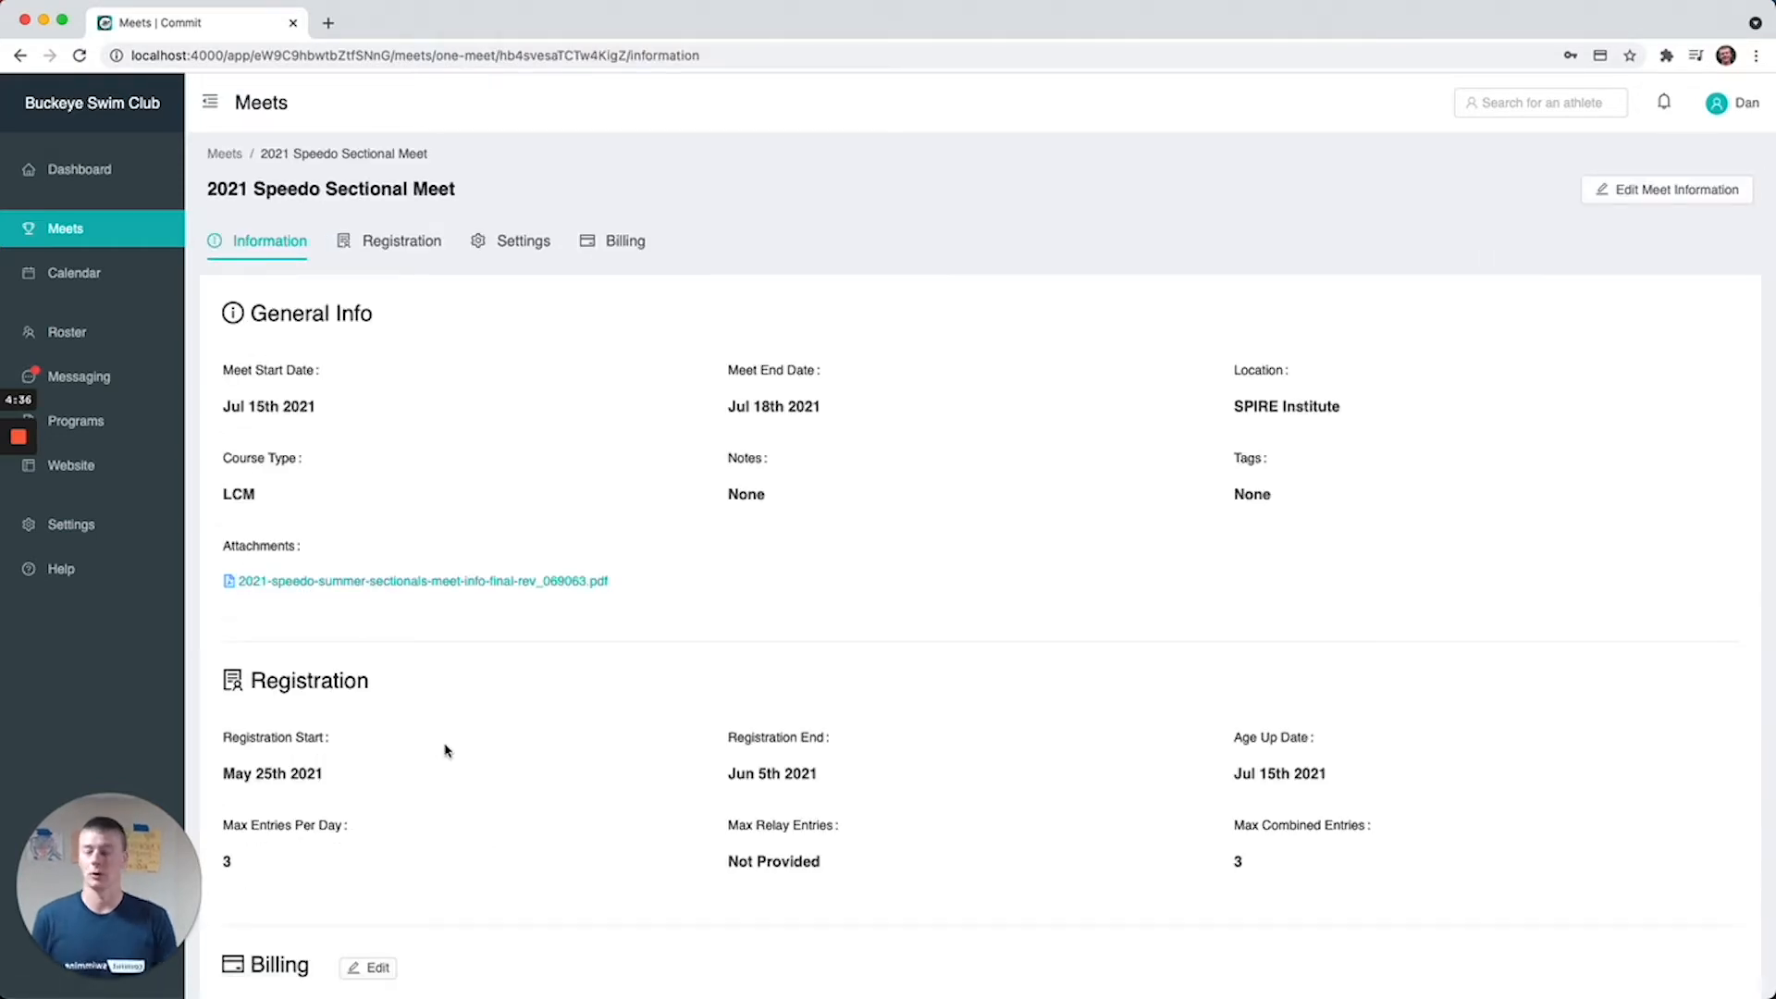
pyautogui.moveTo(500, 281)
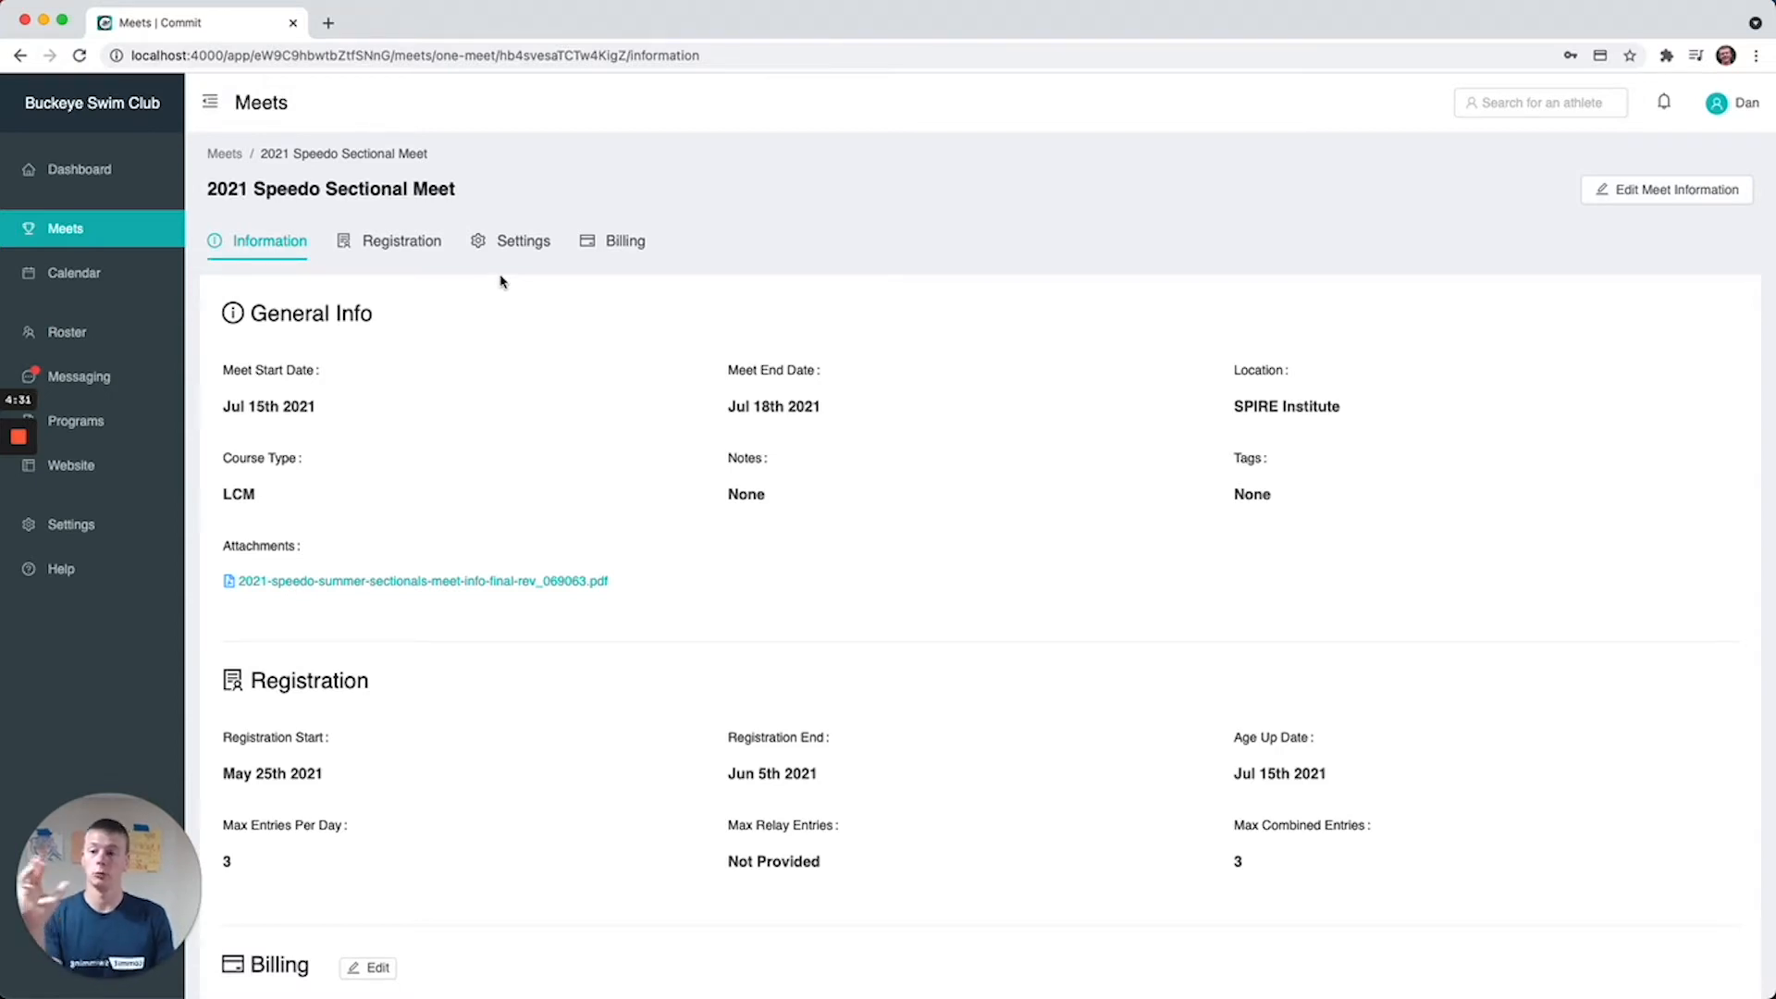
# Bring up the meet's settings showing registration permissions and invited swimmers
pyautogui.click(524, 241)
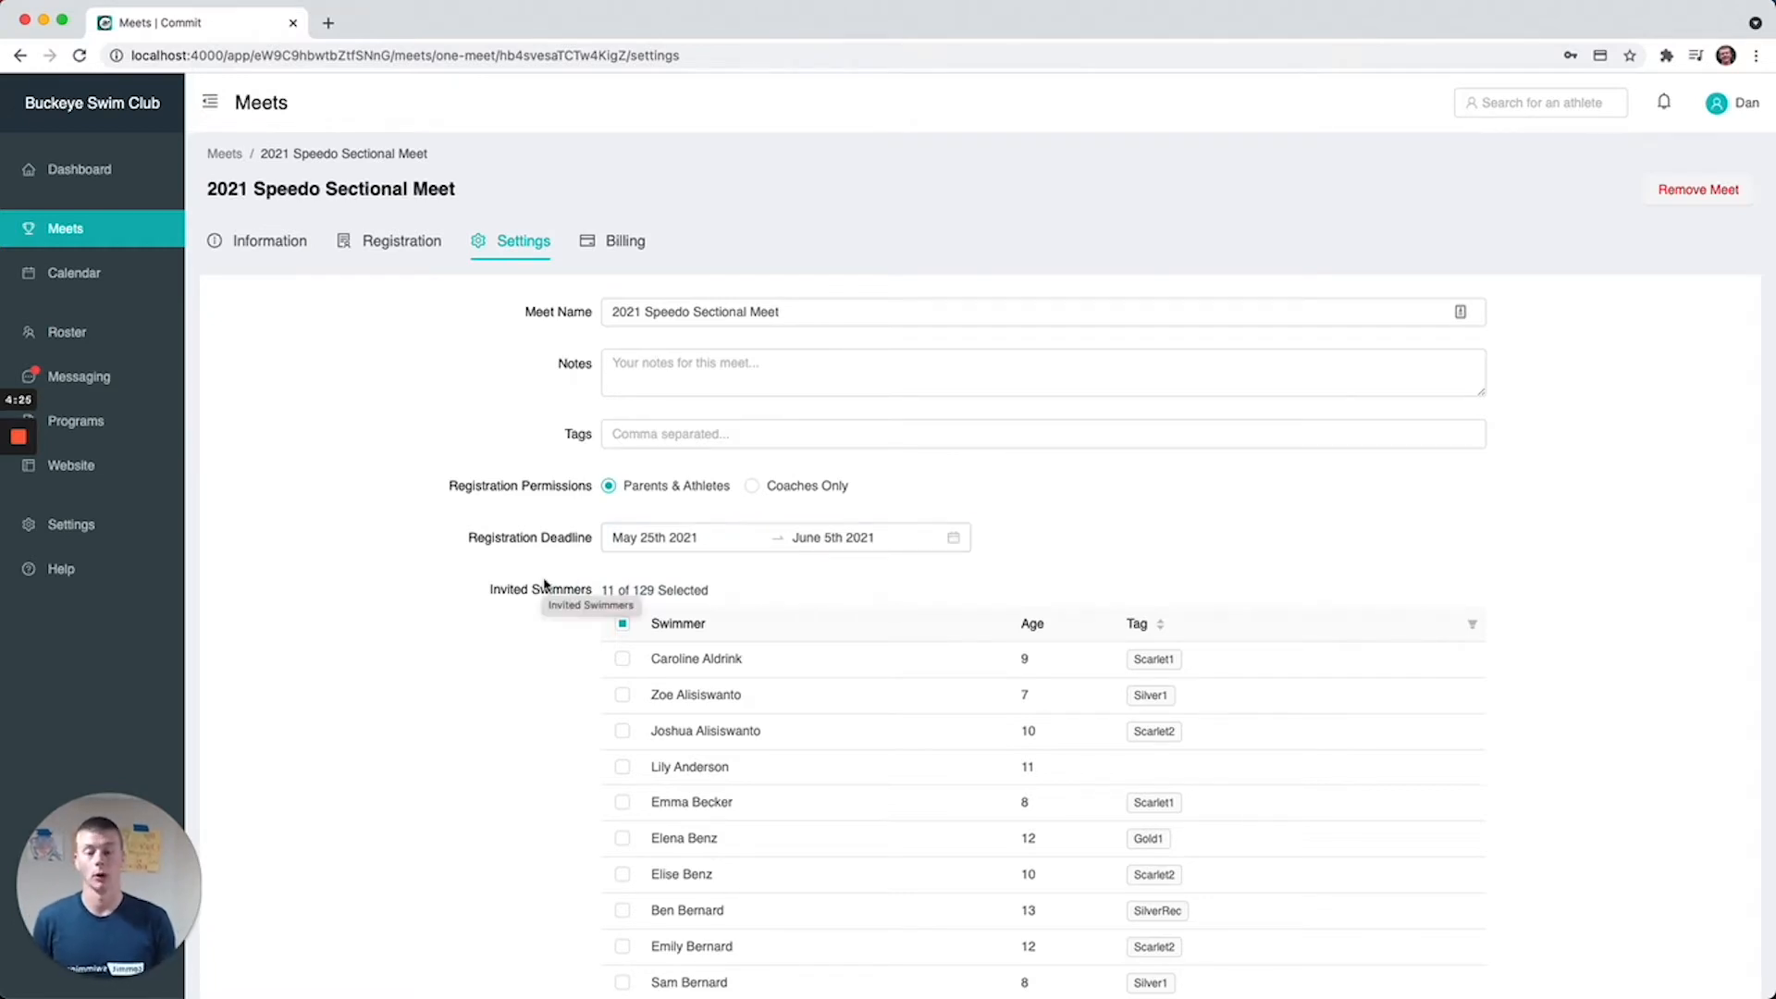
pyautogui.scroll(-3)
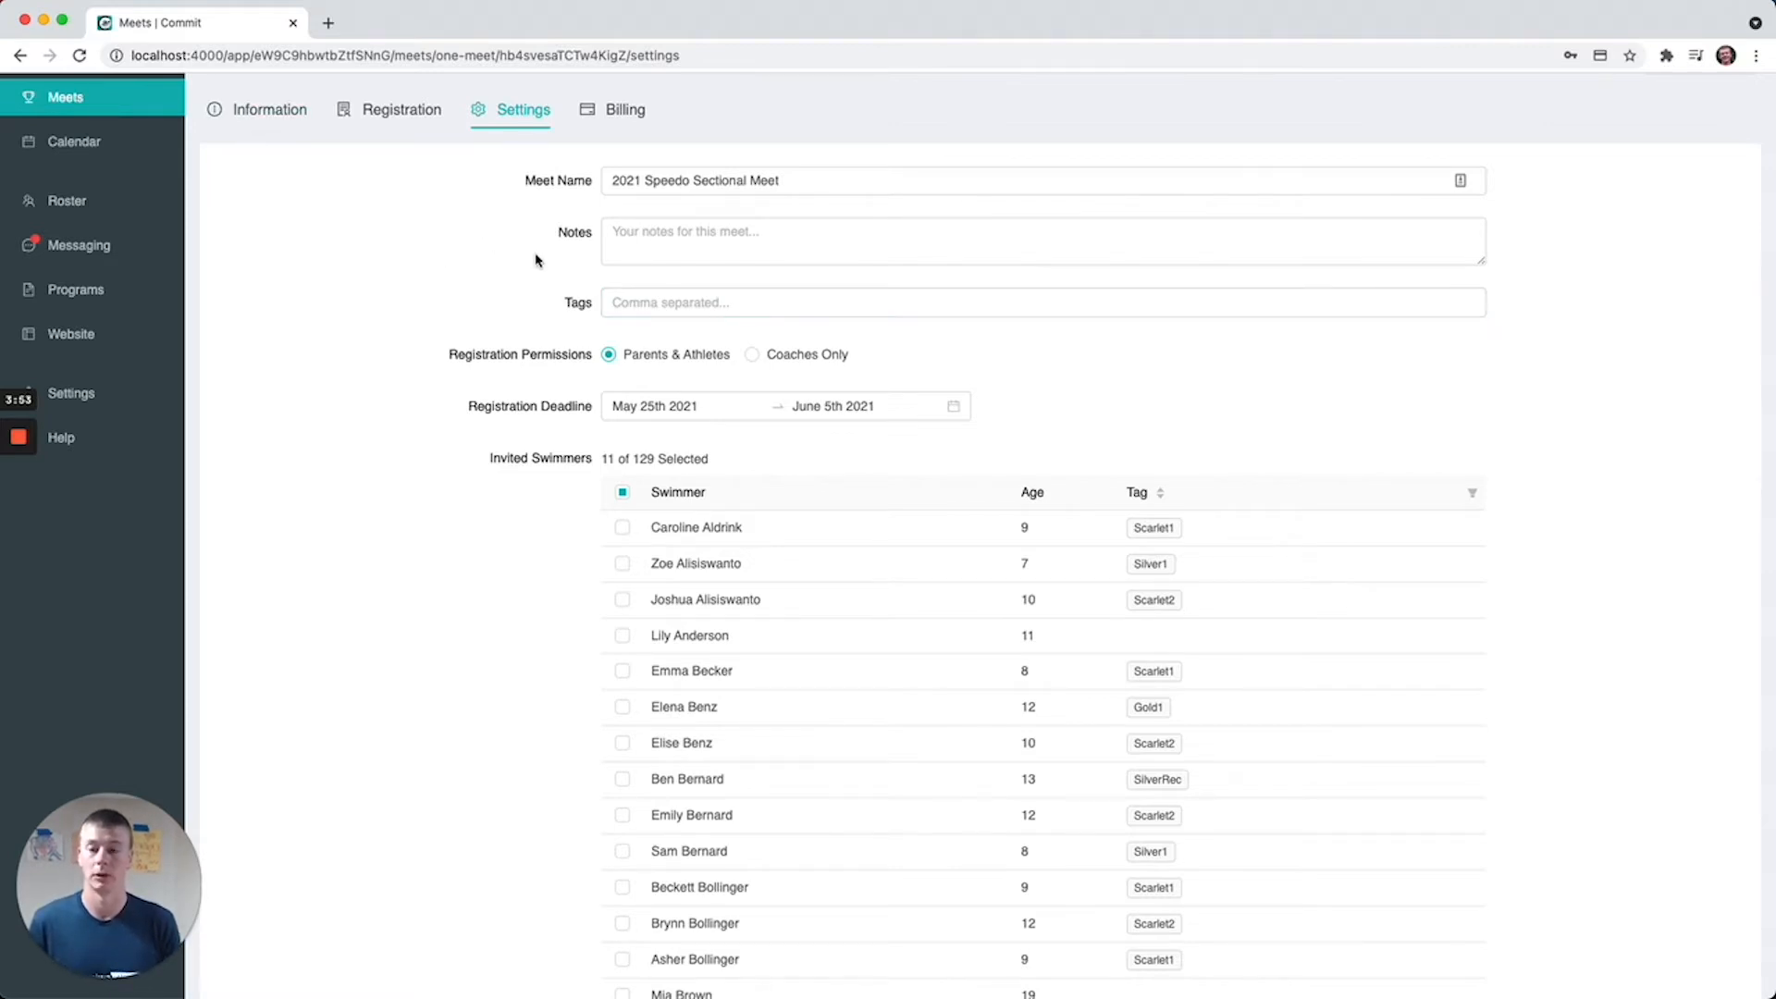
pyautogui.moveTo(496, 361)
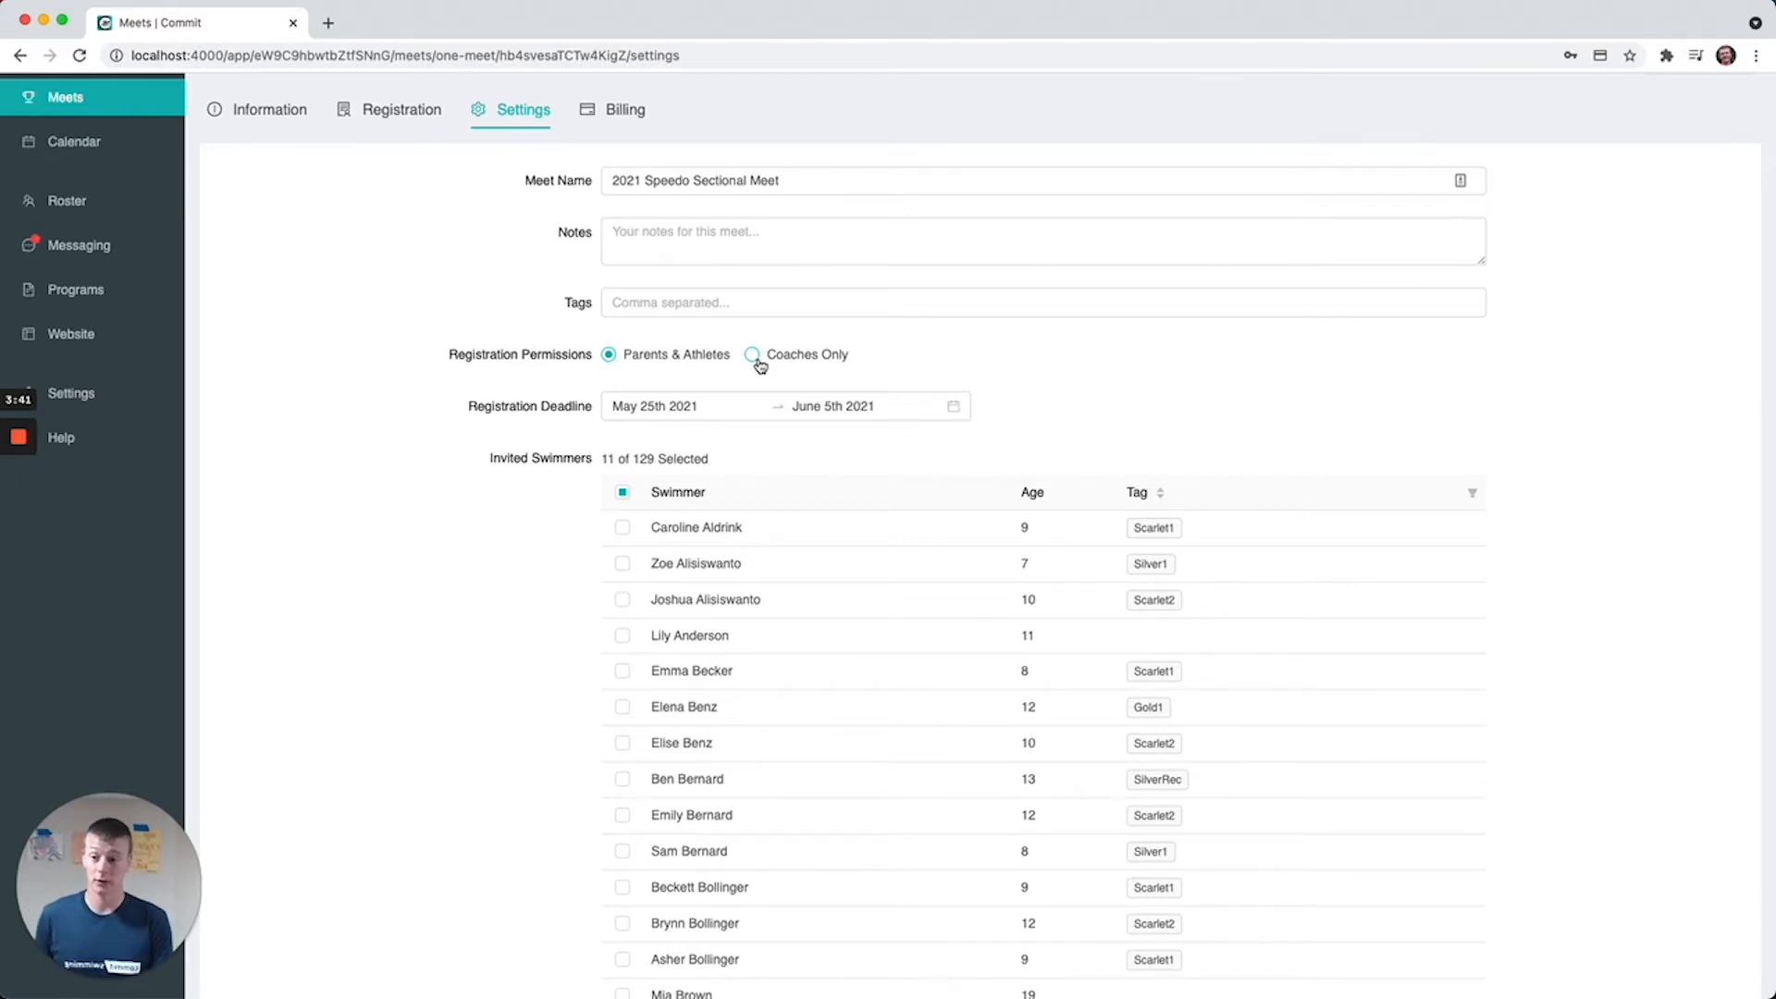
pyautogui.click(673, 406)
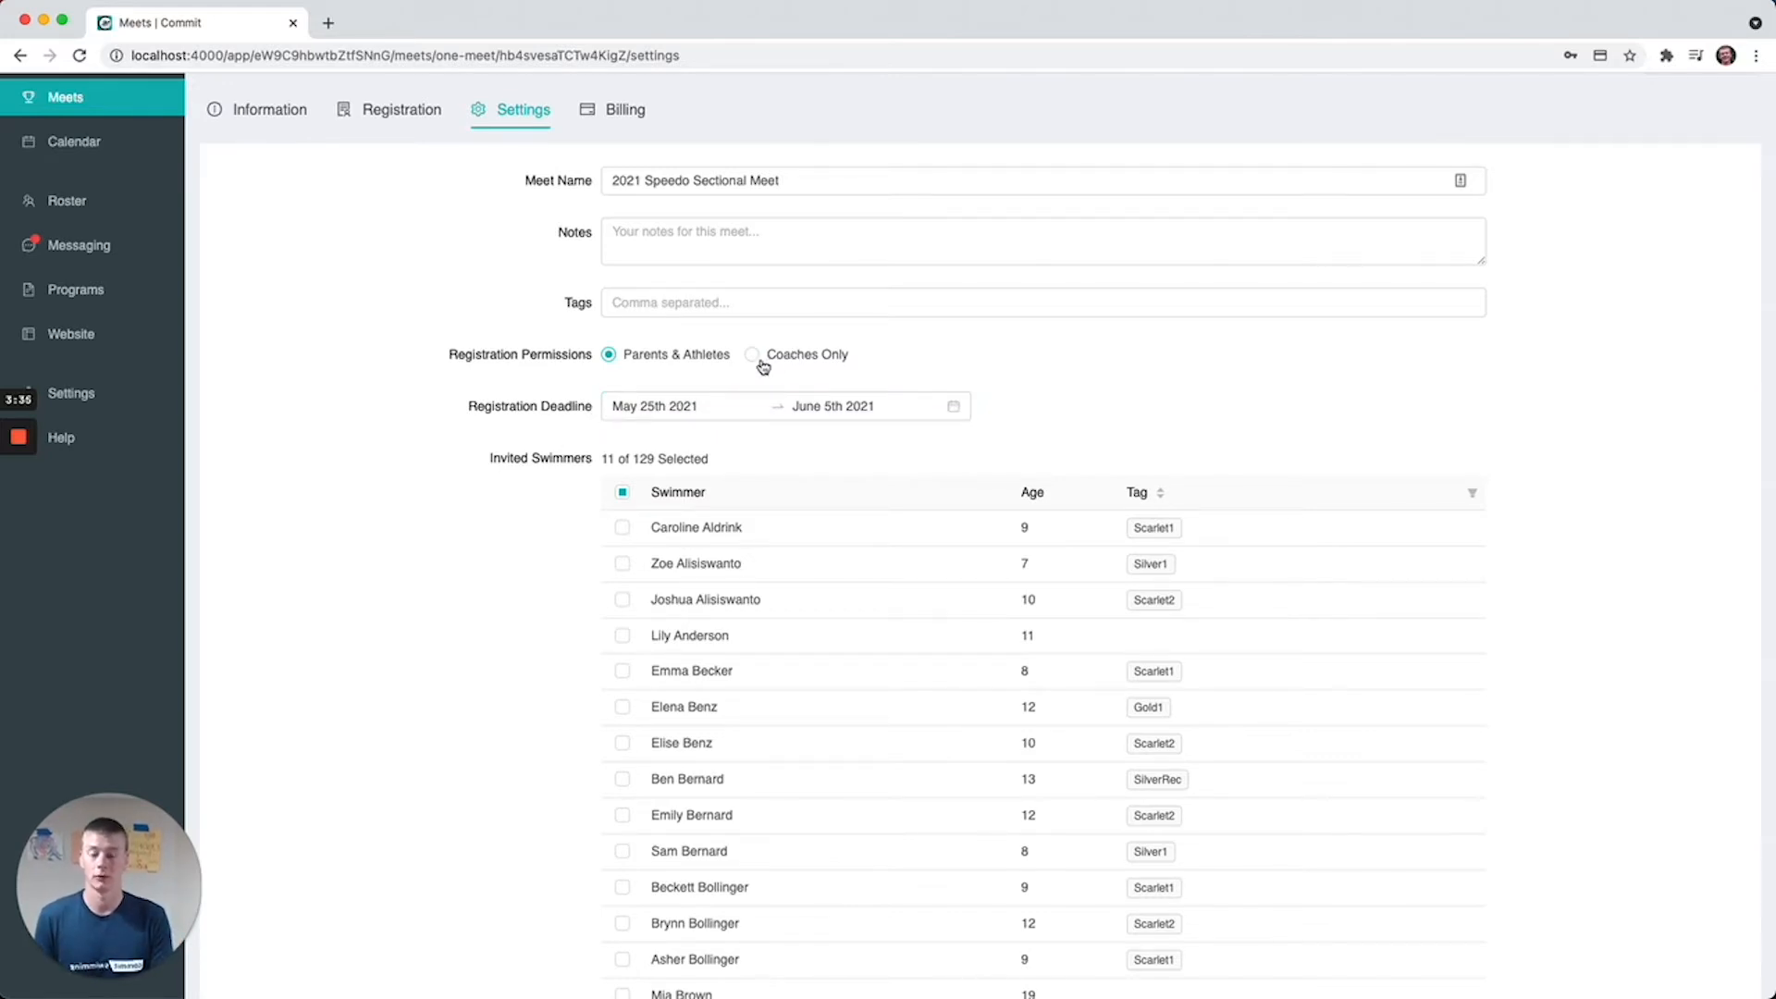
pyautogui.click(753, 353)
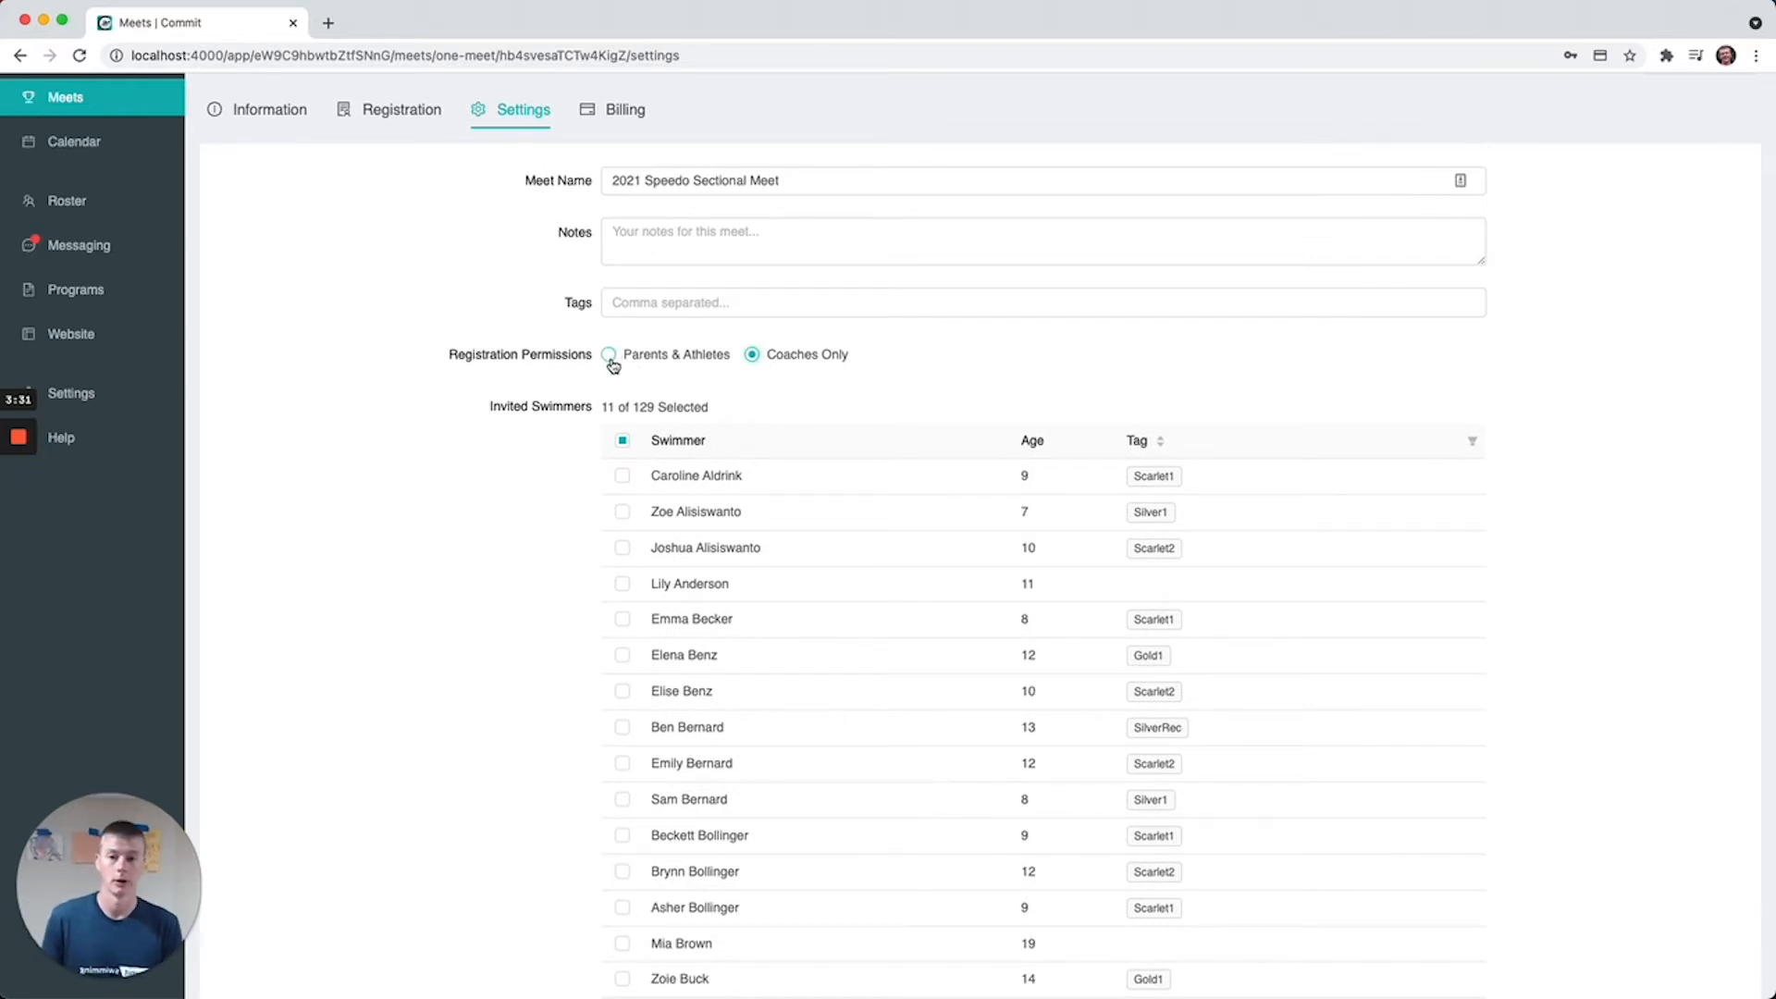
pyautogui.click(608, 355)
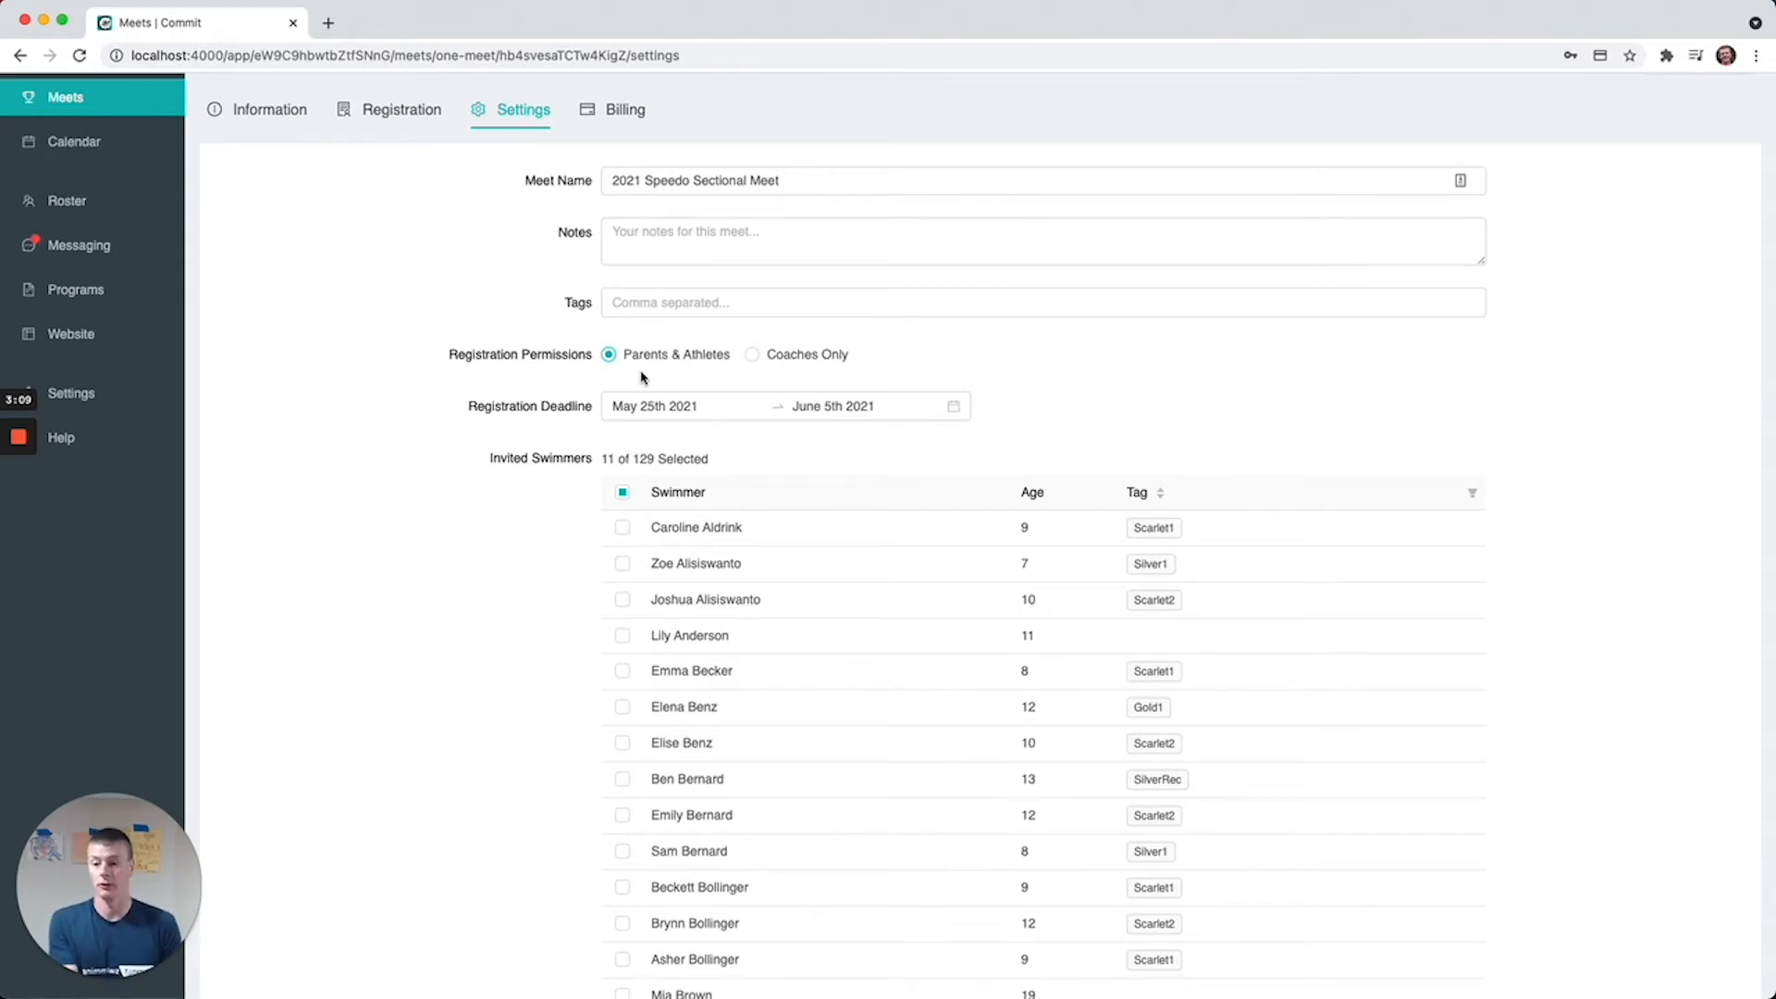
# Scroll through the Invited Swimmers table (11 of 129) down to the attached meet info PDF and back
pyautogui.click(753, 353)
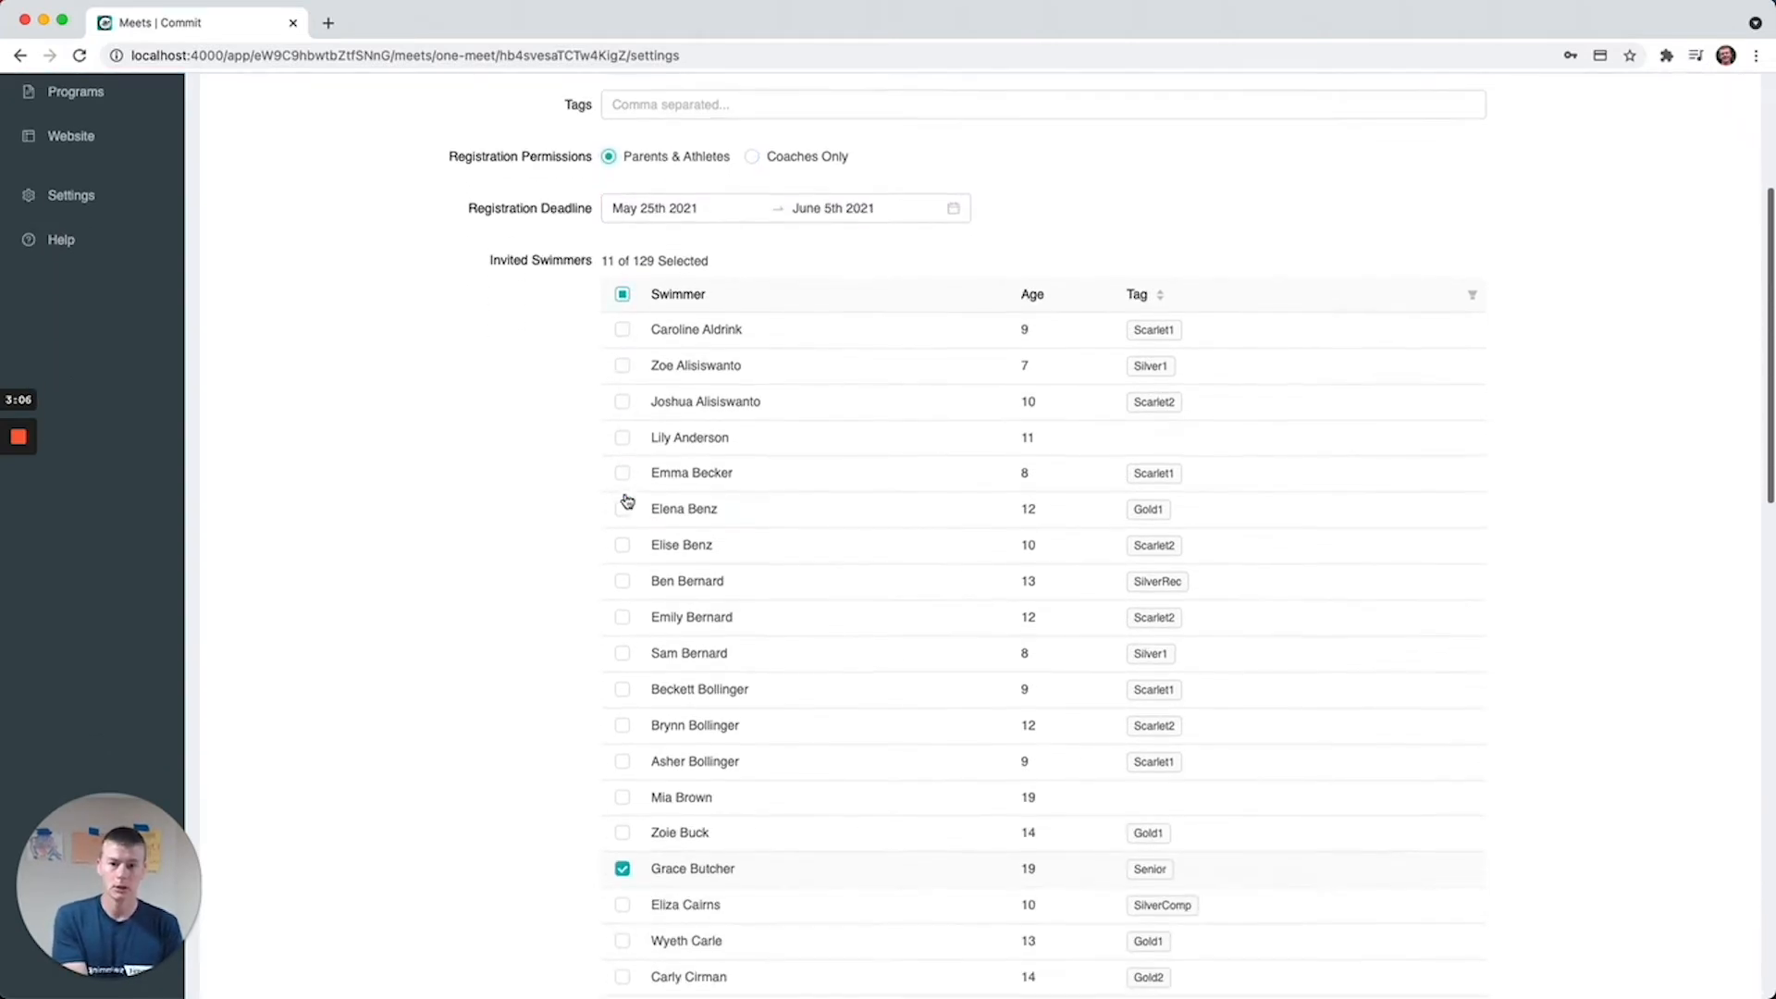
pyautogui.scroll(3)
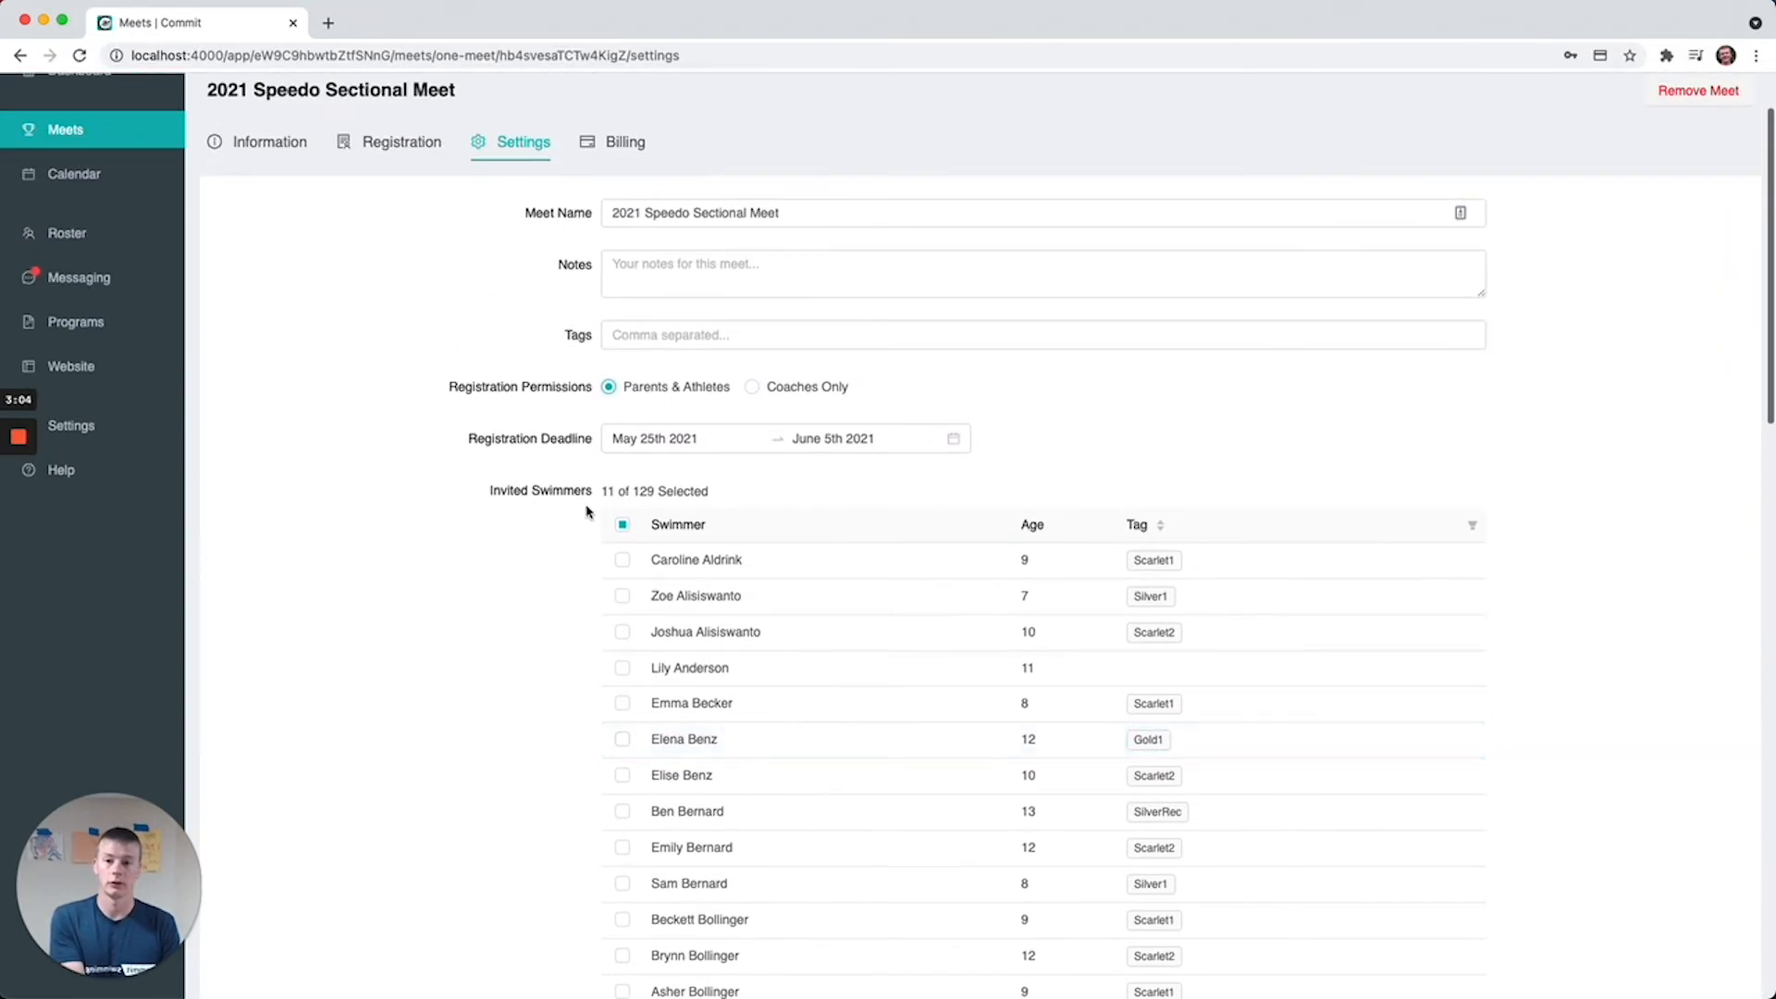
pyautogui.moveTo(566, 513)
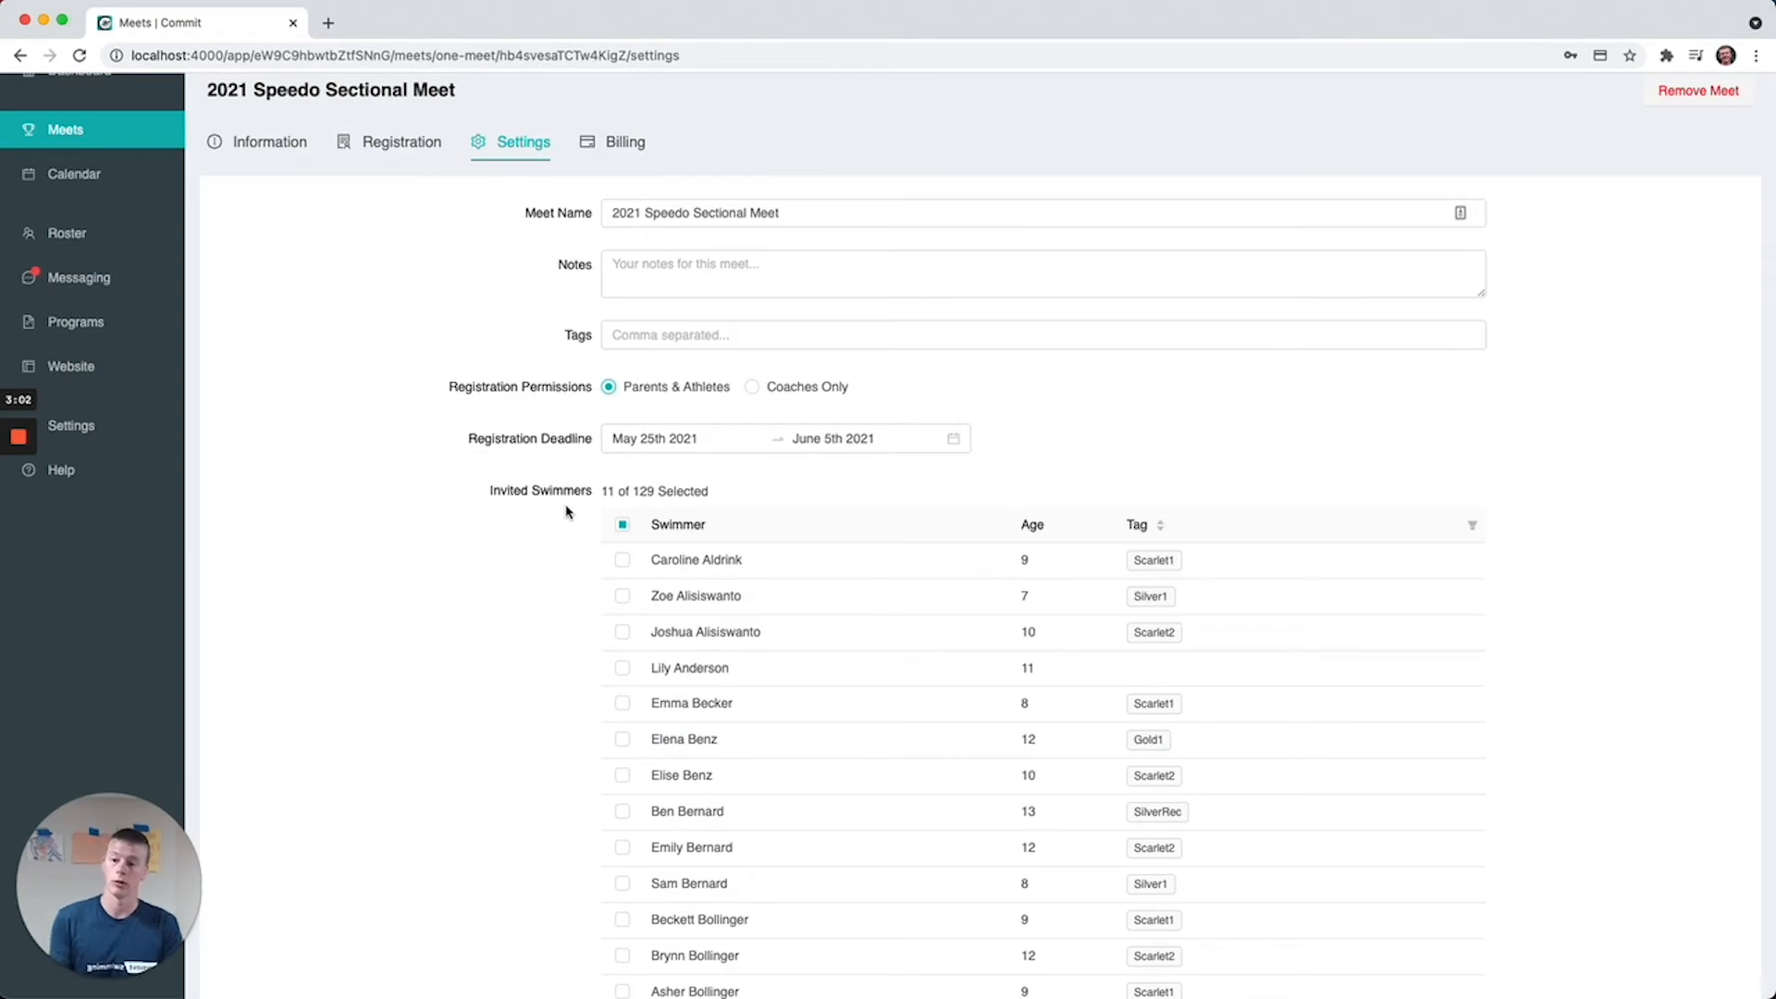
pyautogui.moveTo(562, 510)
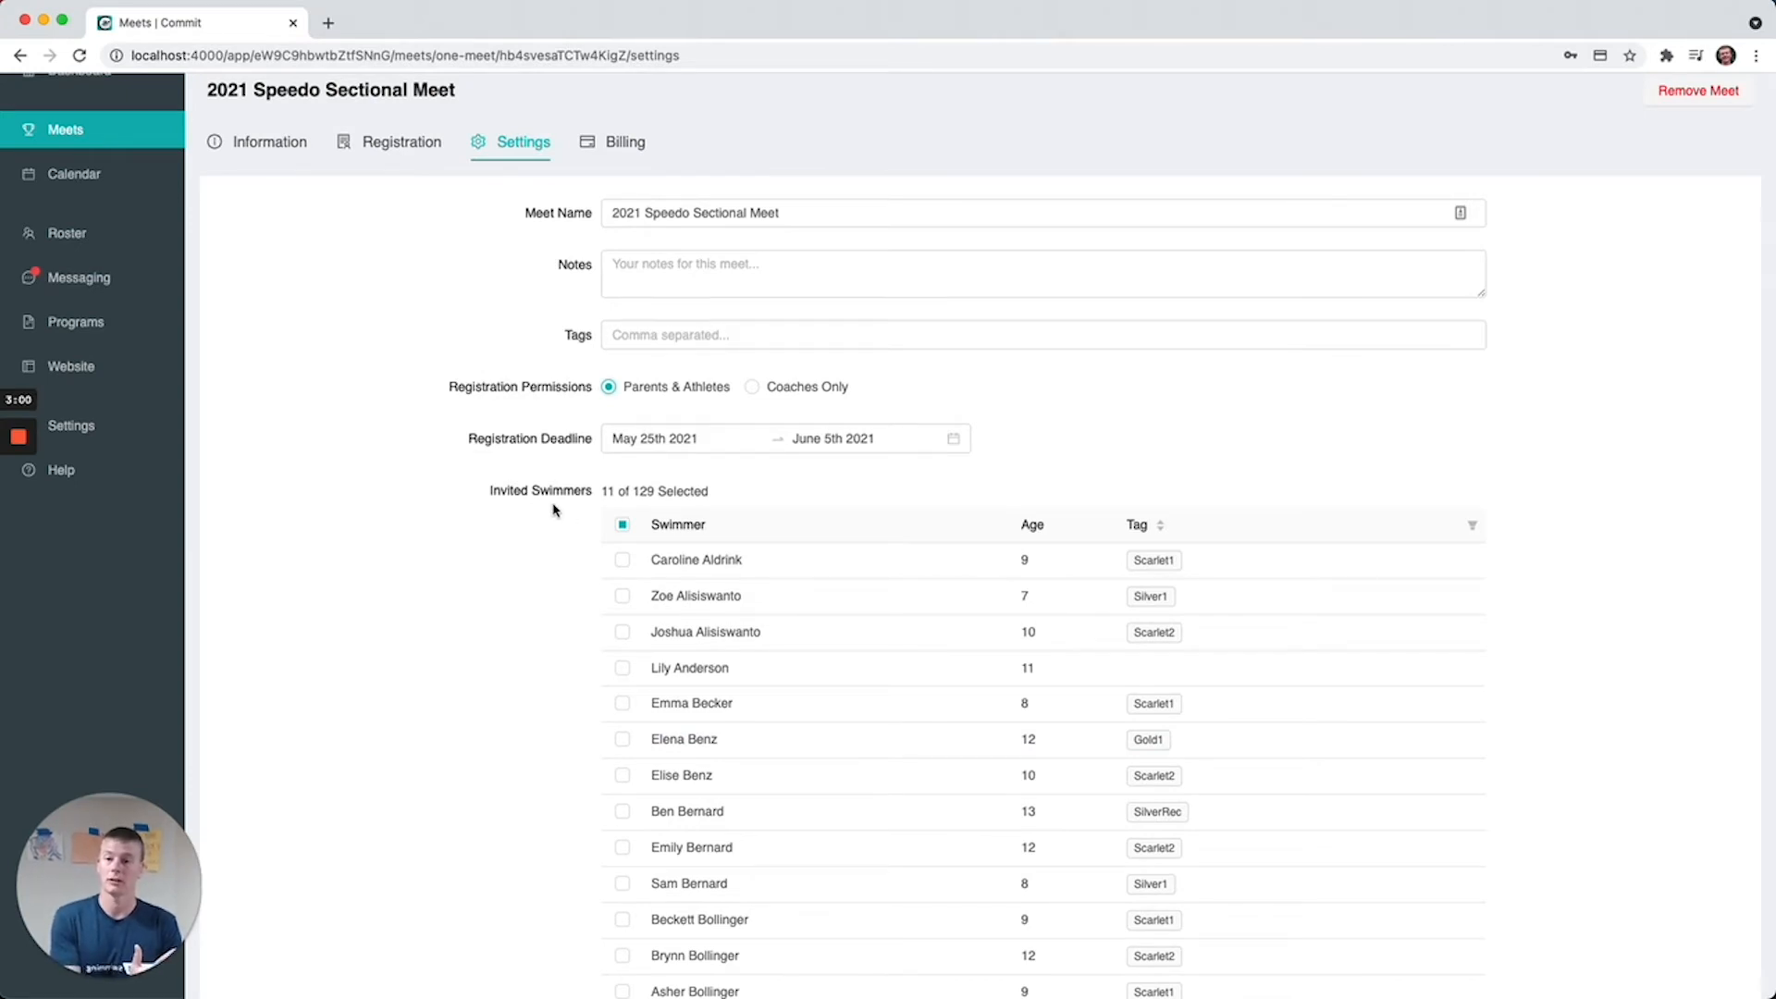
pyautogui.moveTo(592, 563)
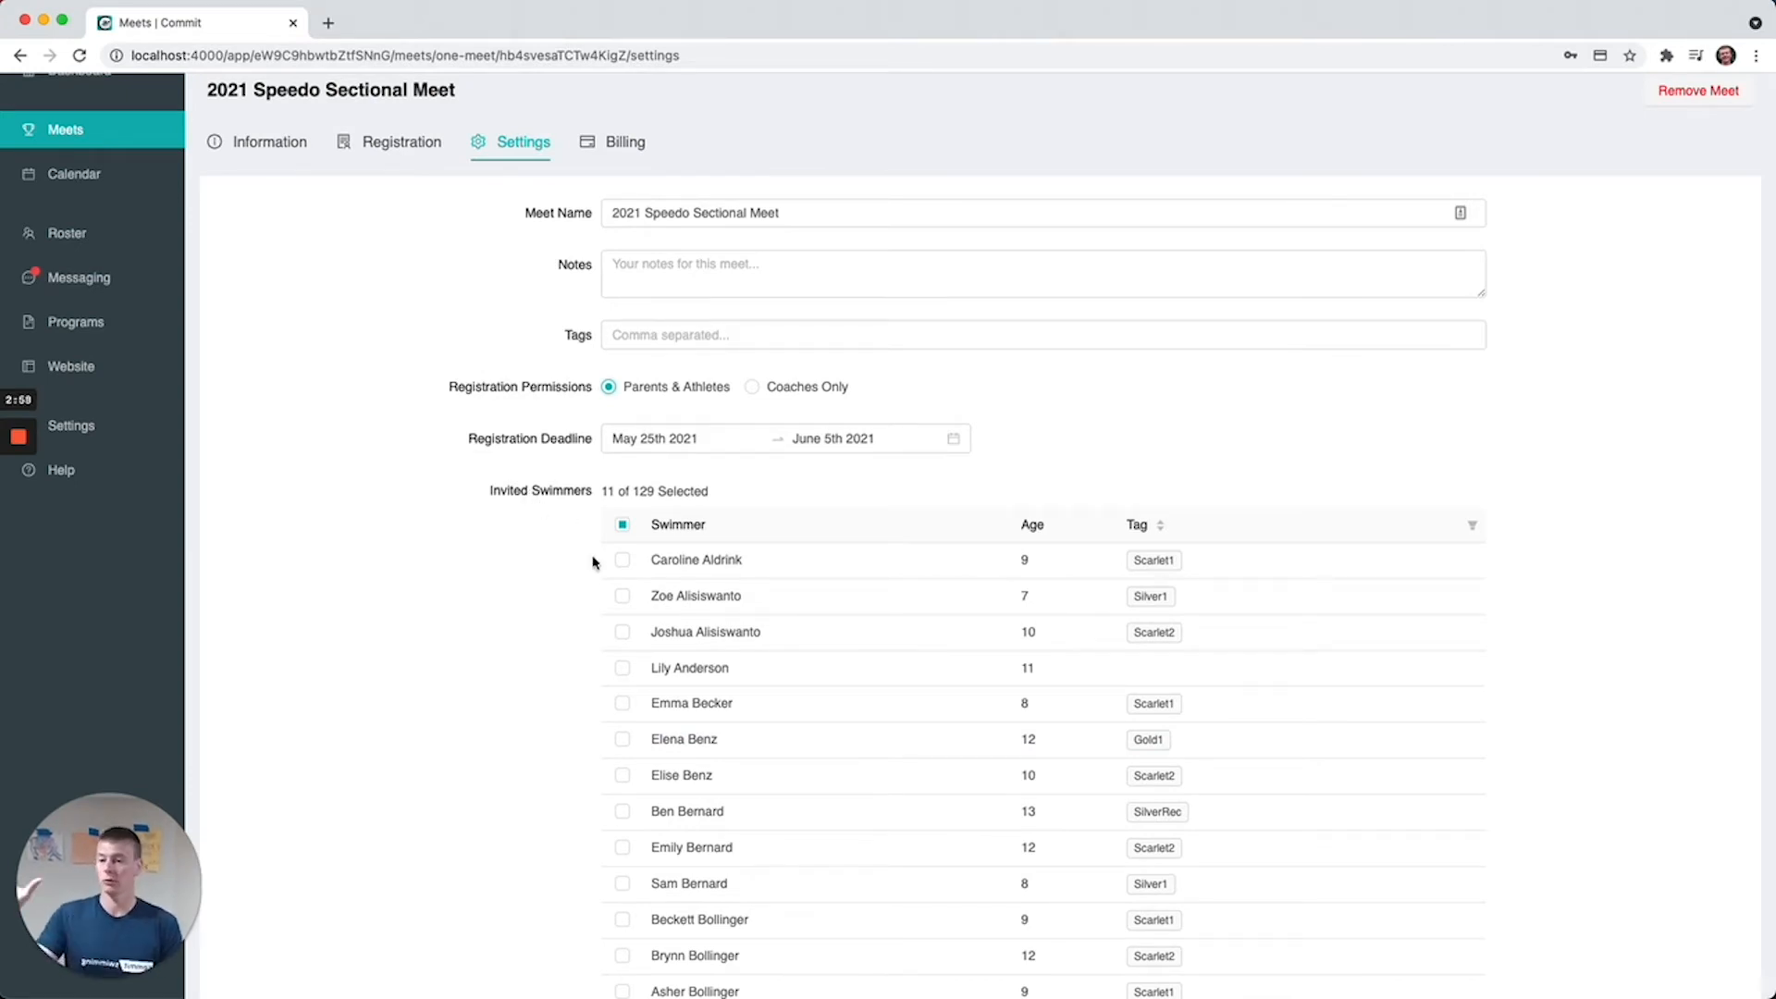
pyautogui.scroll(-3)
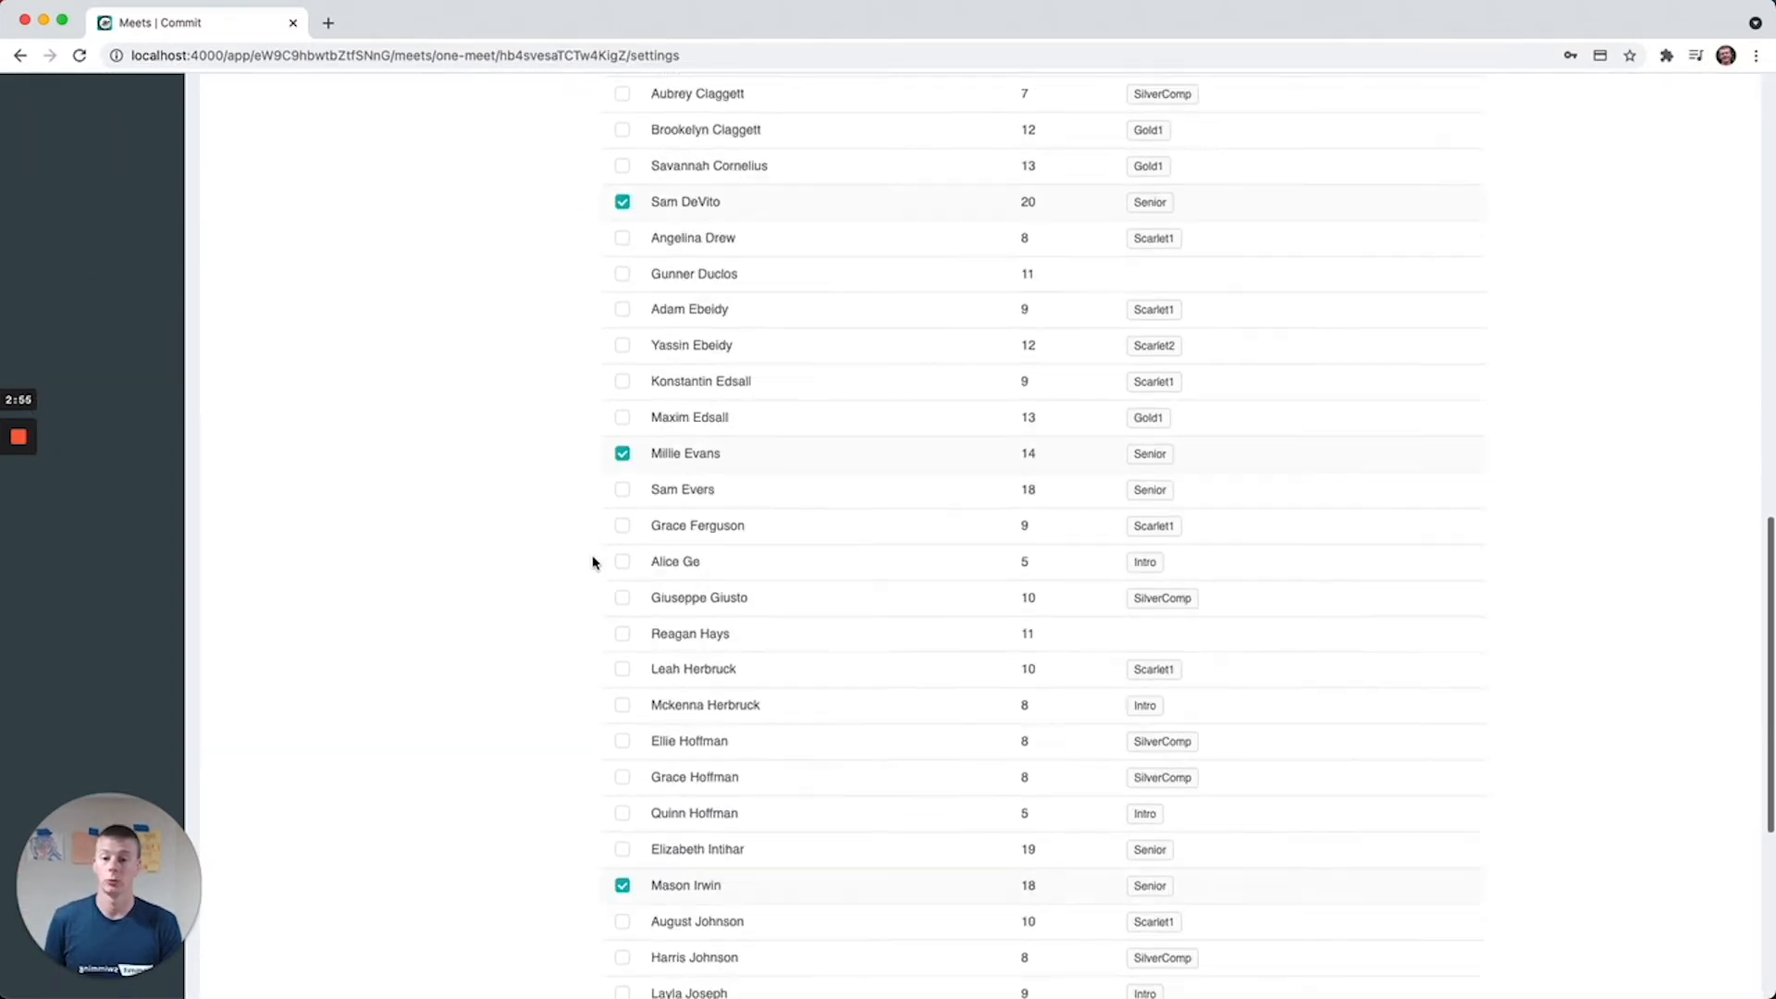
pyautogui.scroll(-3)
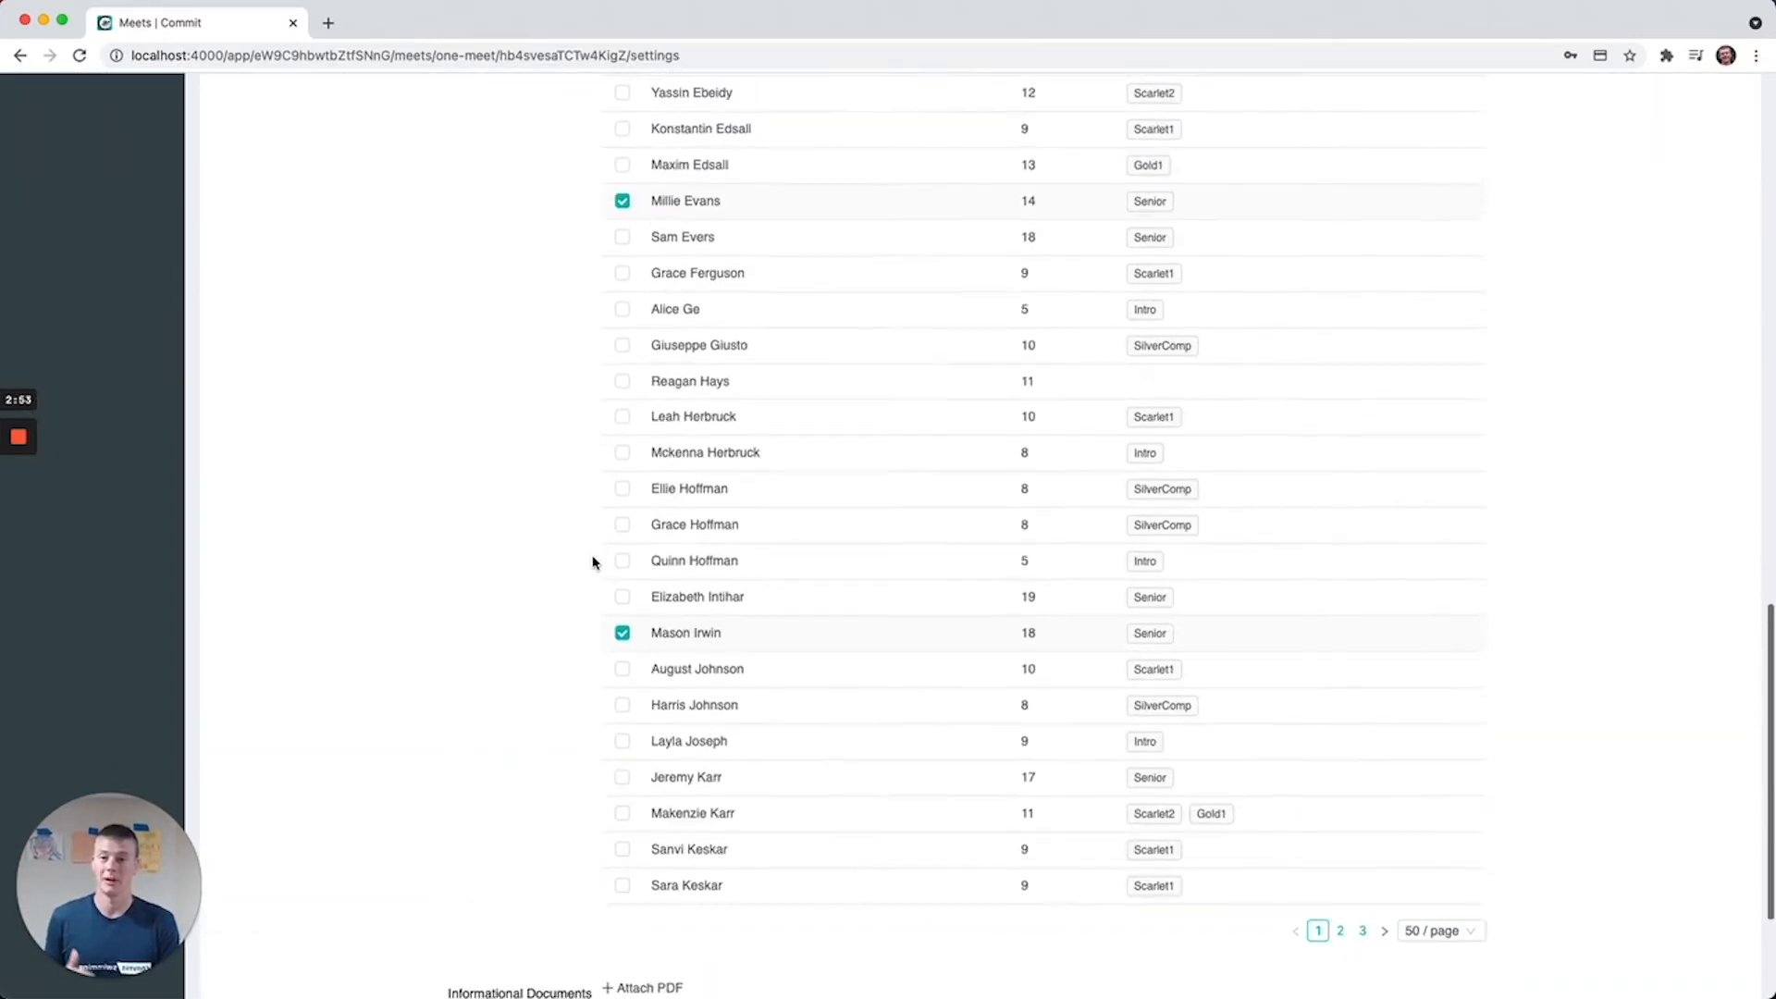
pyautogui.scroll(3)
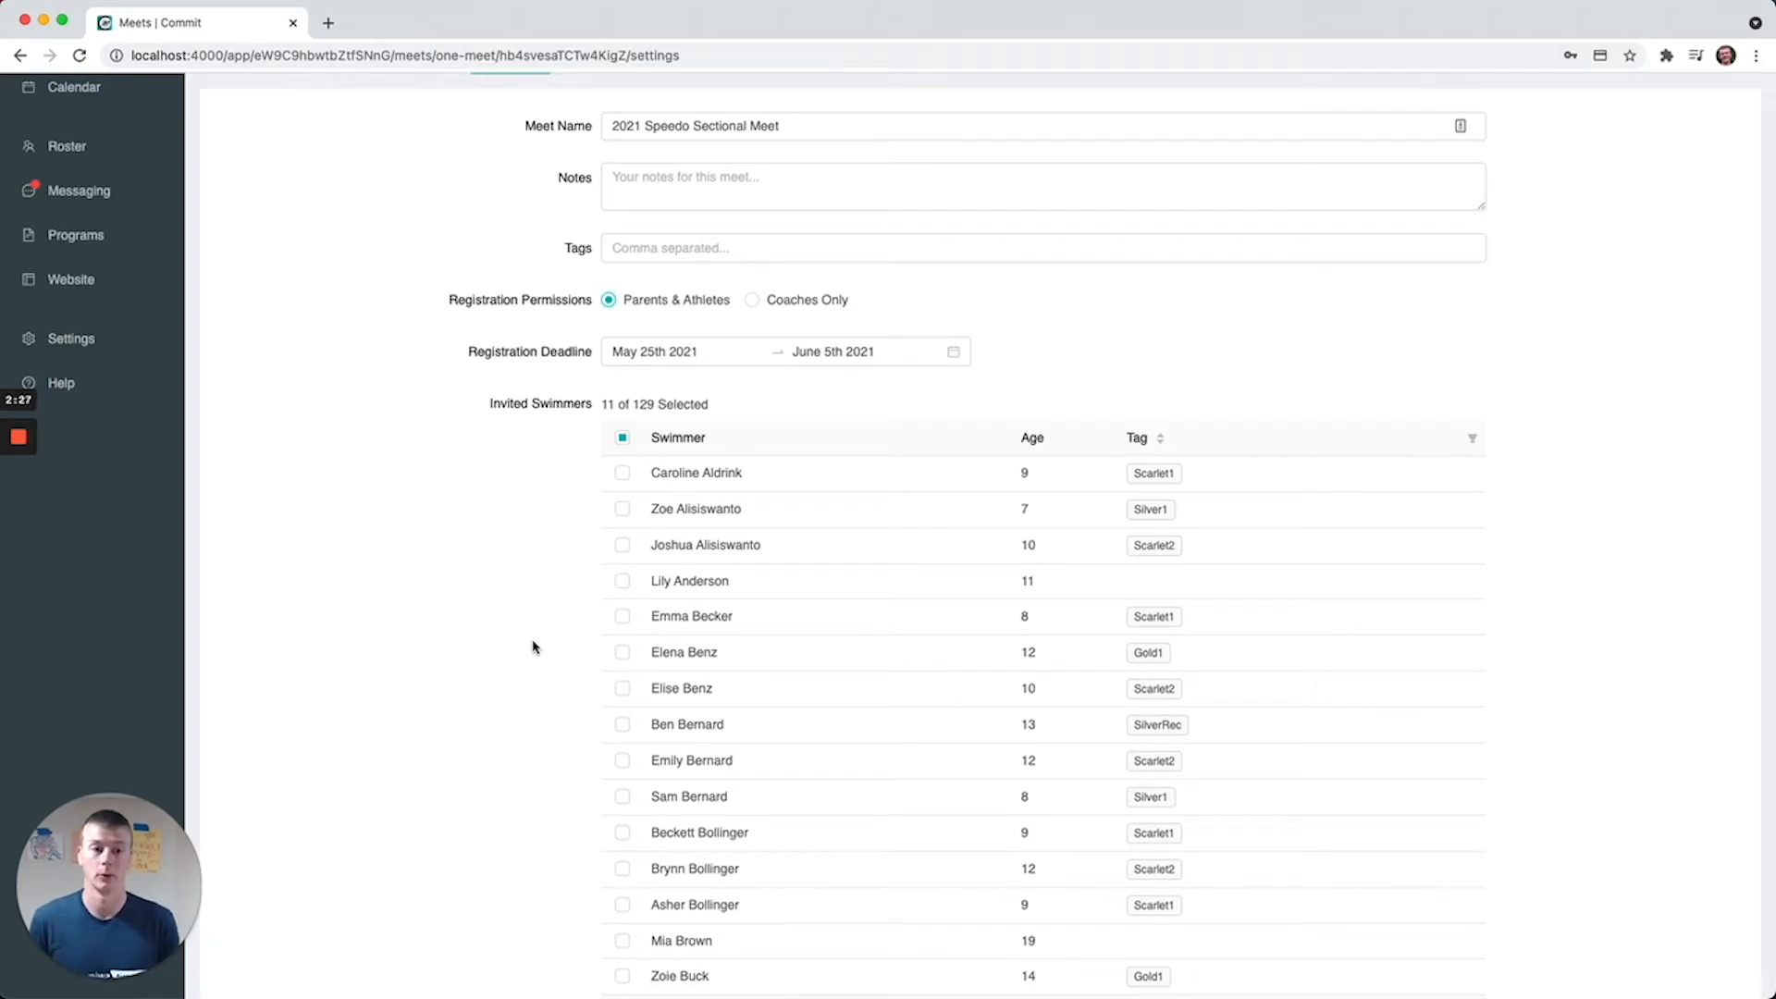
pyautogui.scroll(-3)
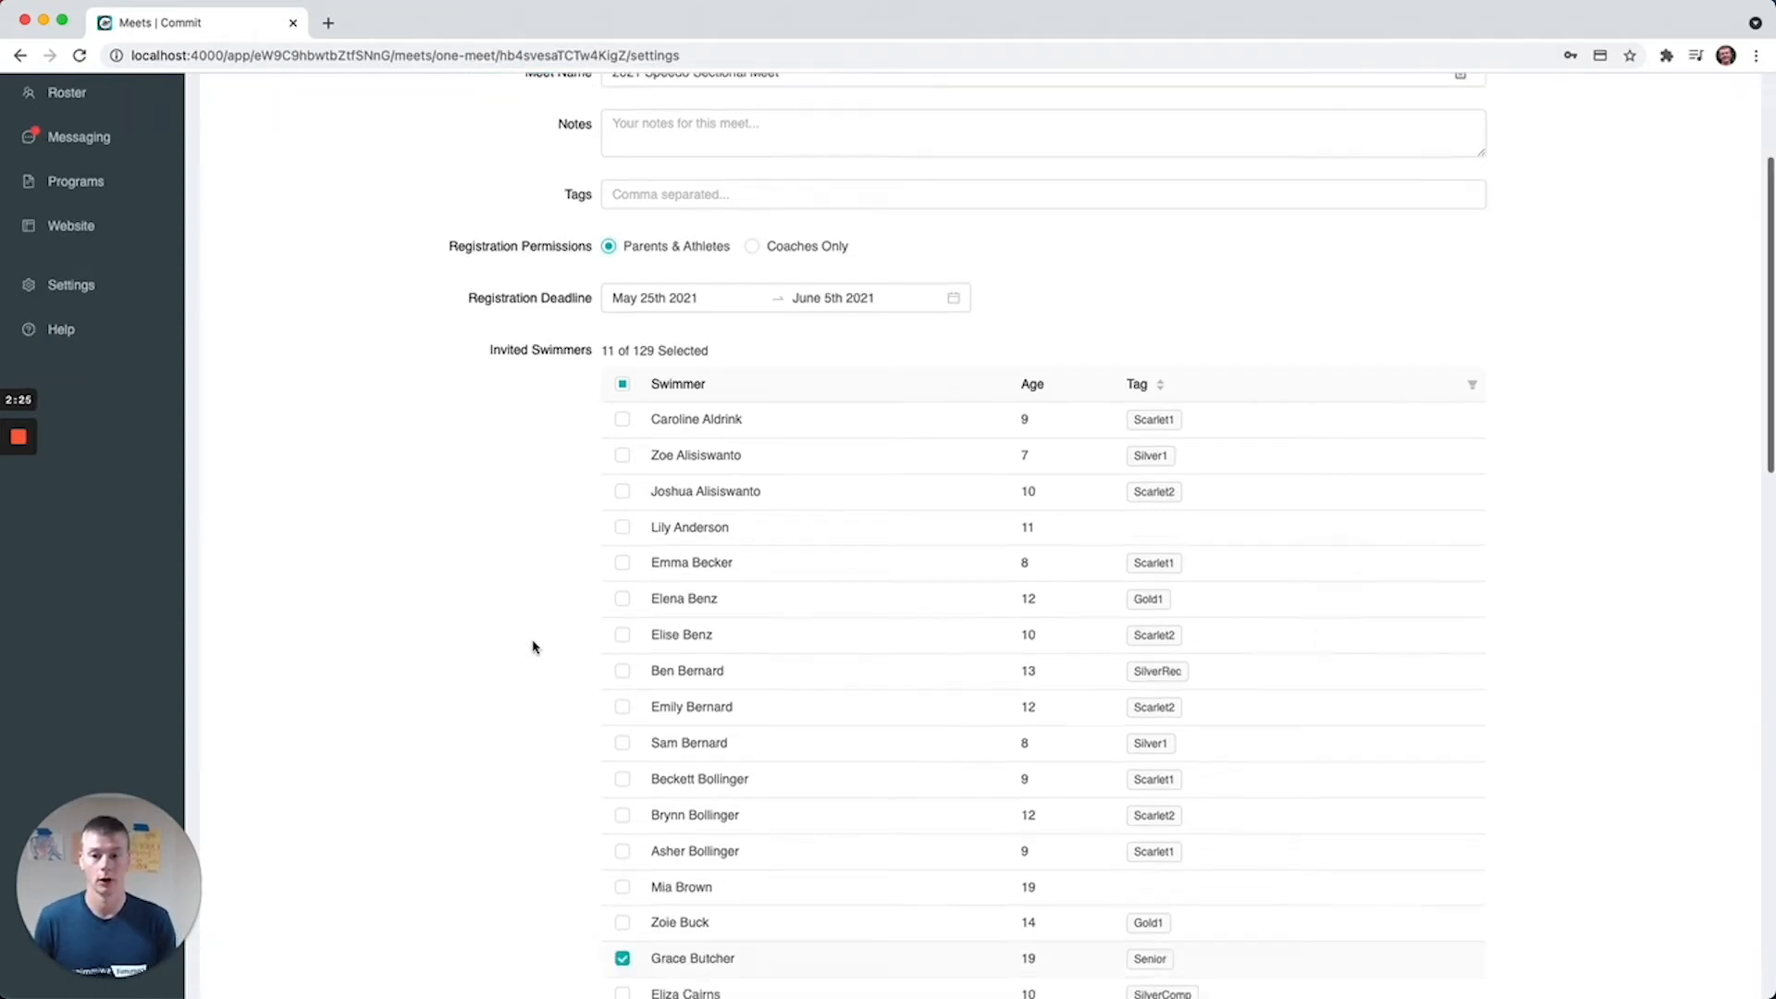
pyautogui.scroll(-3)
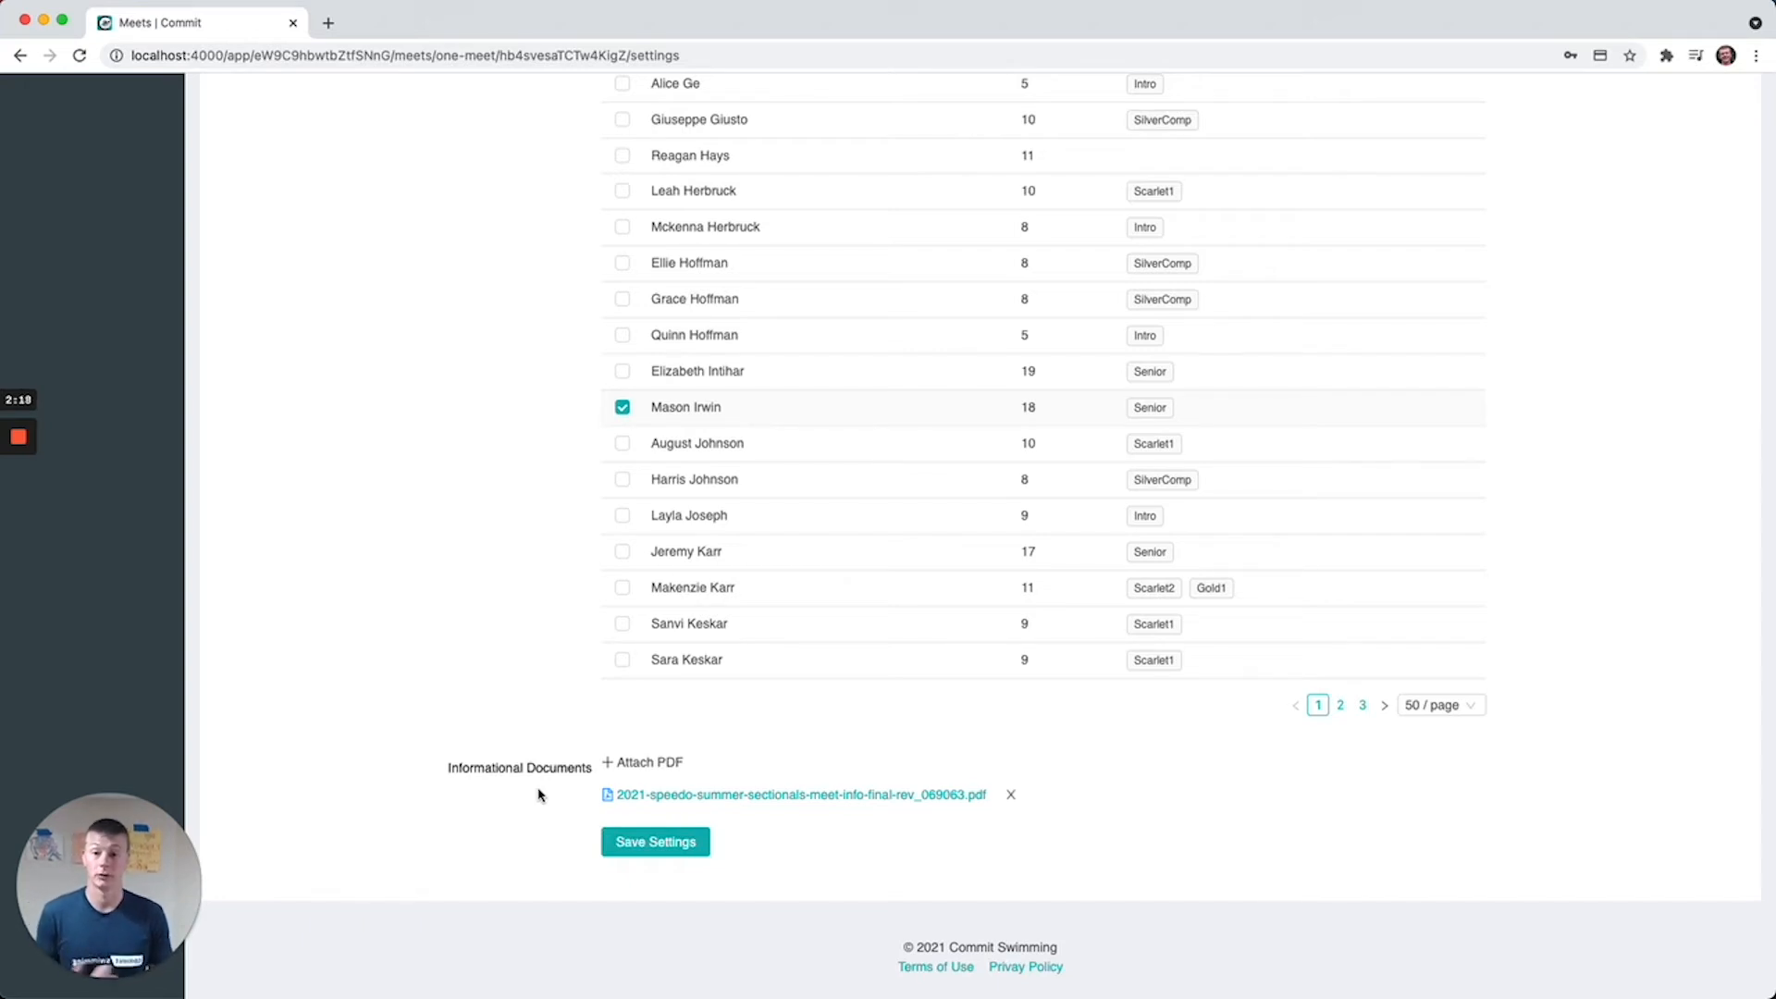
pyautogui.scroll(3)
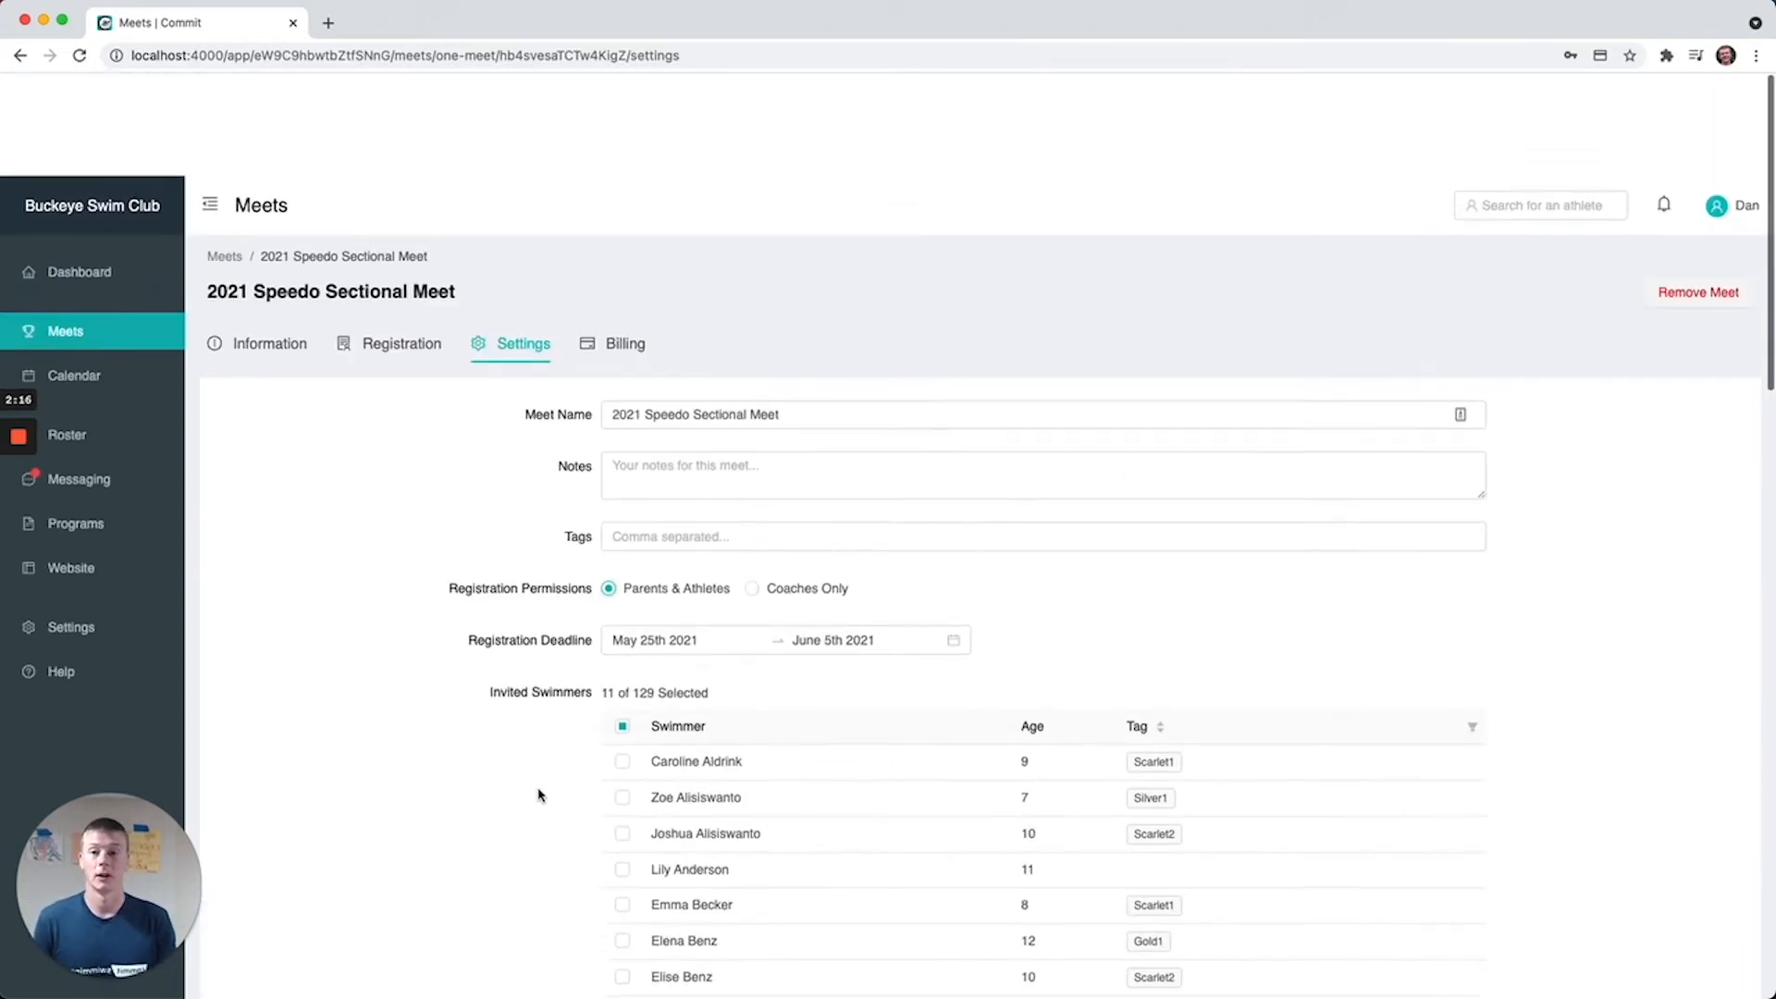
# Review the meet's Information page down to the Billing totals of 428.00 due
pyautogui.scroll(3)
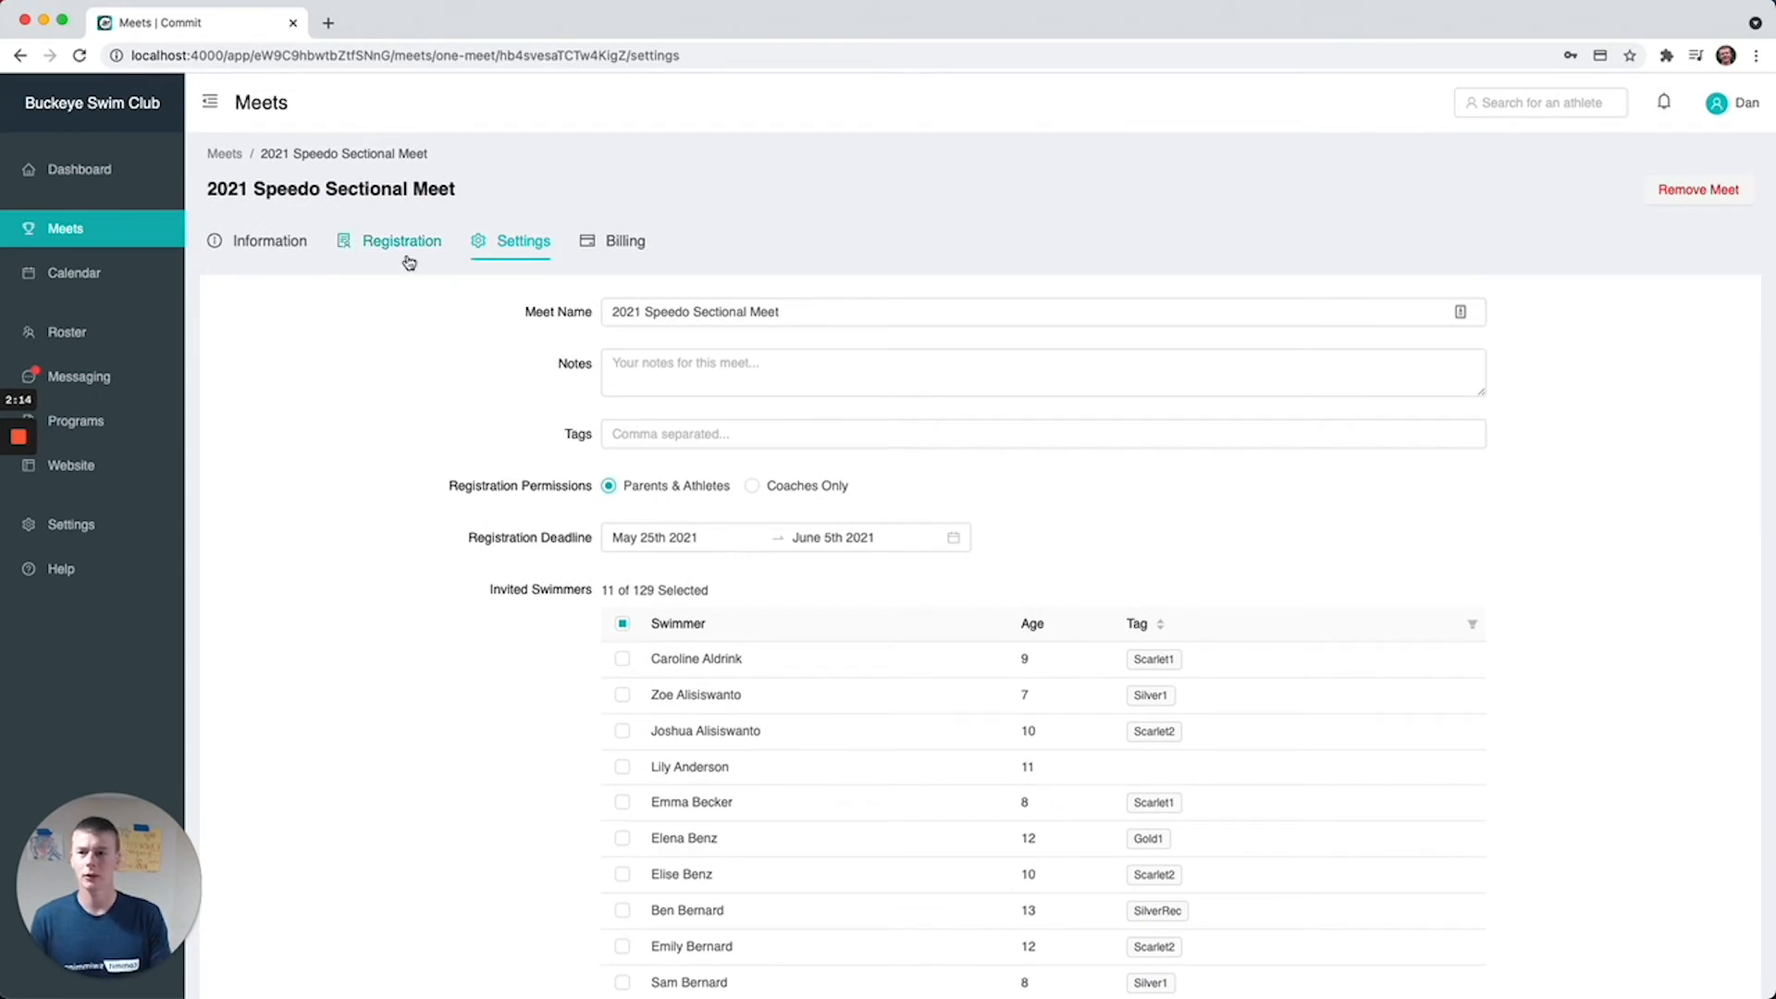
pyautogui.moveTo(361, 261)
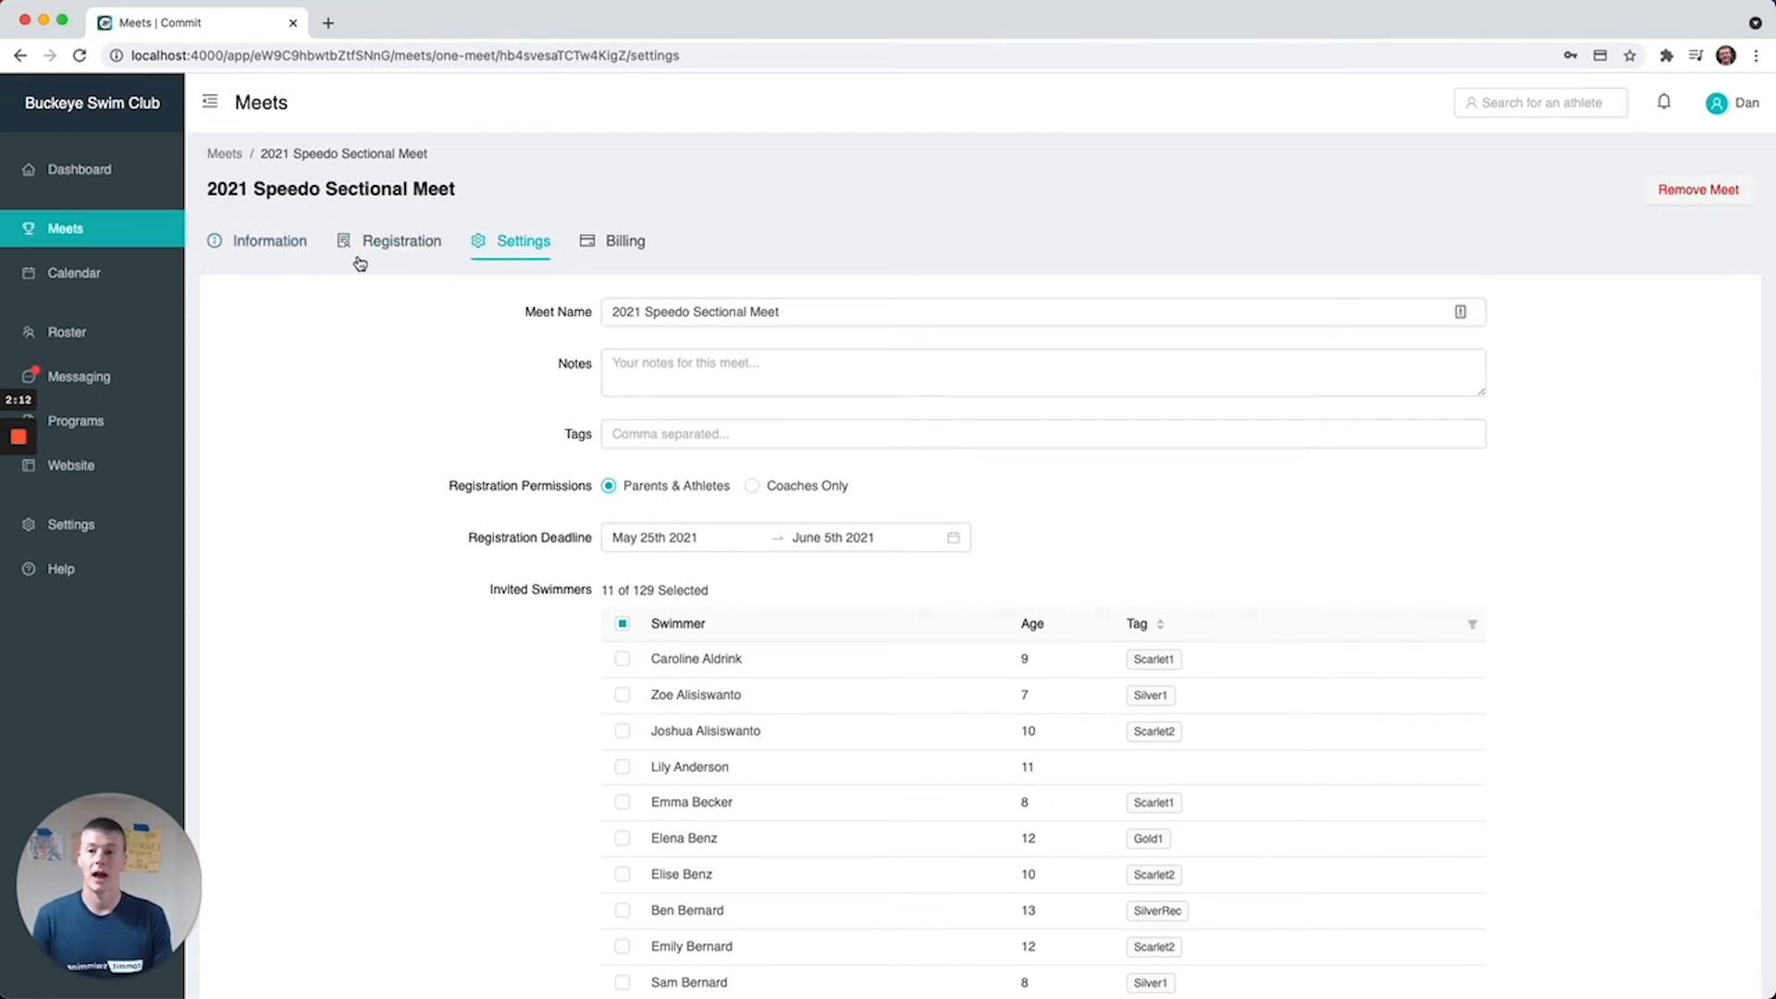
pyautogui.click(270, 240)
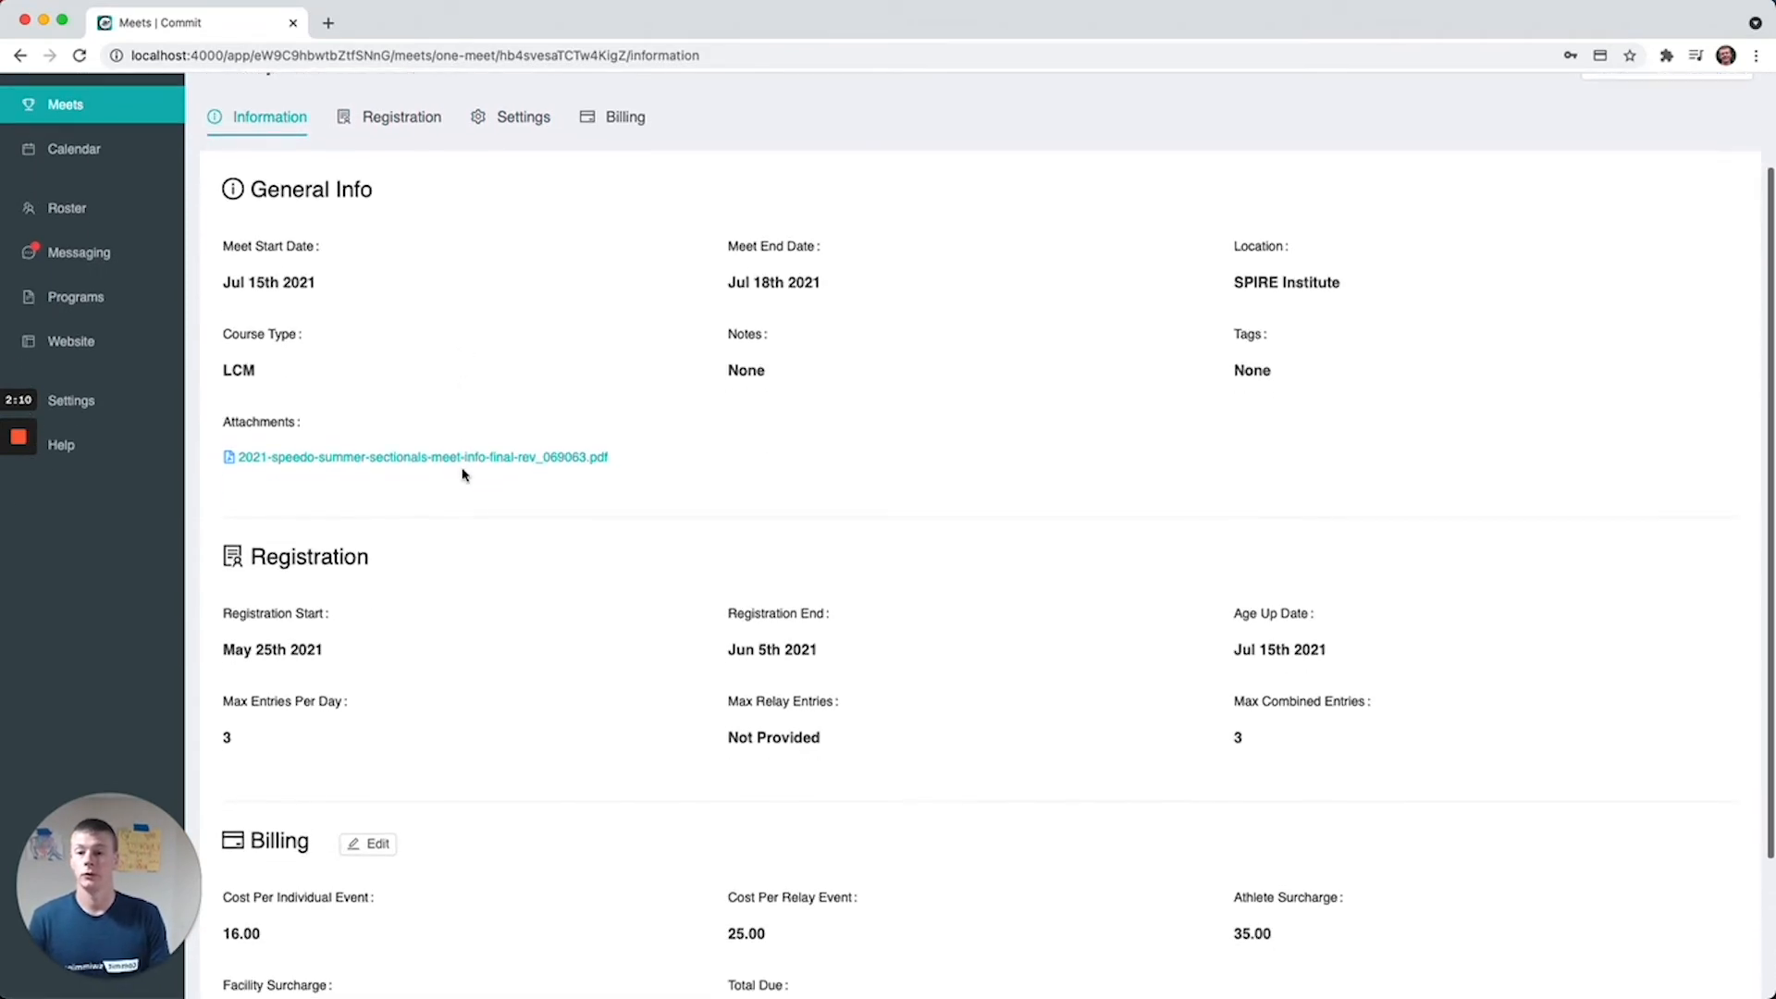
pyautogui.scroll(-3)
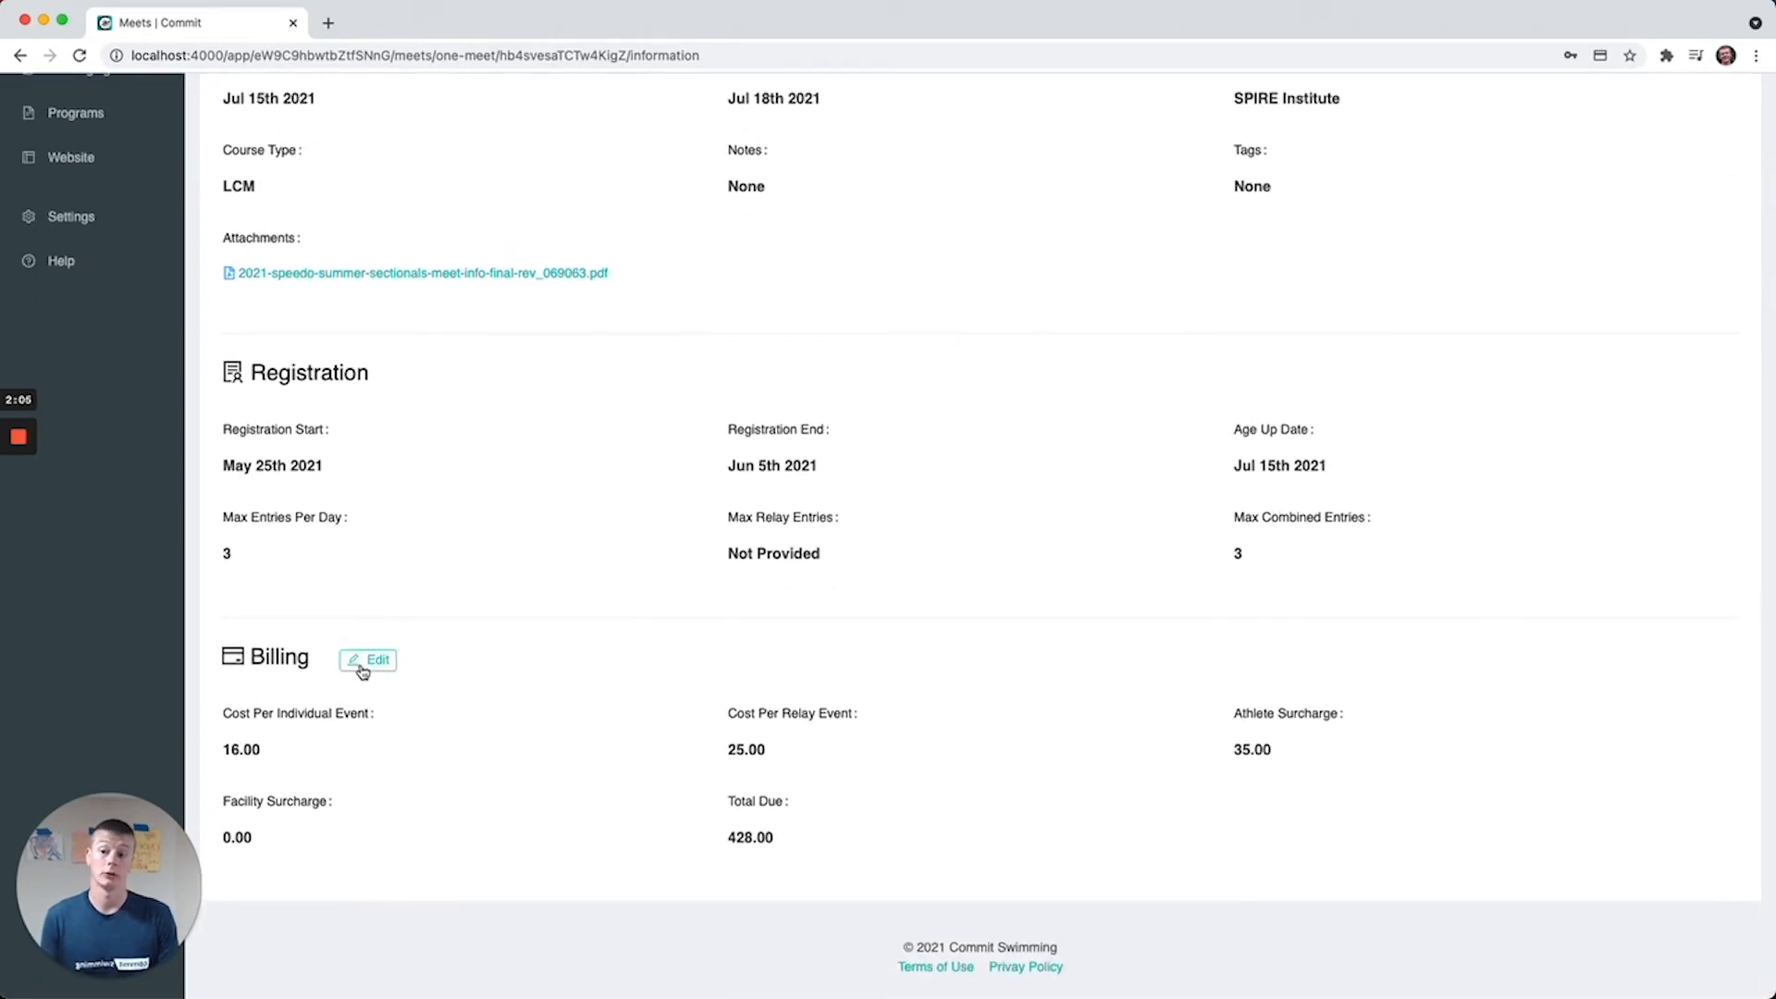
pyautogui.moveTo(296, 730)
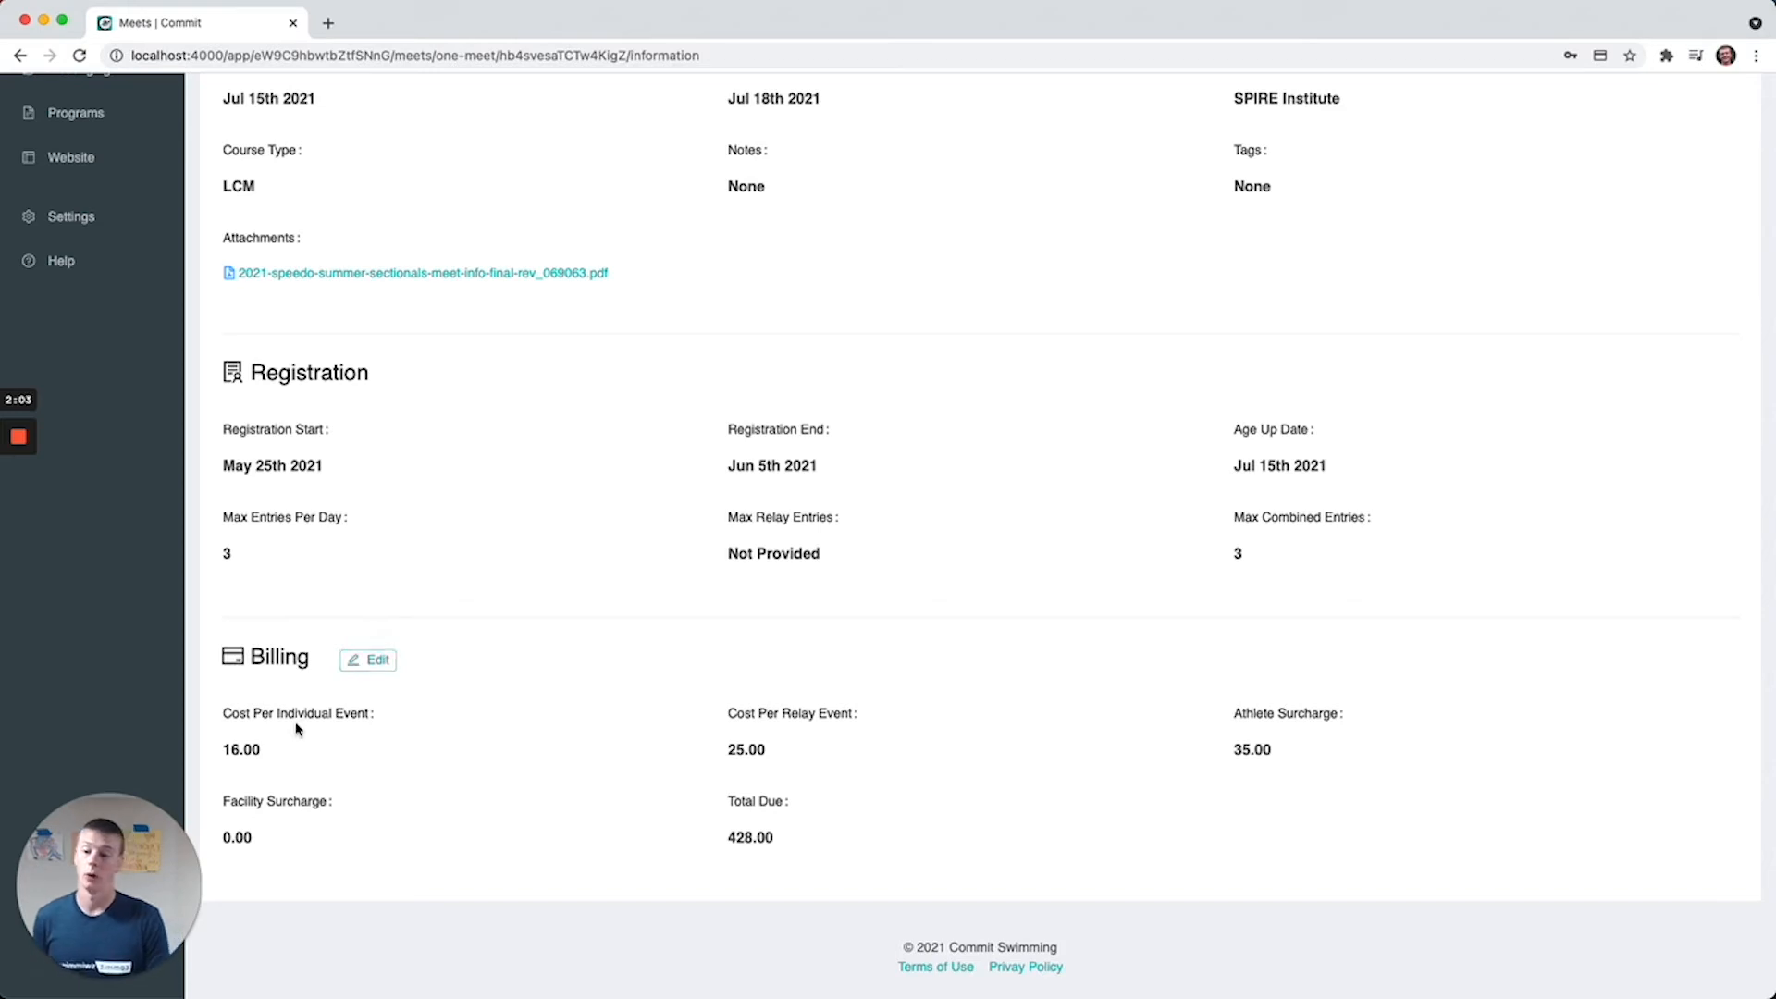
pyautogui.moveTo(901, 752)
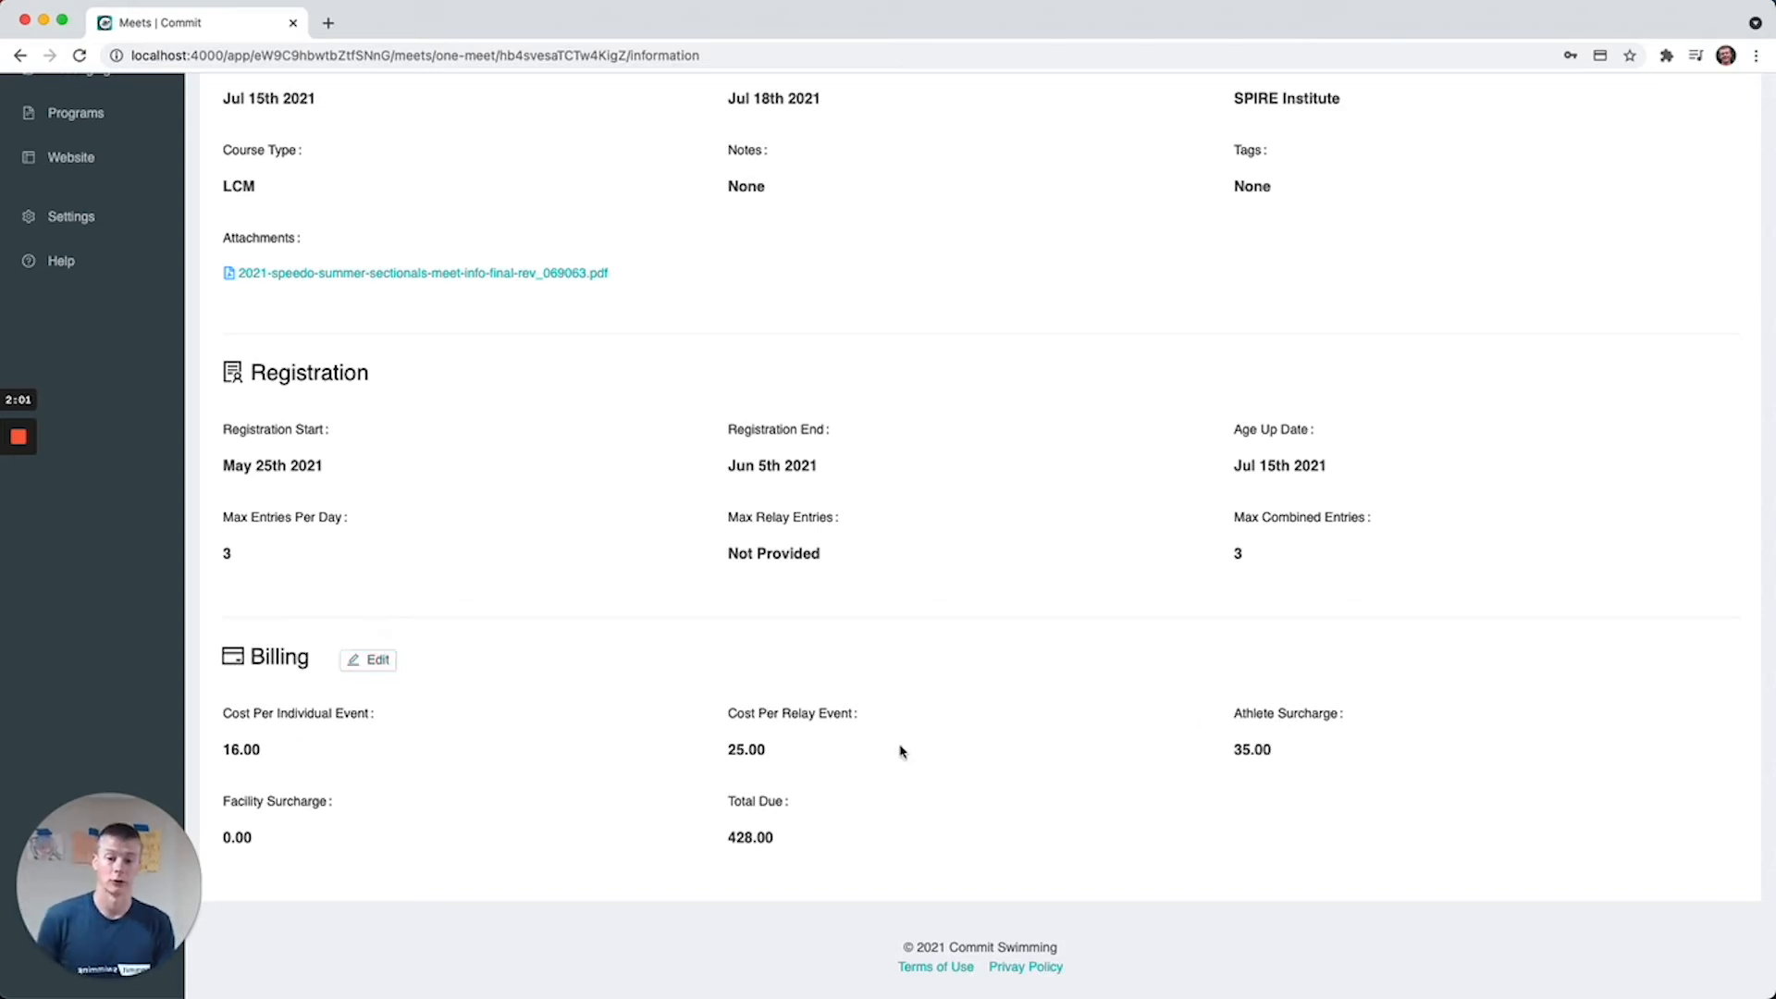
pyautogui.scroll(3)
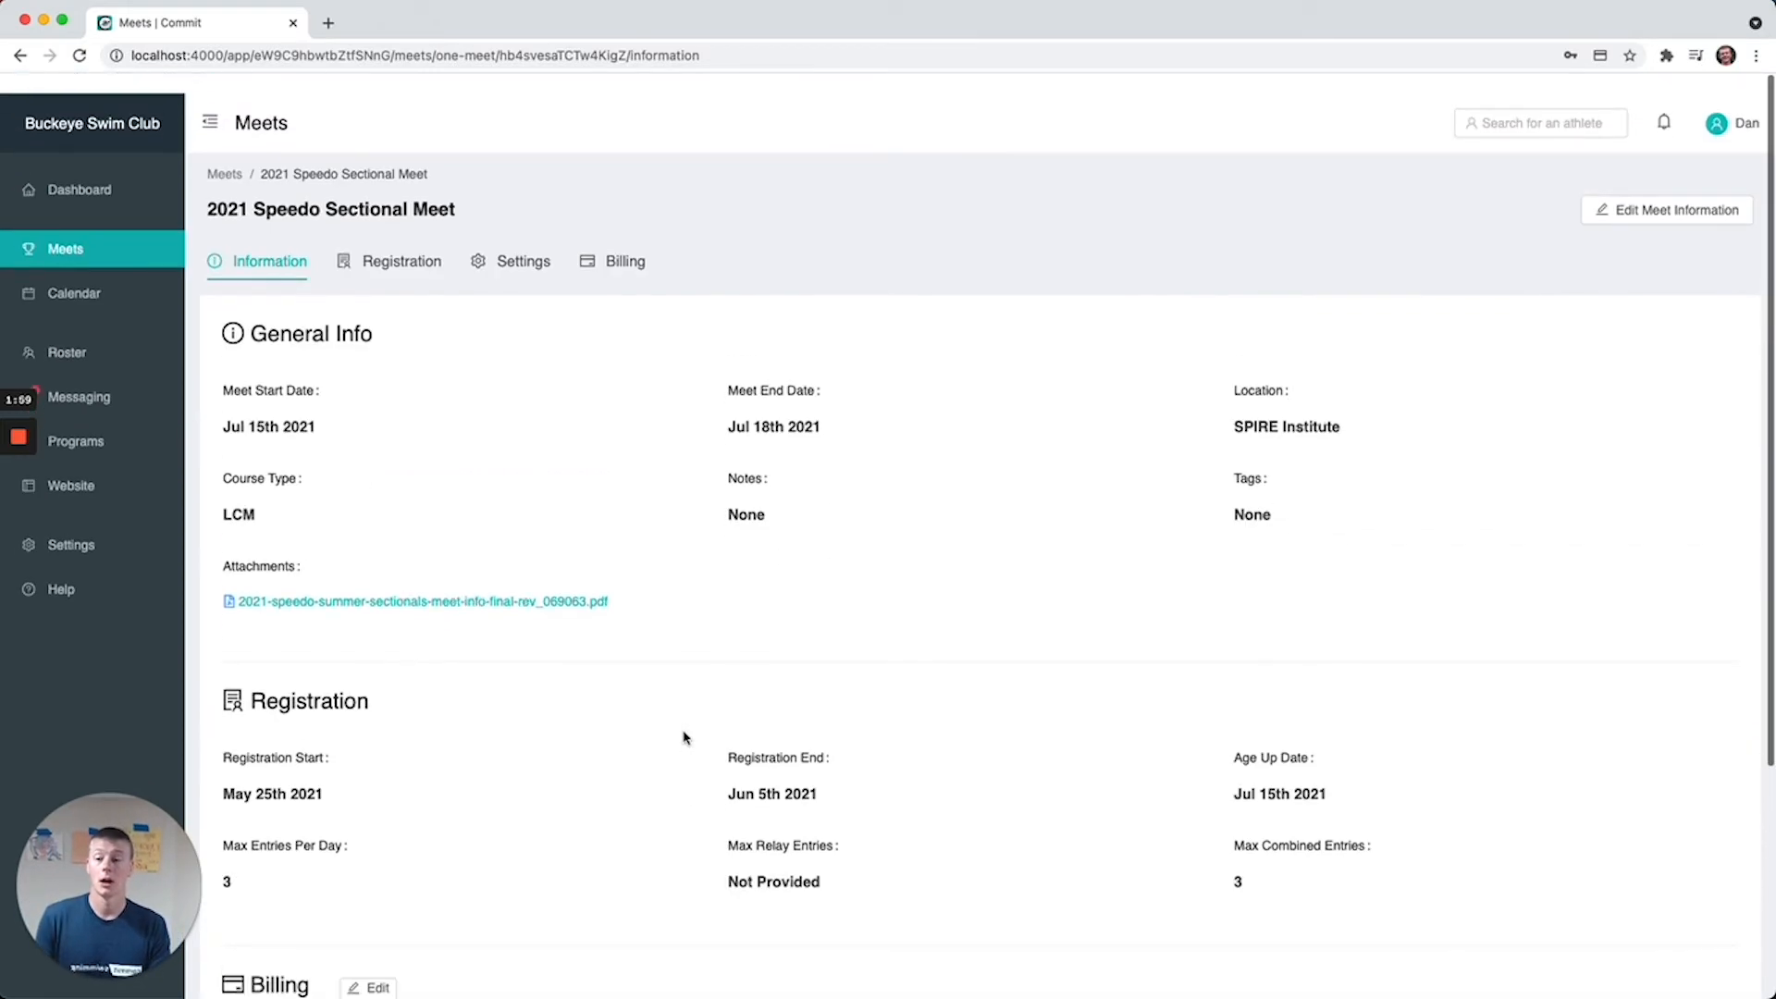
pyautogui.scroll(-3)
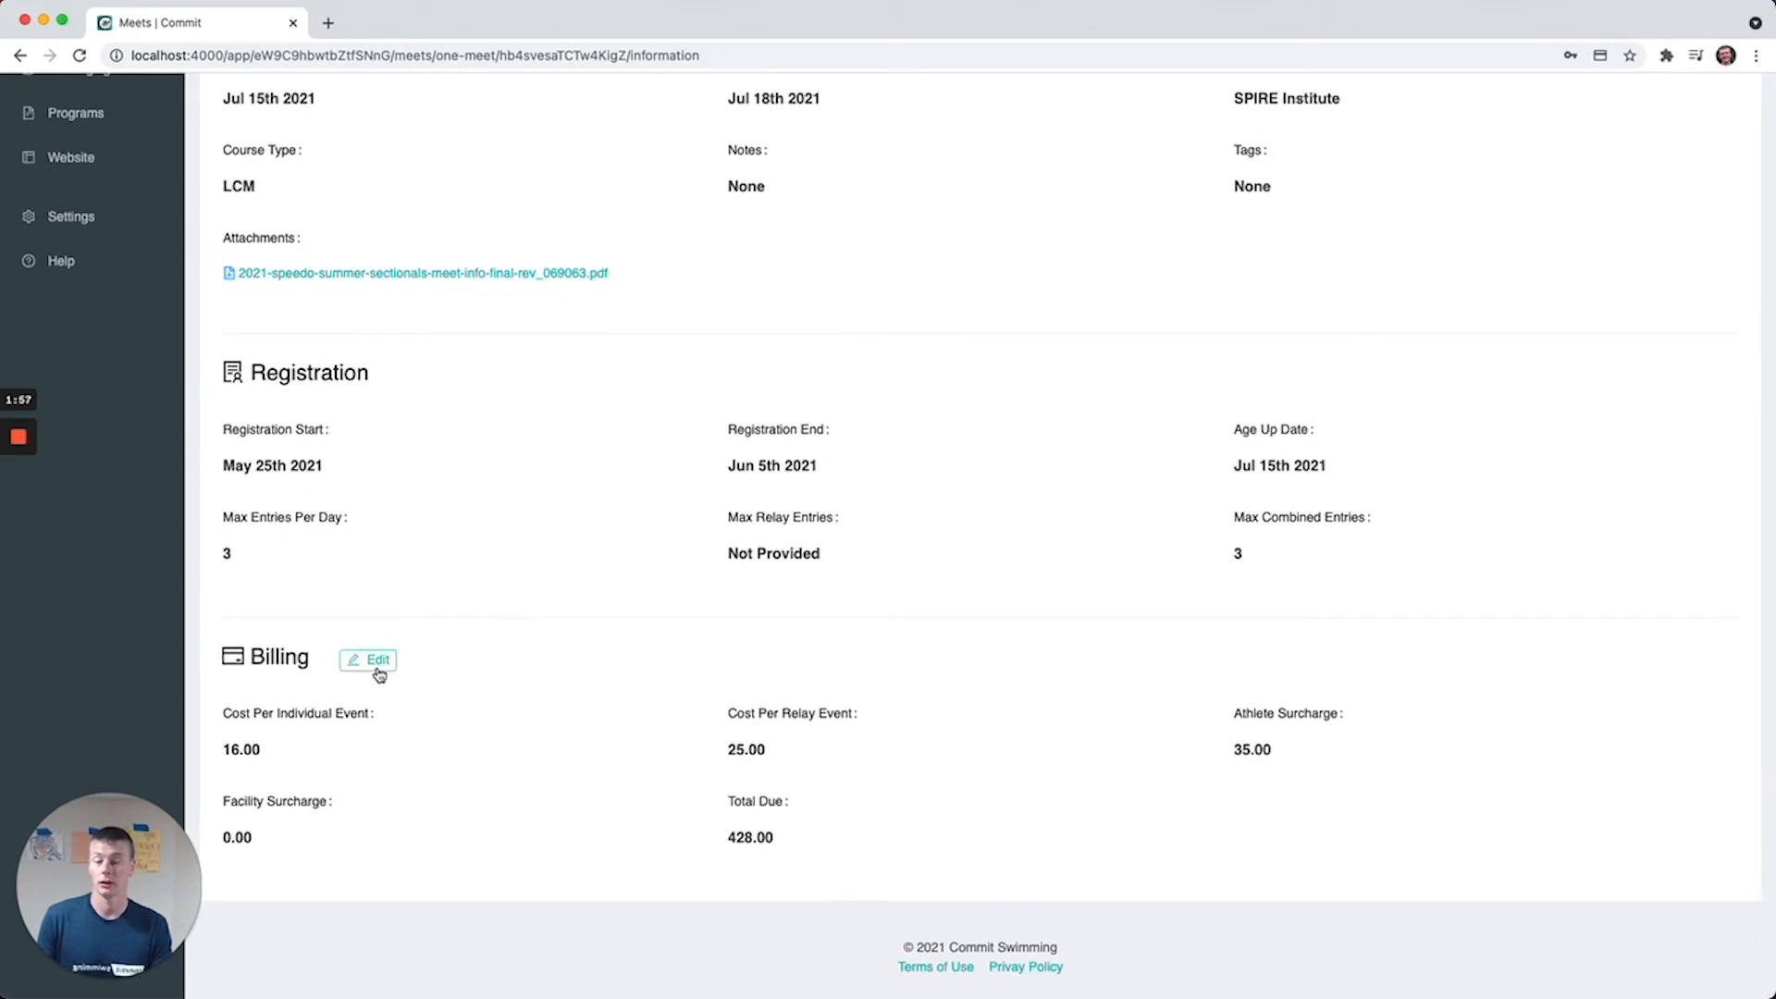
pyautogui.scroll(3)
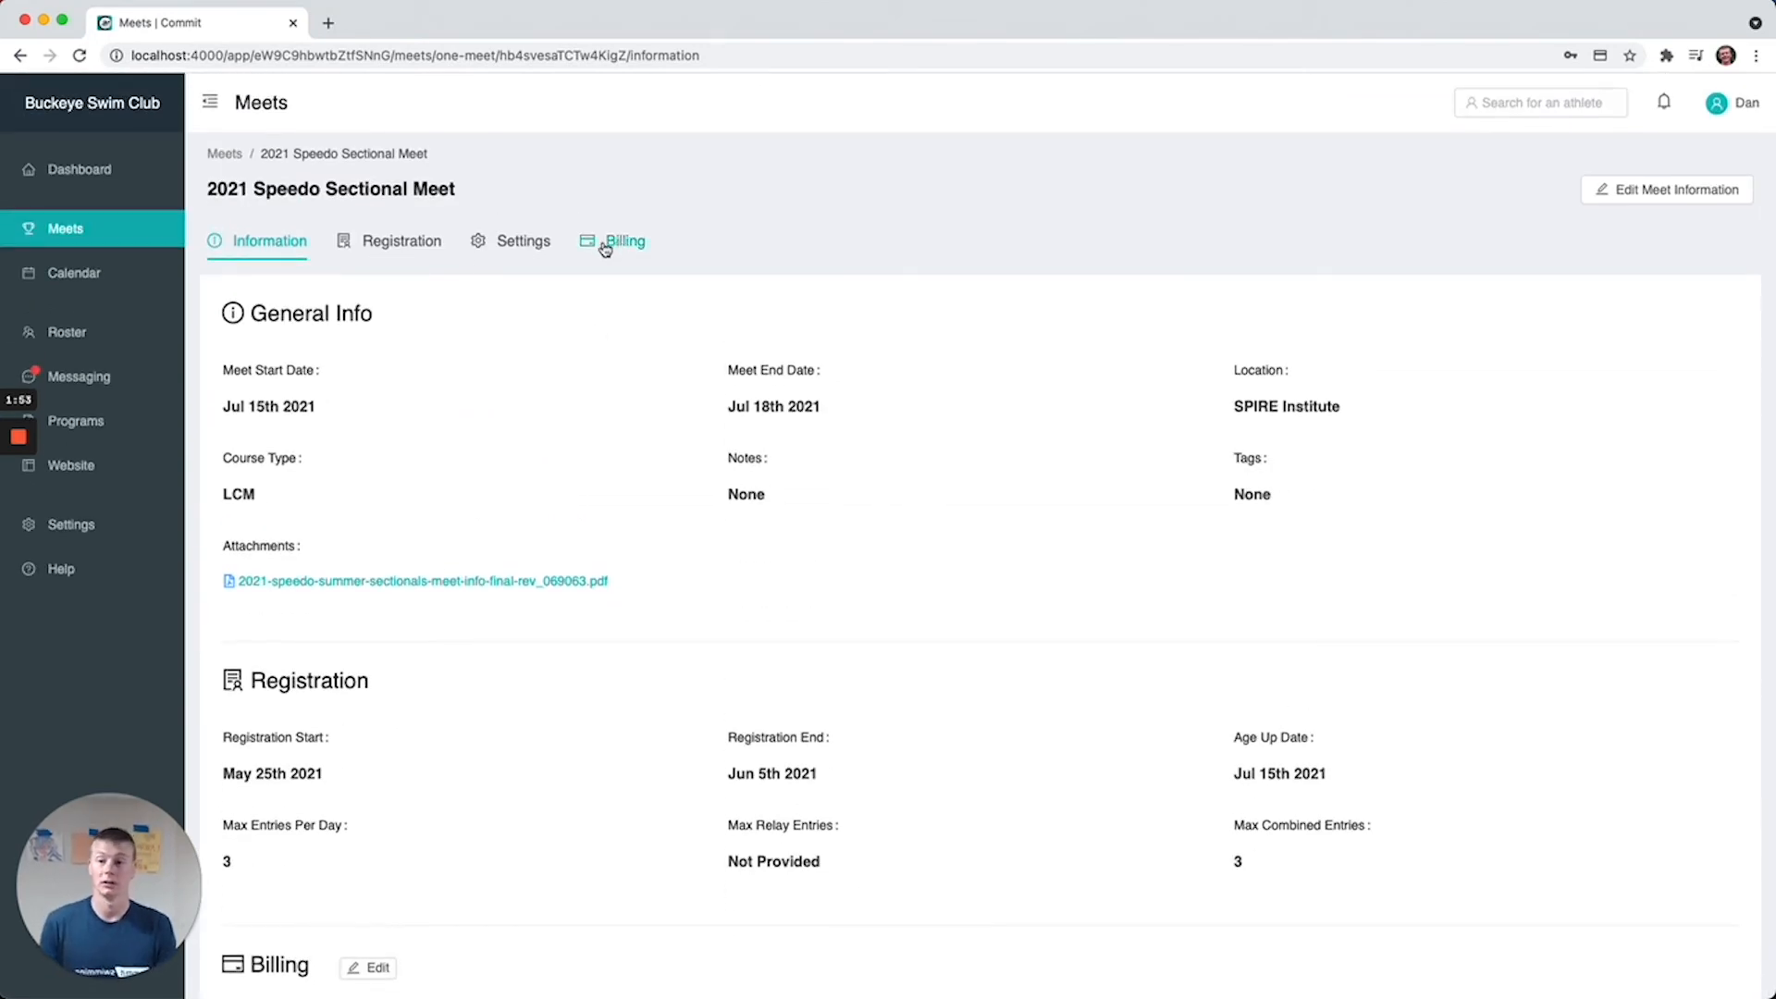
# Search registration events for '200 Back' and view event #104 M 109 & Under 200 Back
pyautogui.click(400, 241)
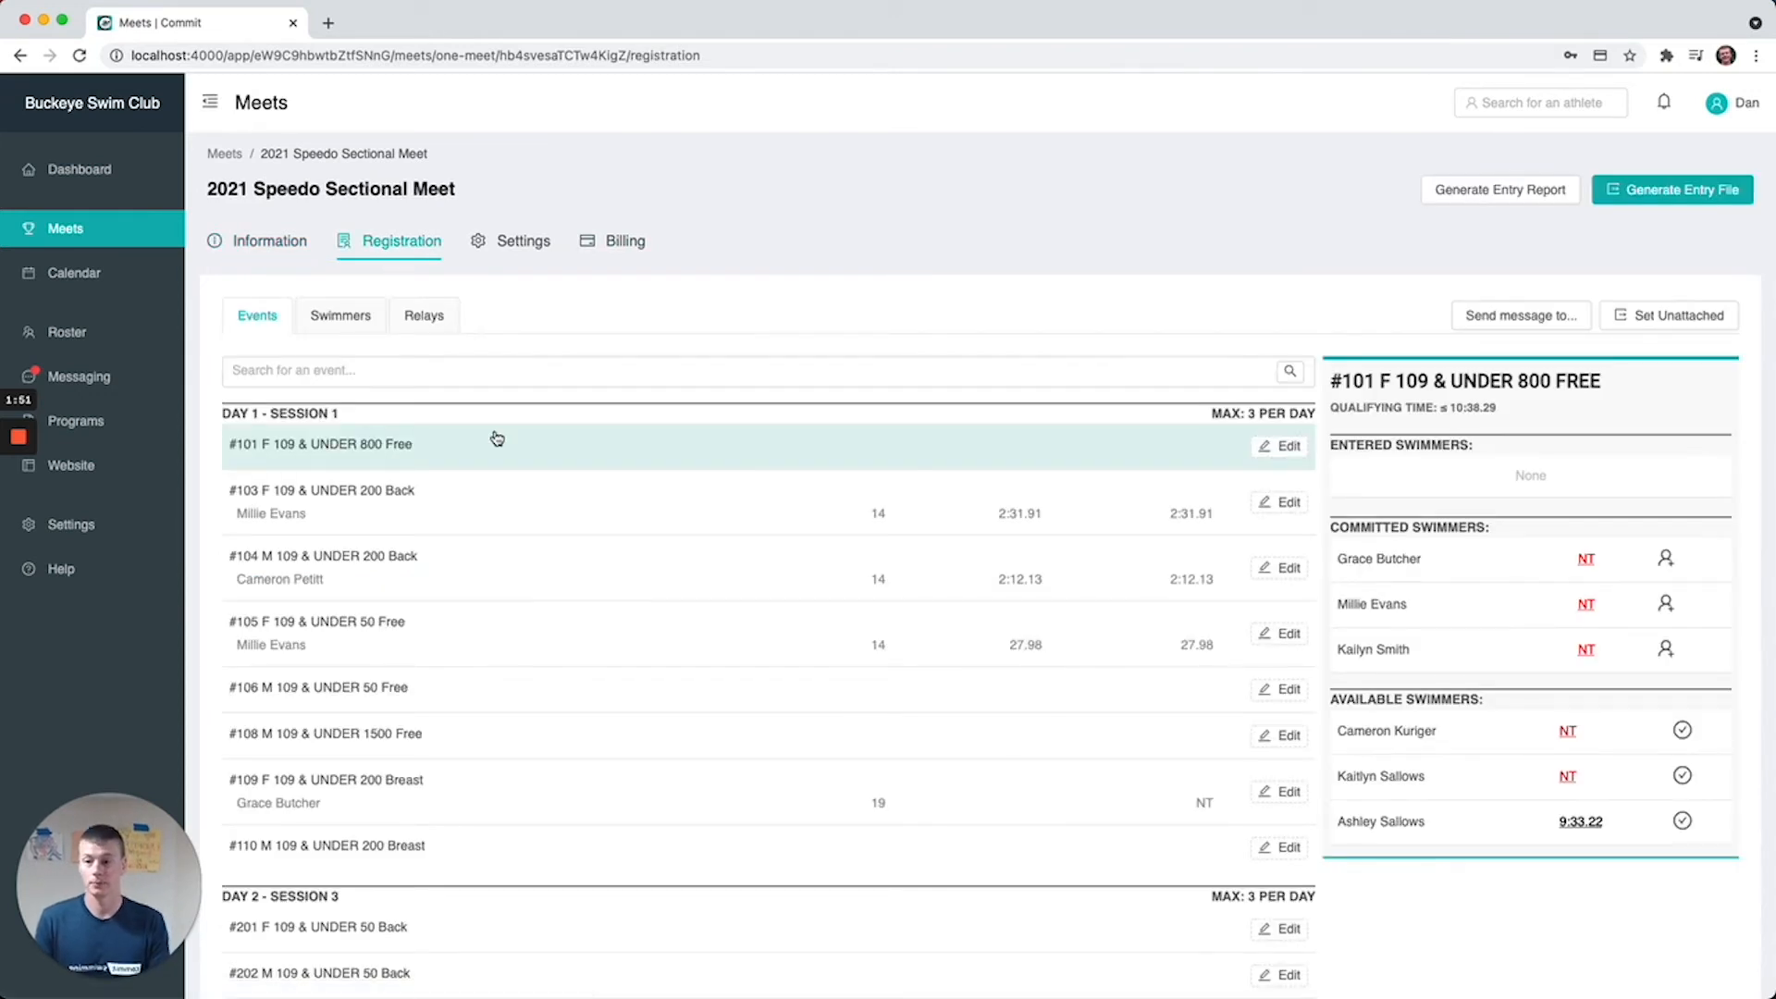
pyautogui.moveTo(326, 342)
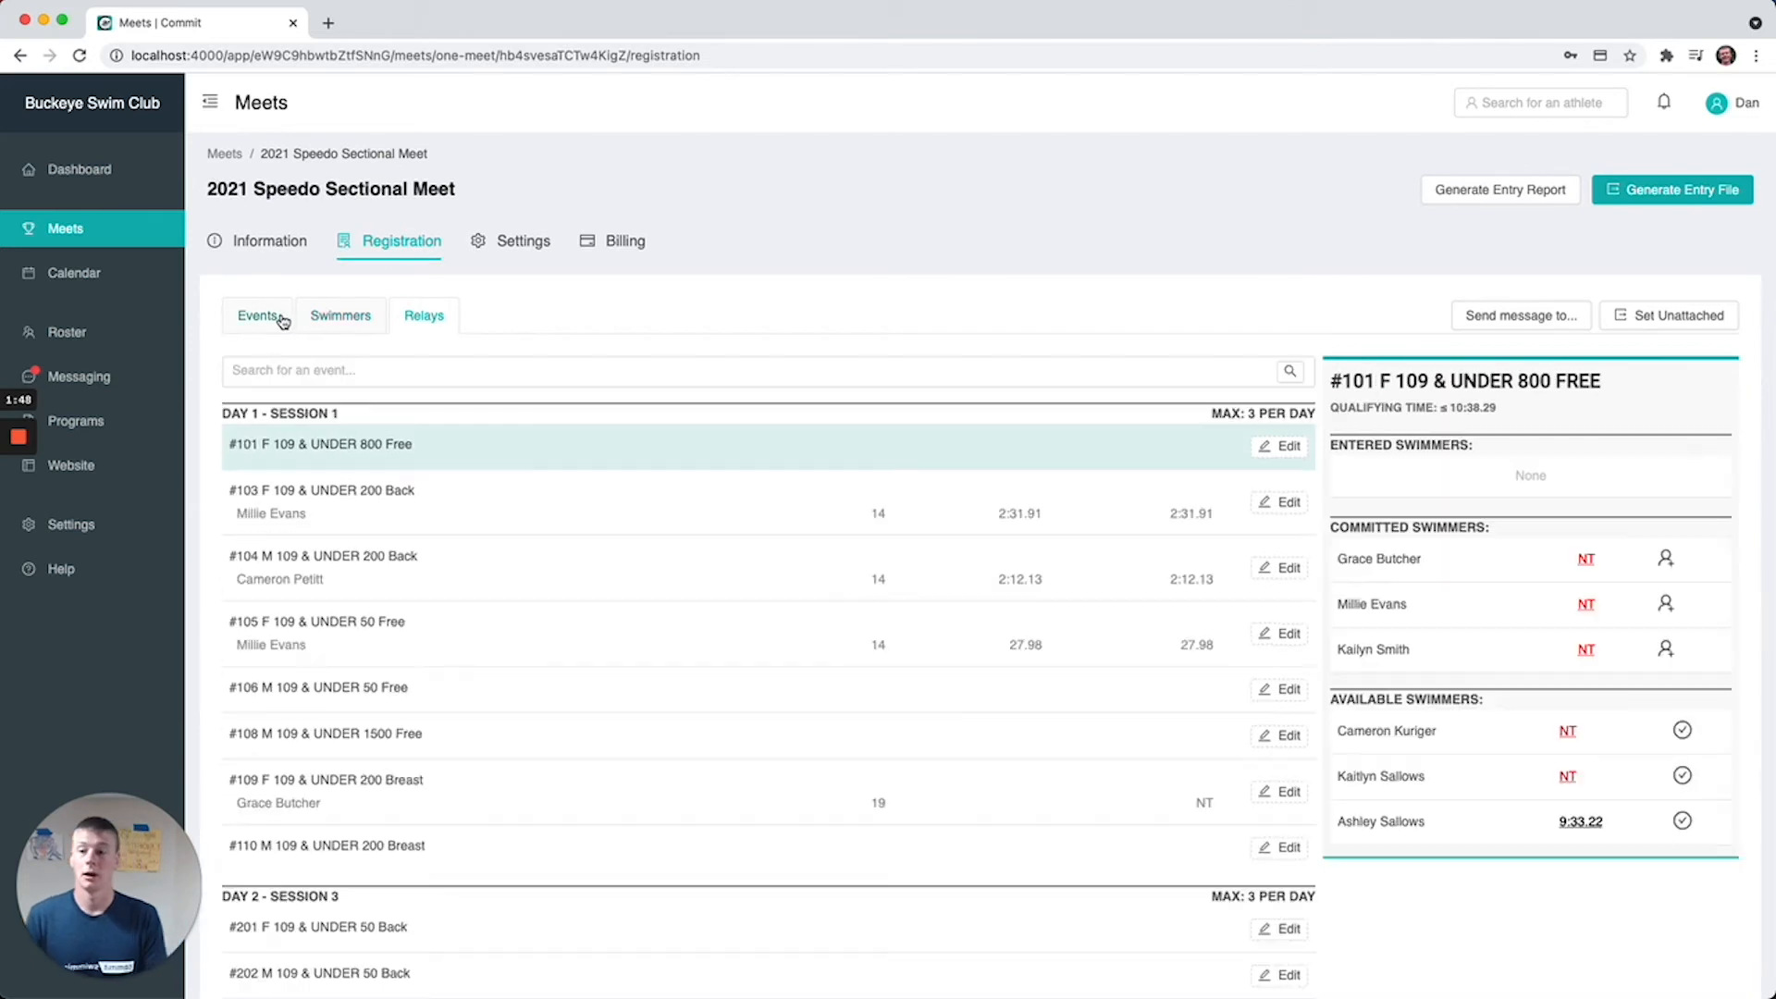
pyautogui.click(748, 370)
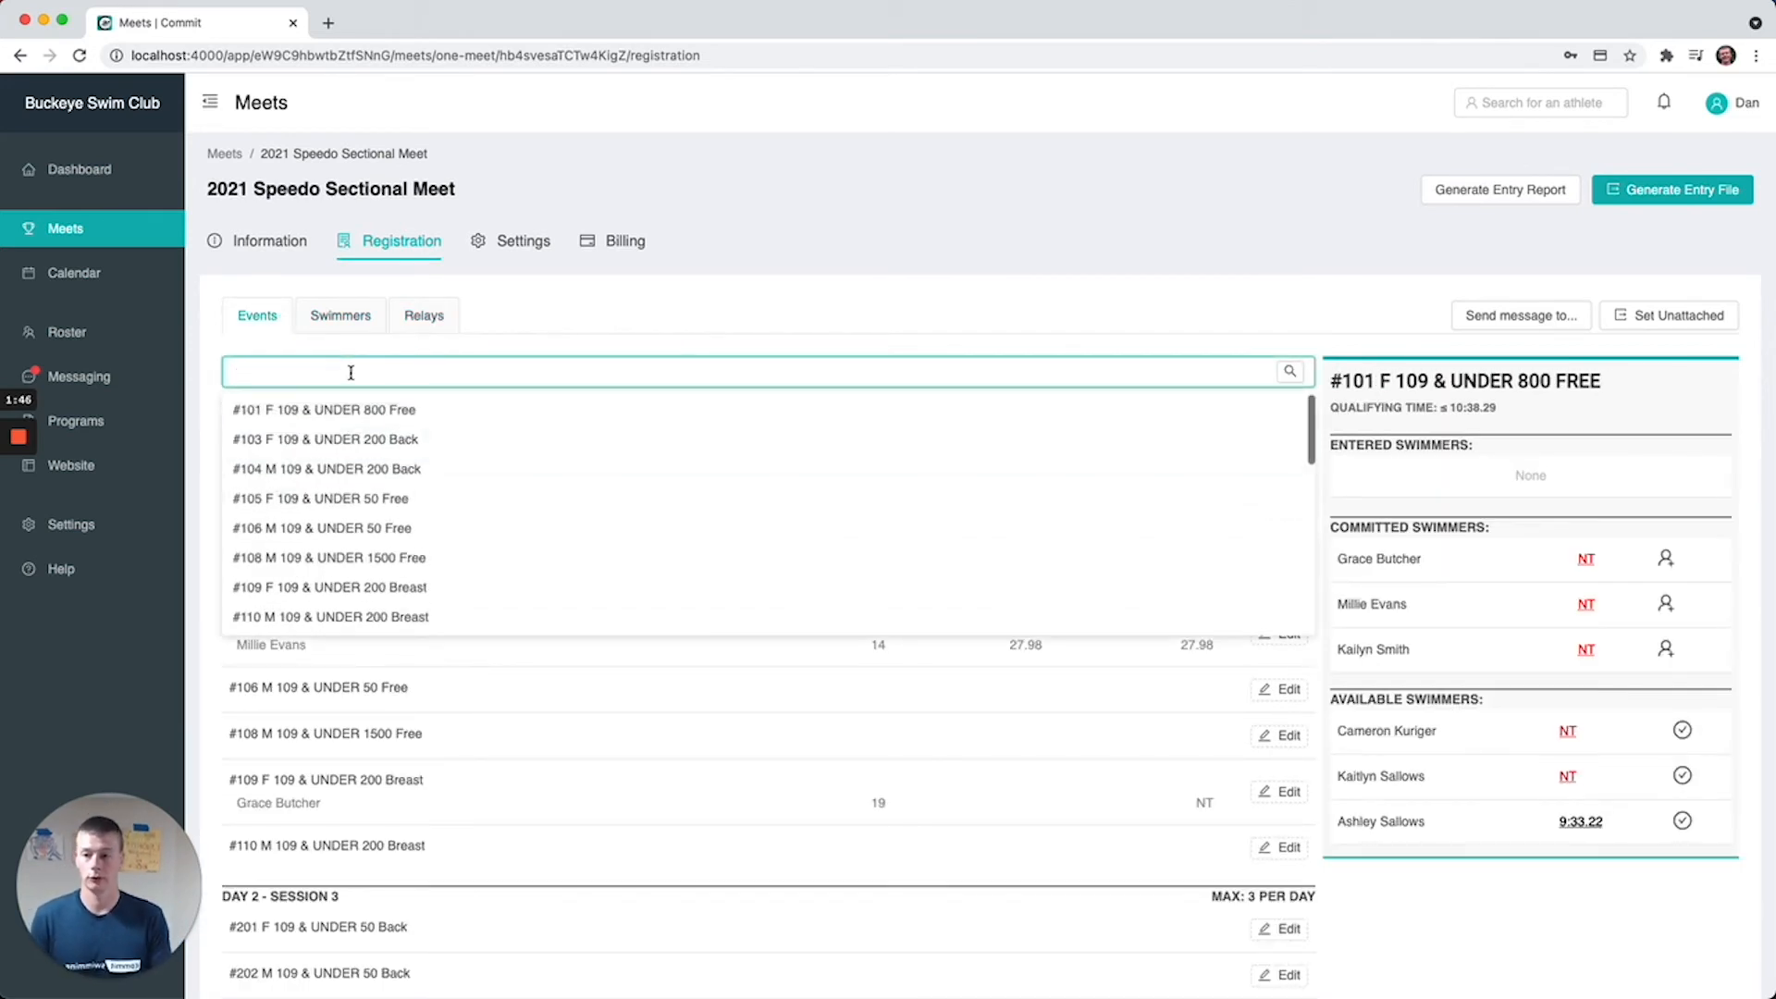
pyautogui.write('200 B')
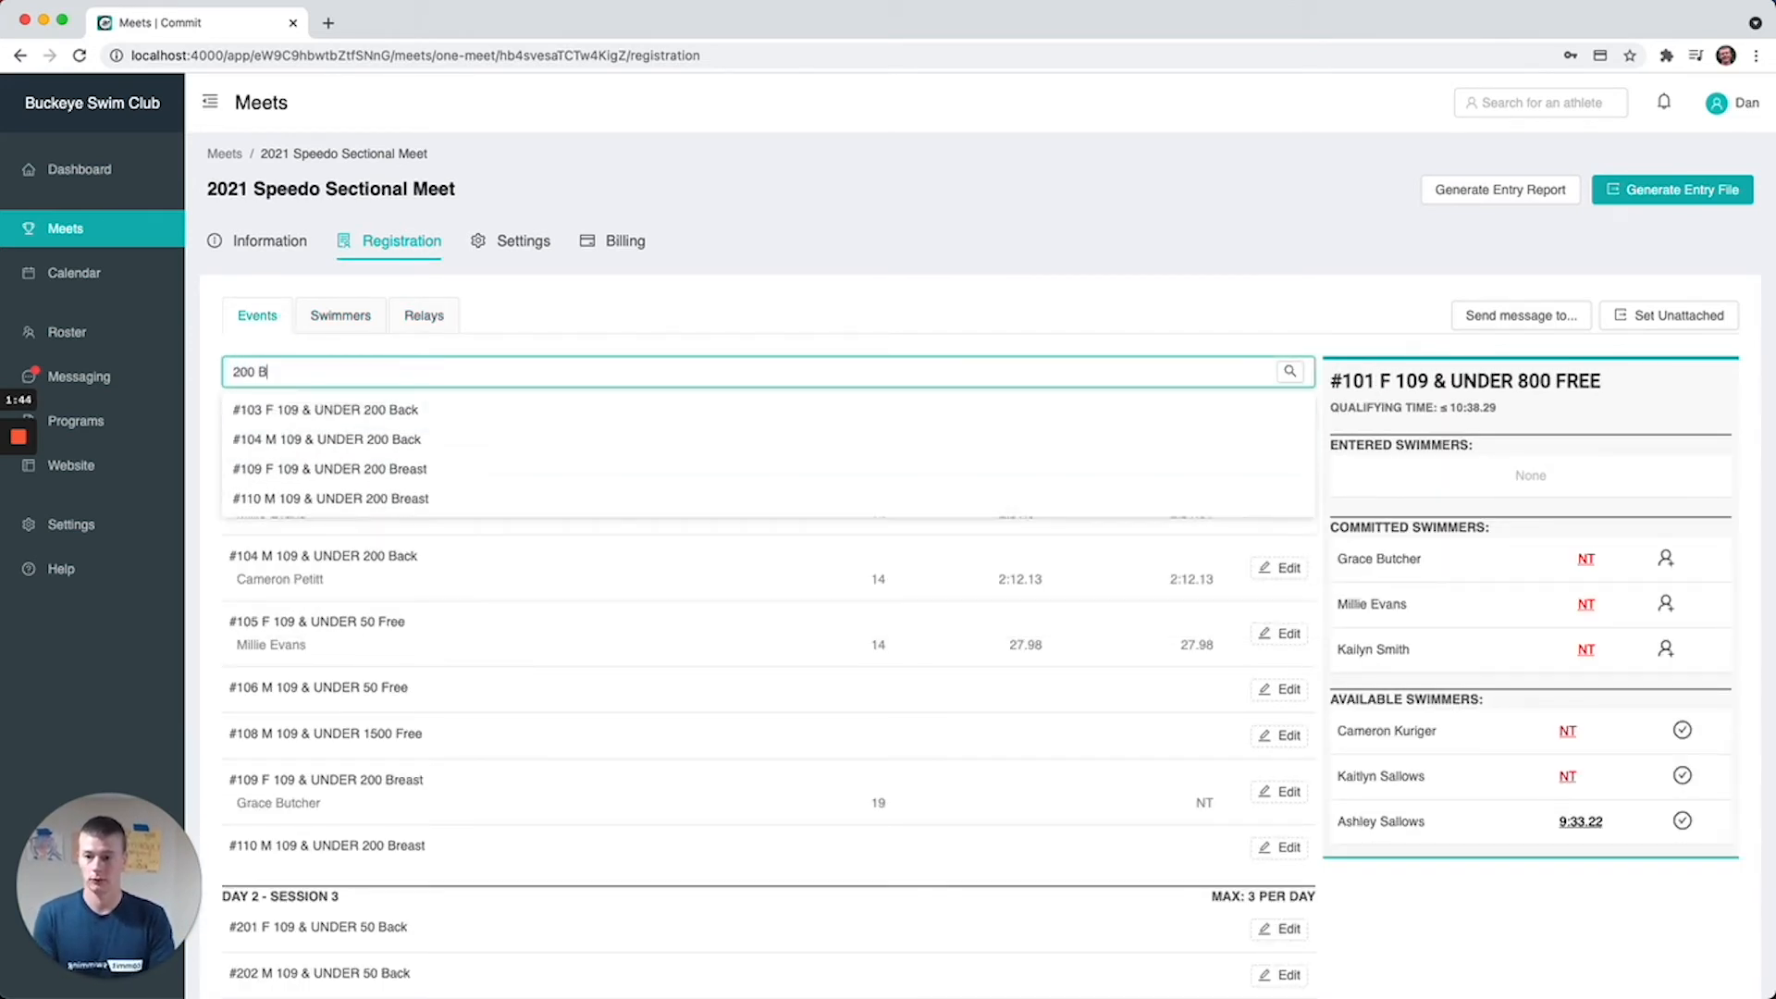
pyautogui.write('ack')
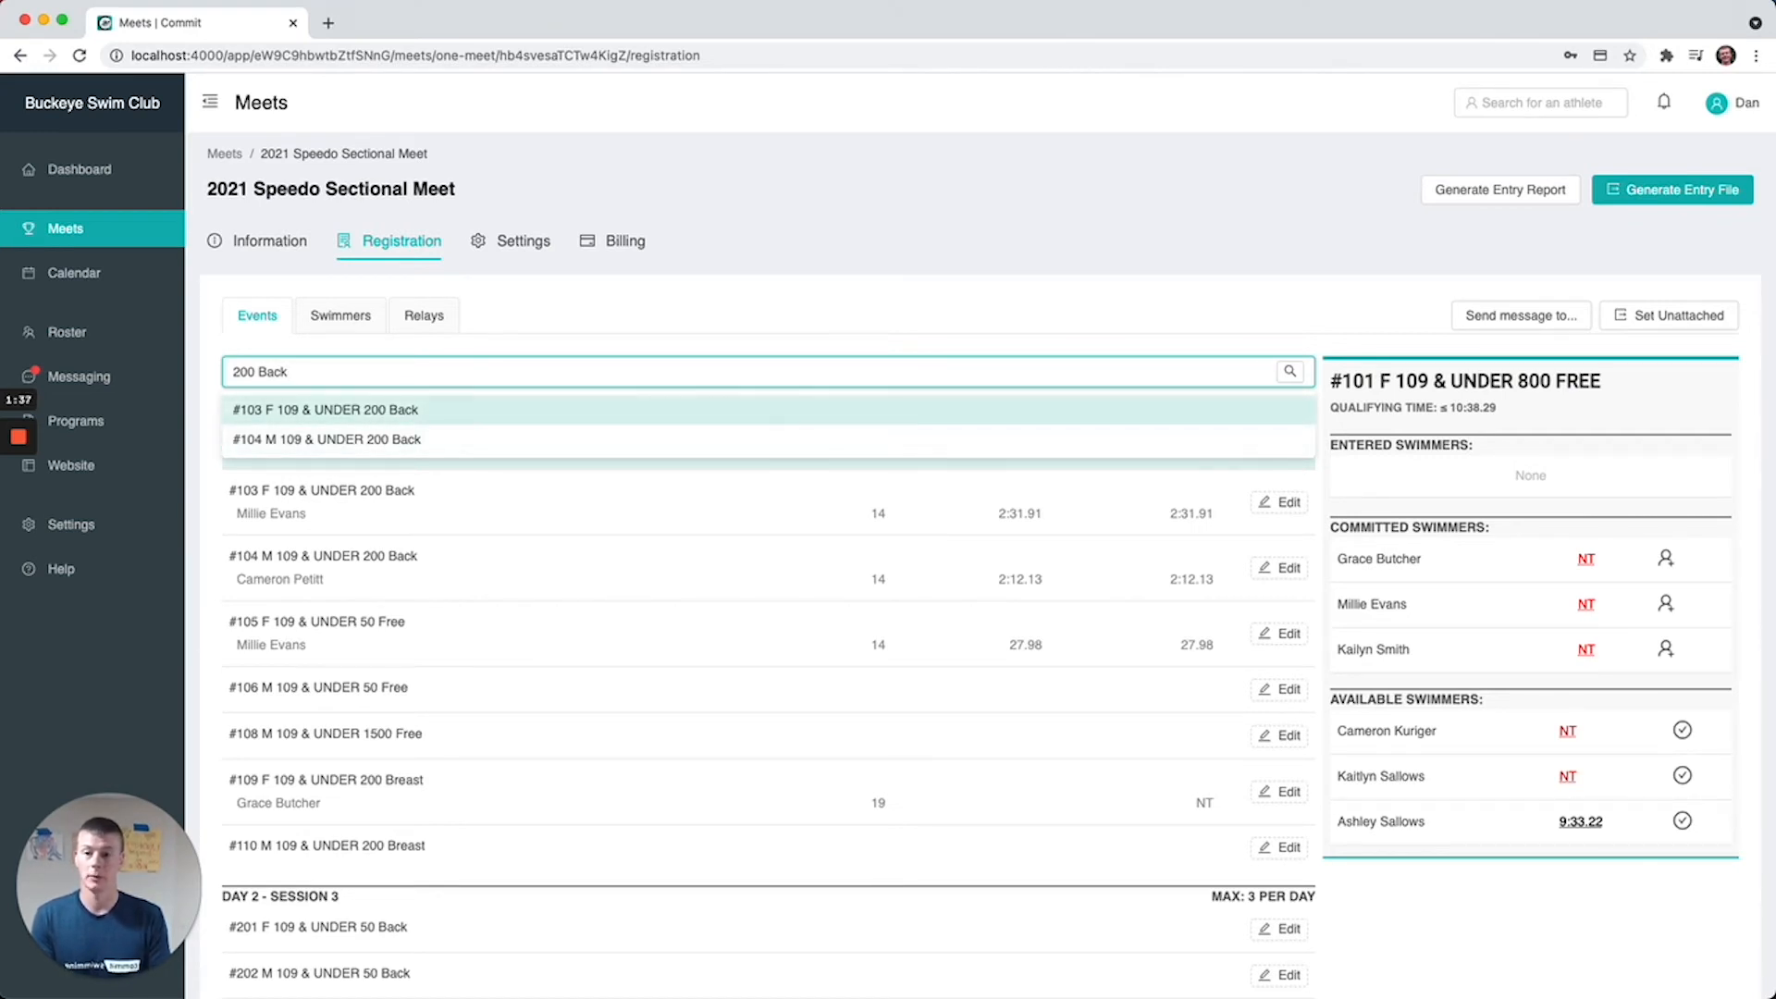
pyautogui.click(325, 441)
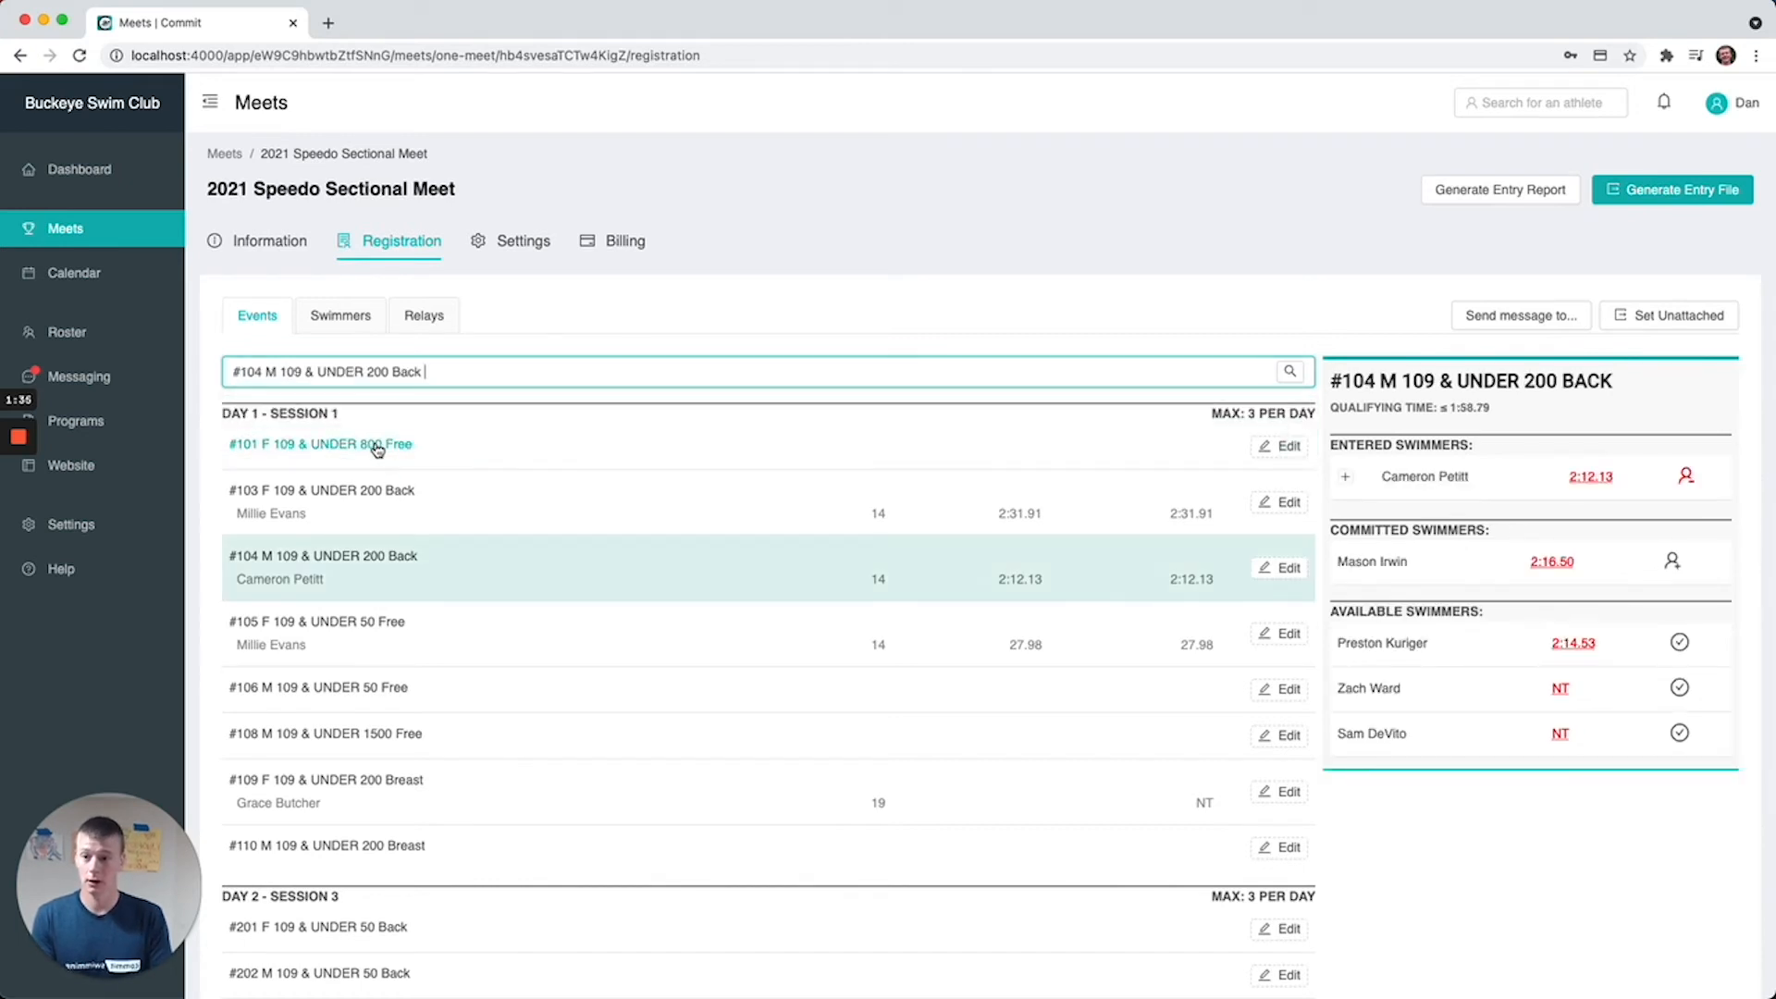
pyautogui.moveTo(357, 586)
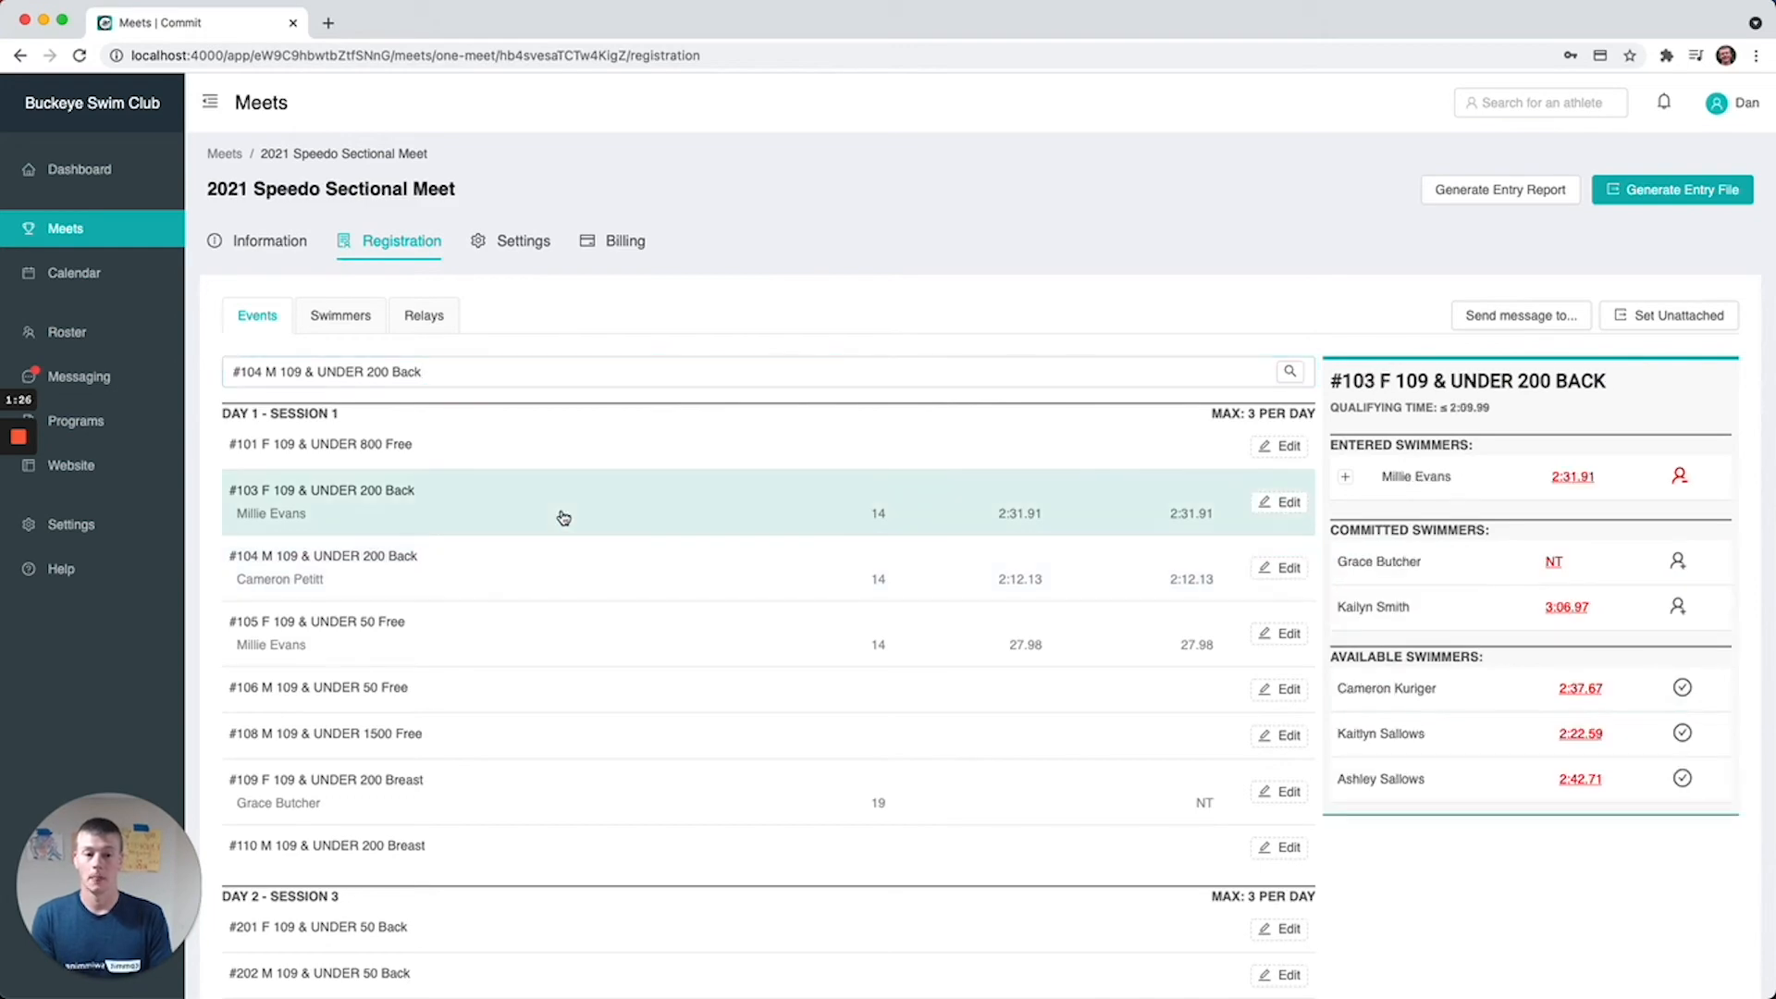
# Review the event's entries, then switch to the list of 11 swimmers with their events
pyautogui.scroll(-3)
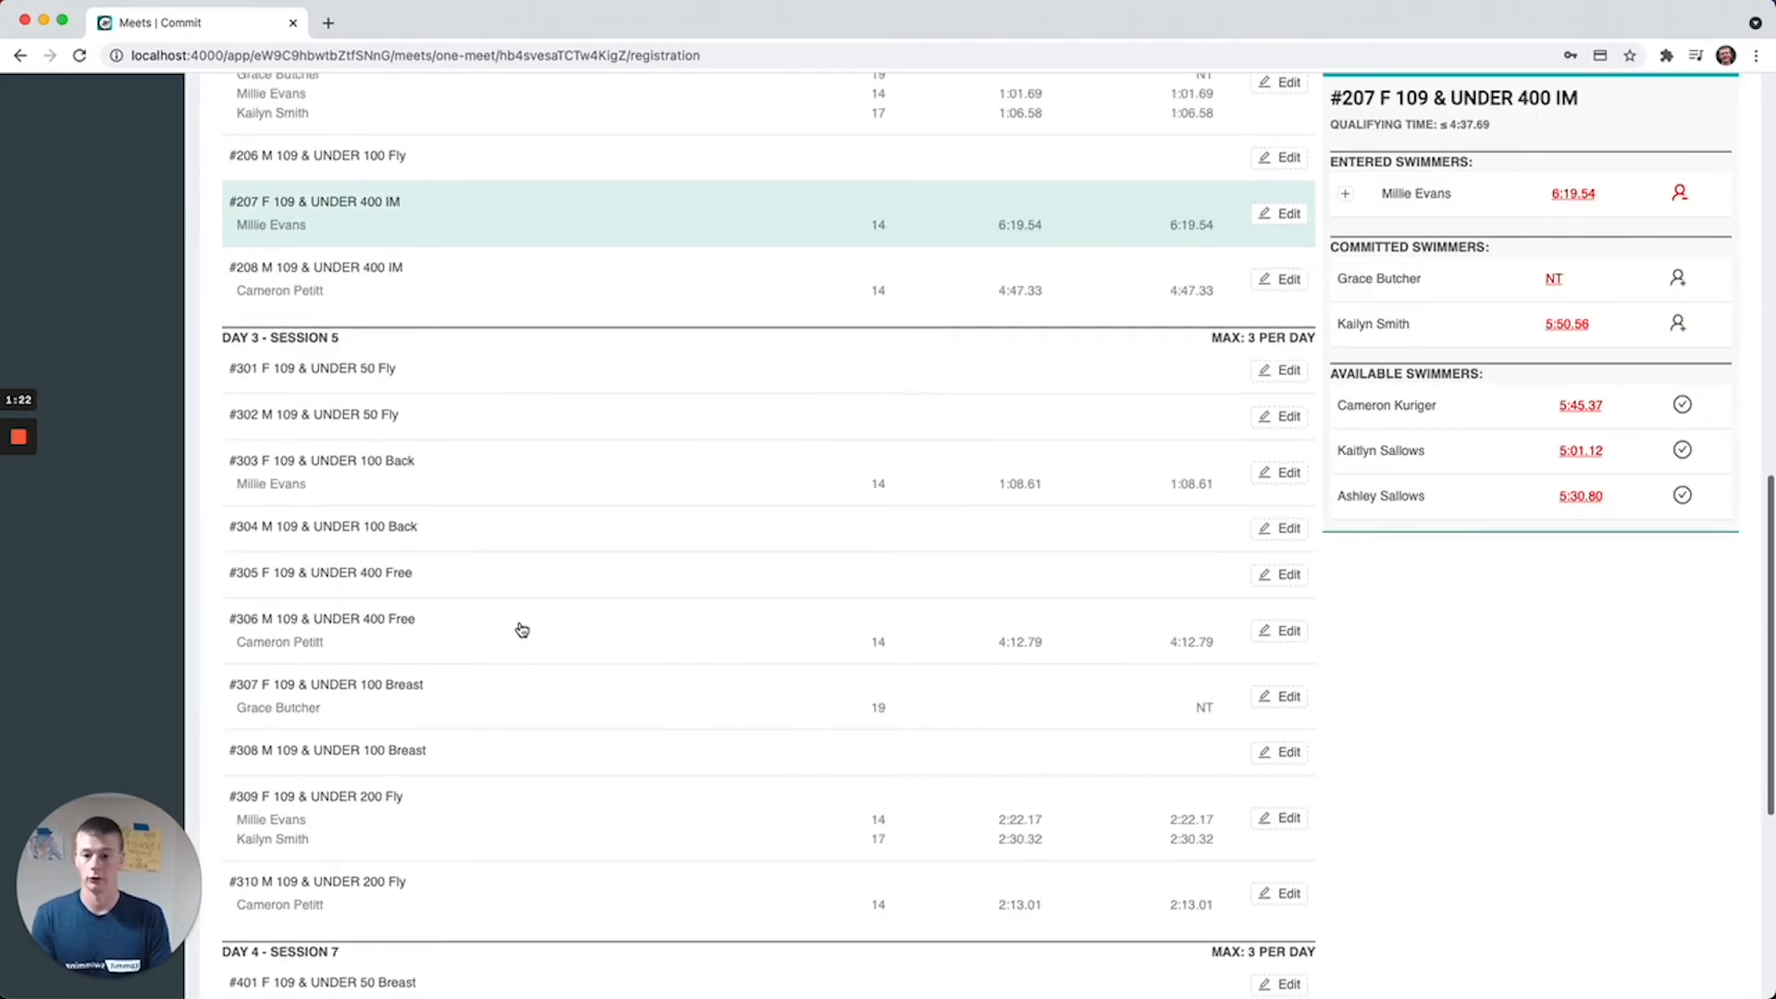
pyautogui.scroll(3)
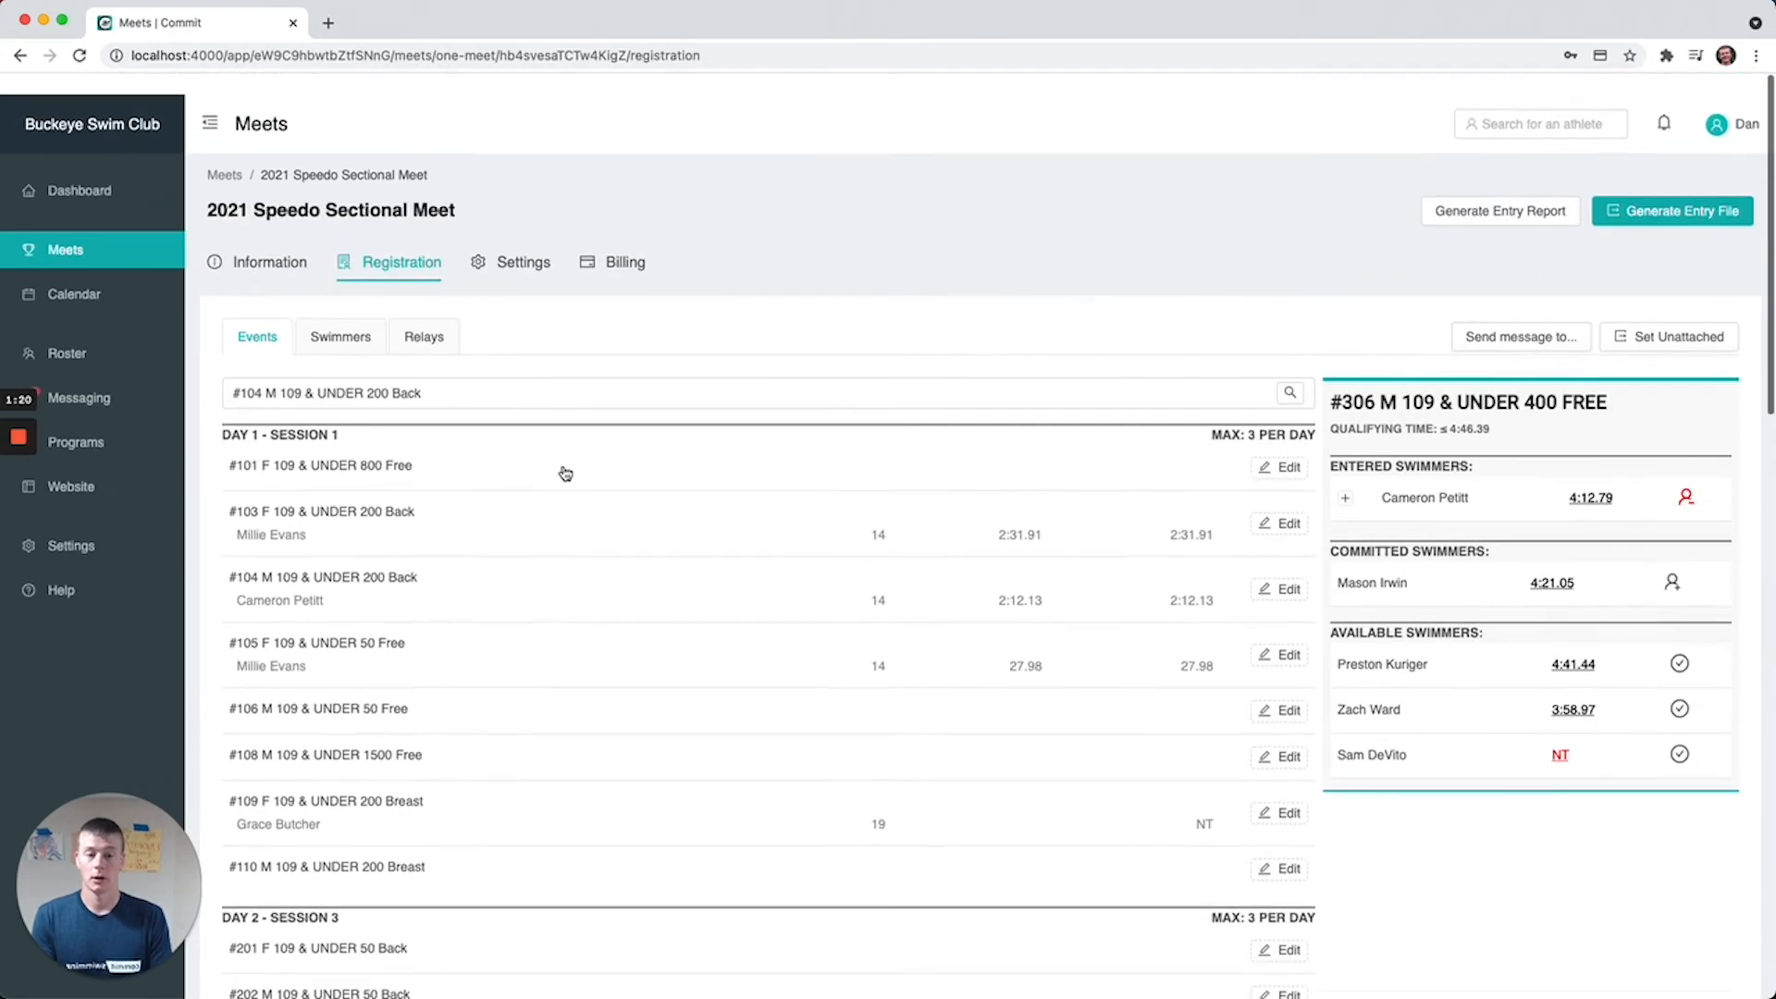
pyautogui.click(320, 464)
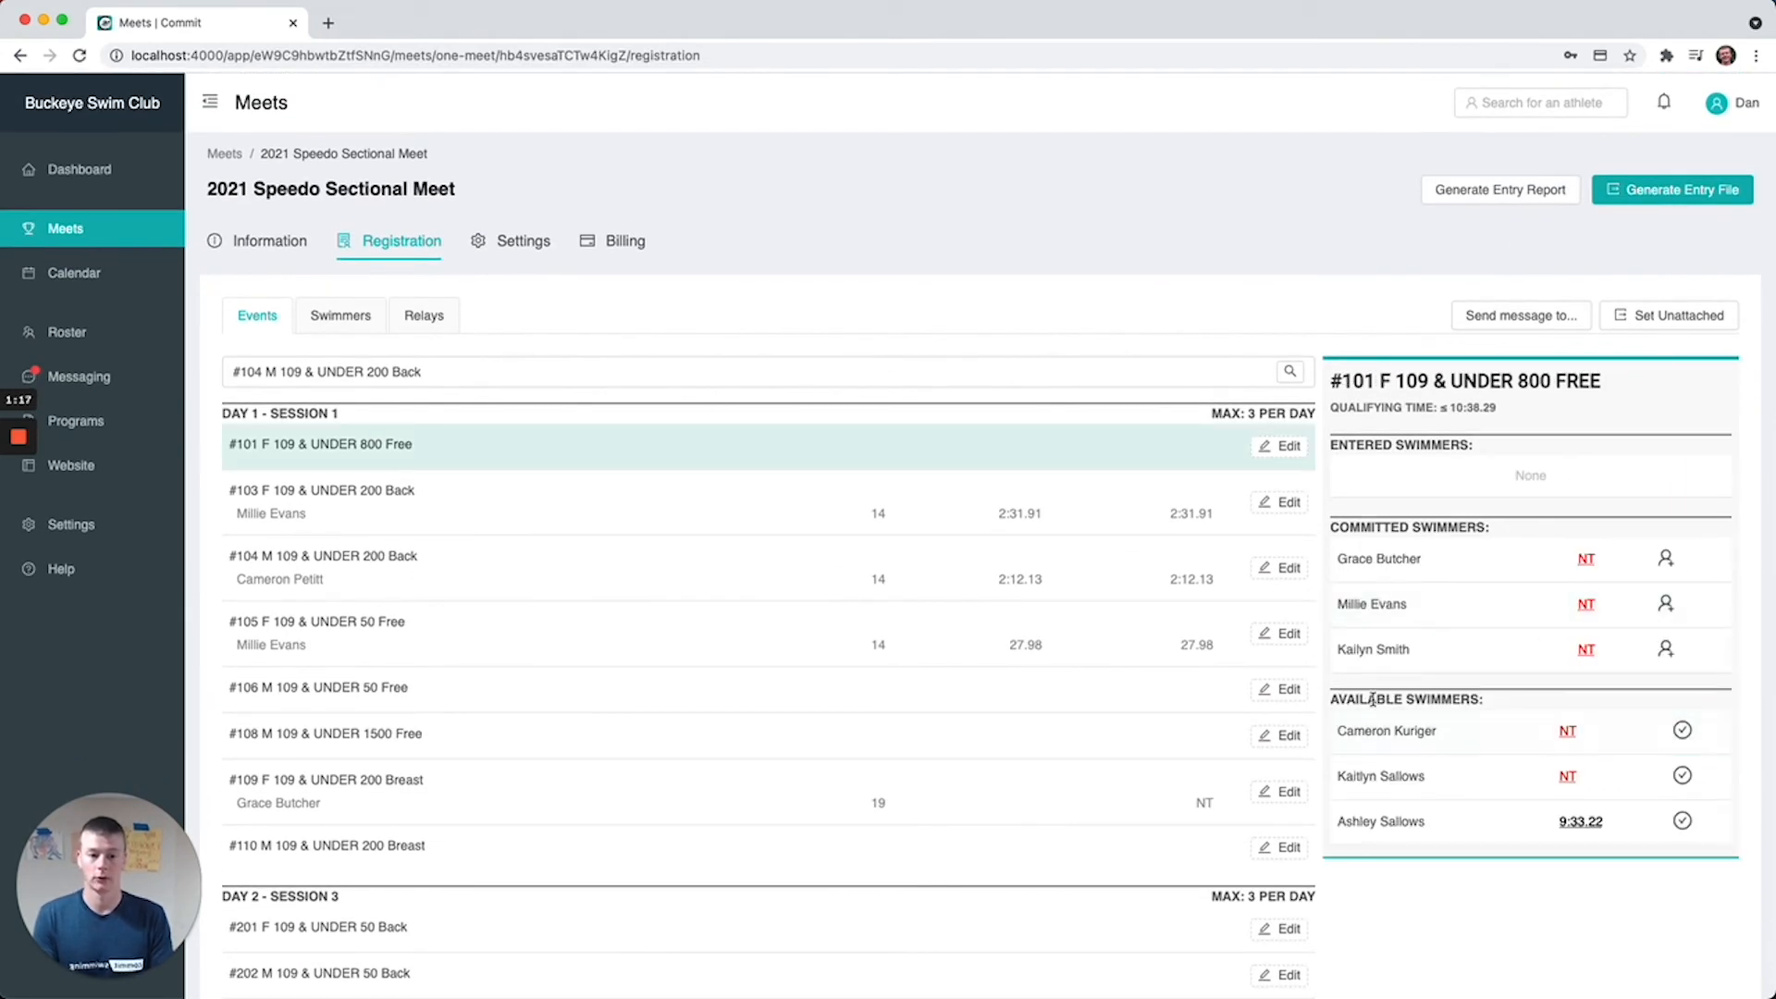
pyautogui.moveTo(1683, 732)
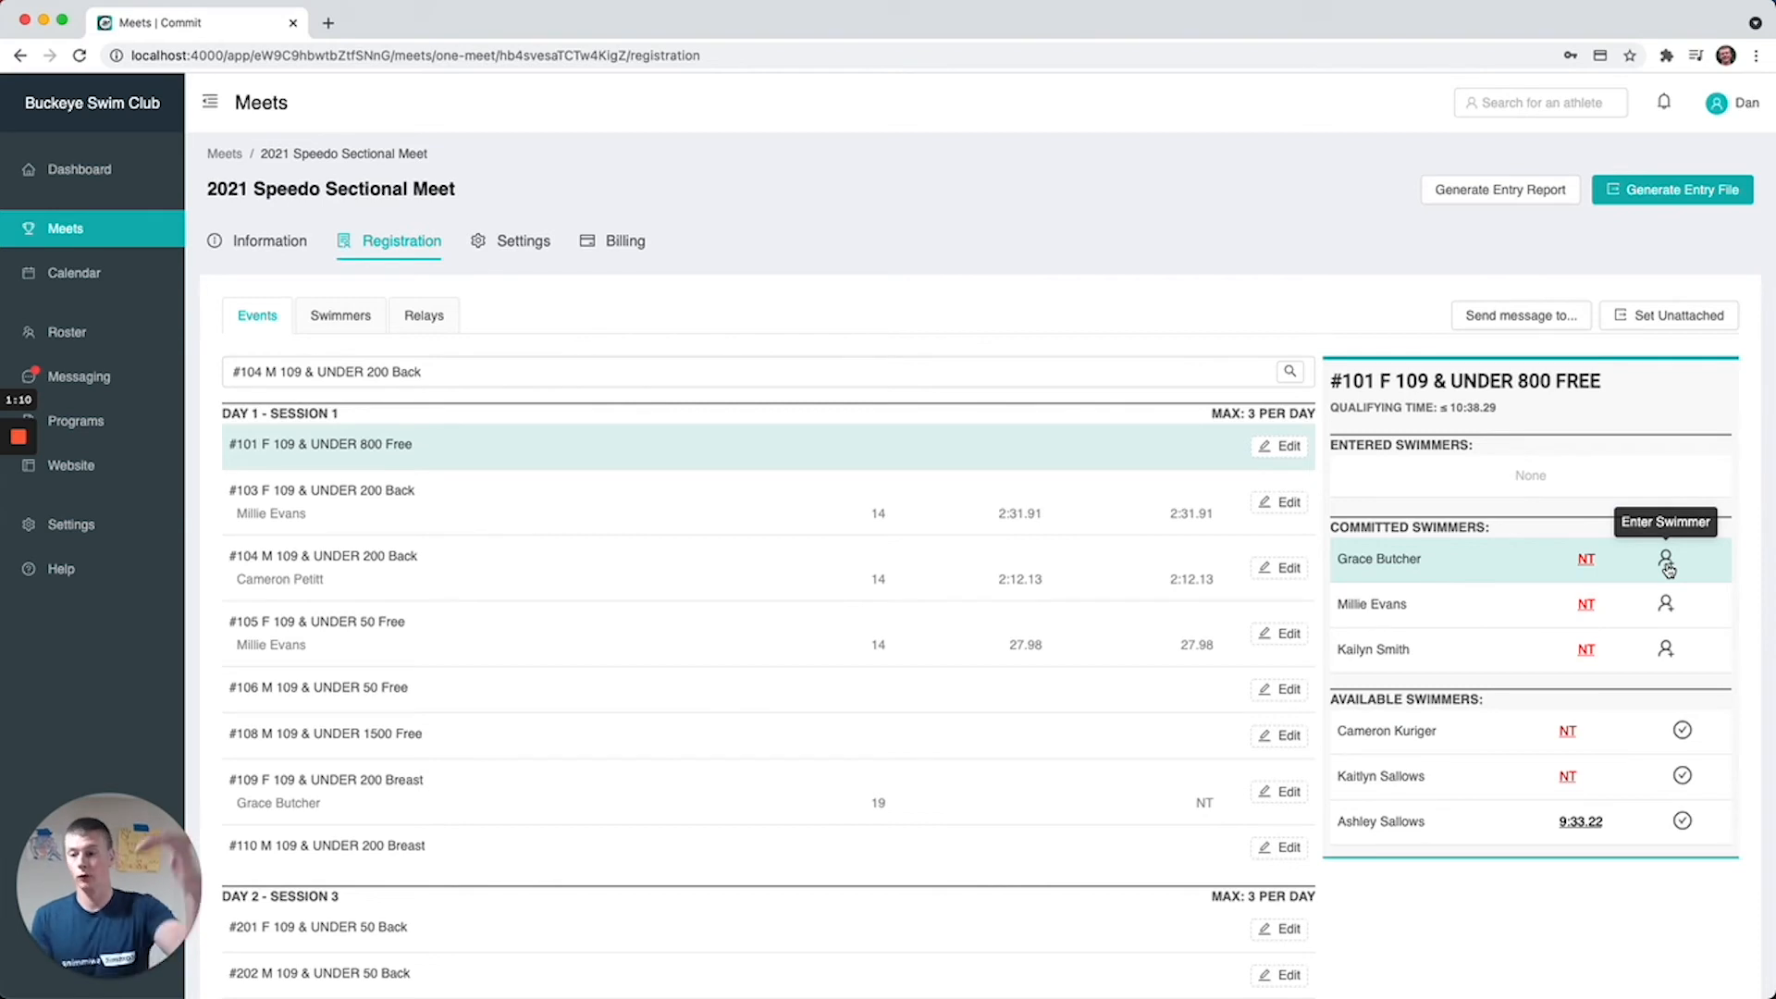
pyautogui.moveTo(1439, 829)
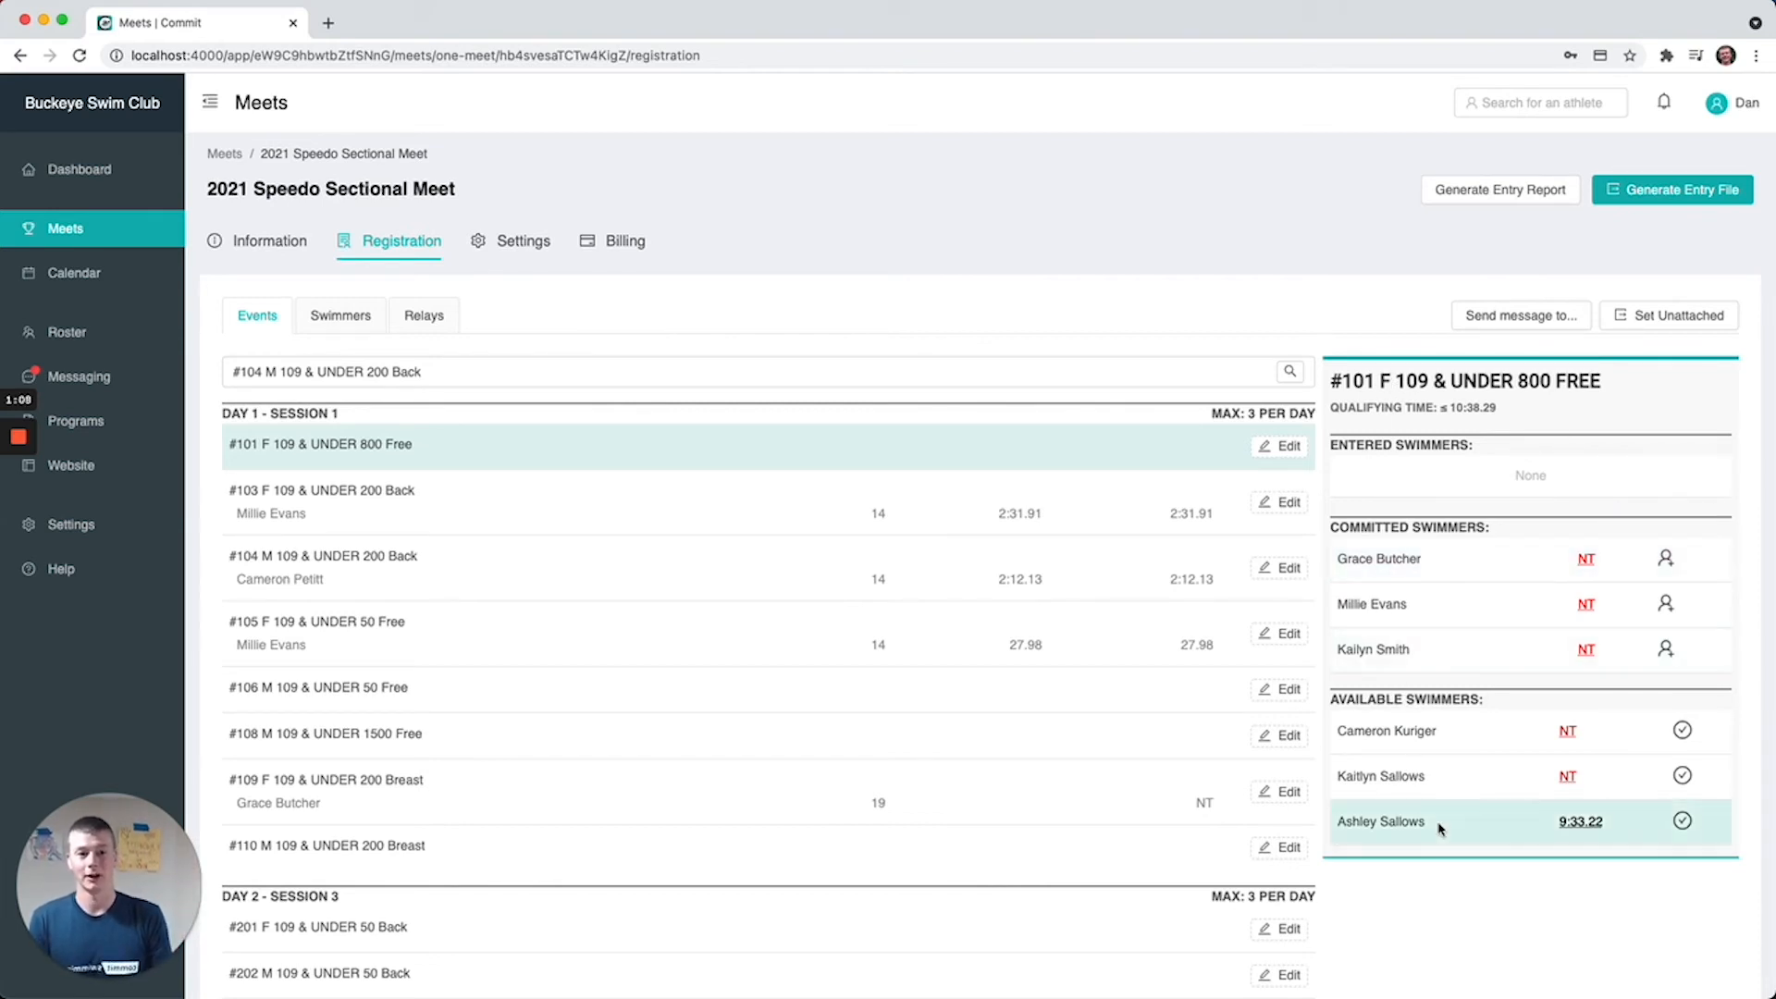
pyautogui.click(341, 315)
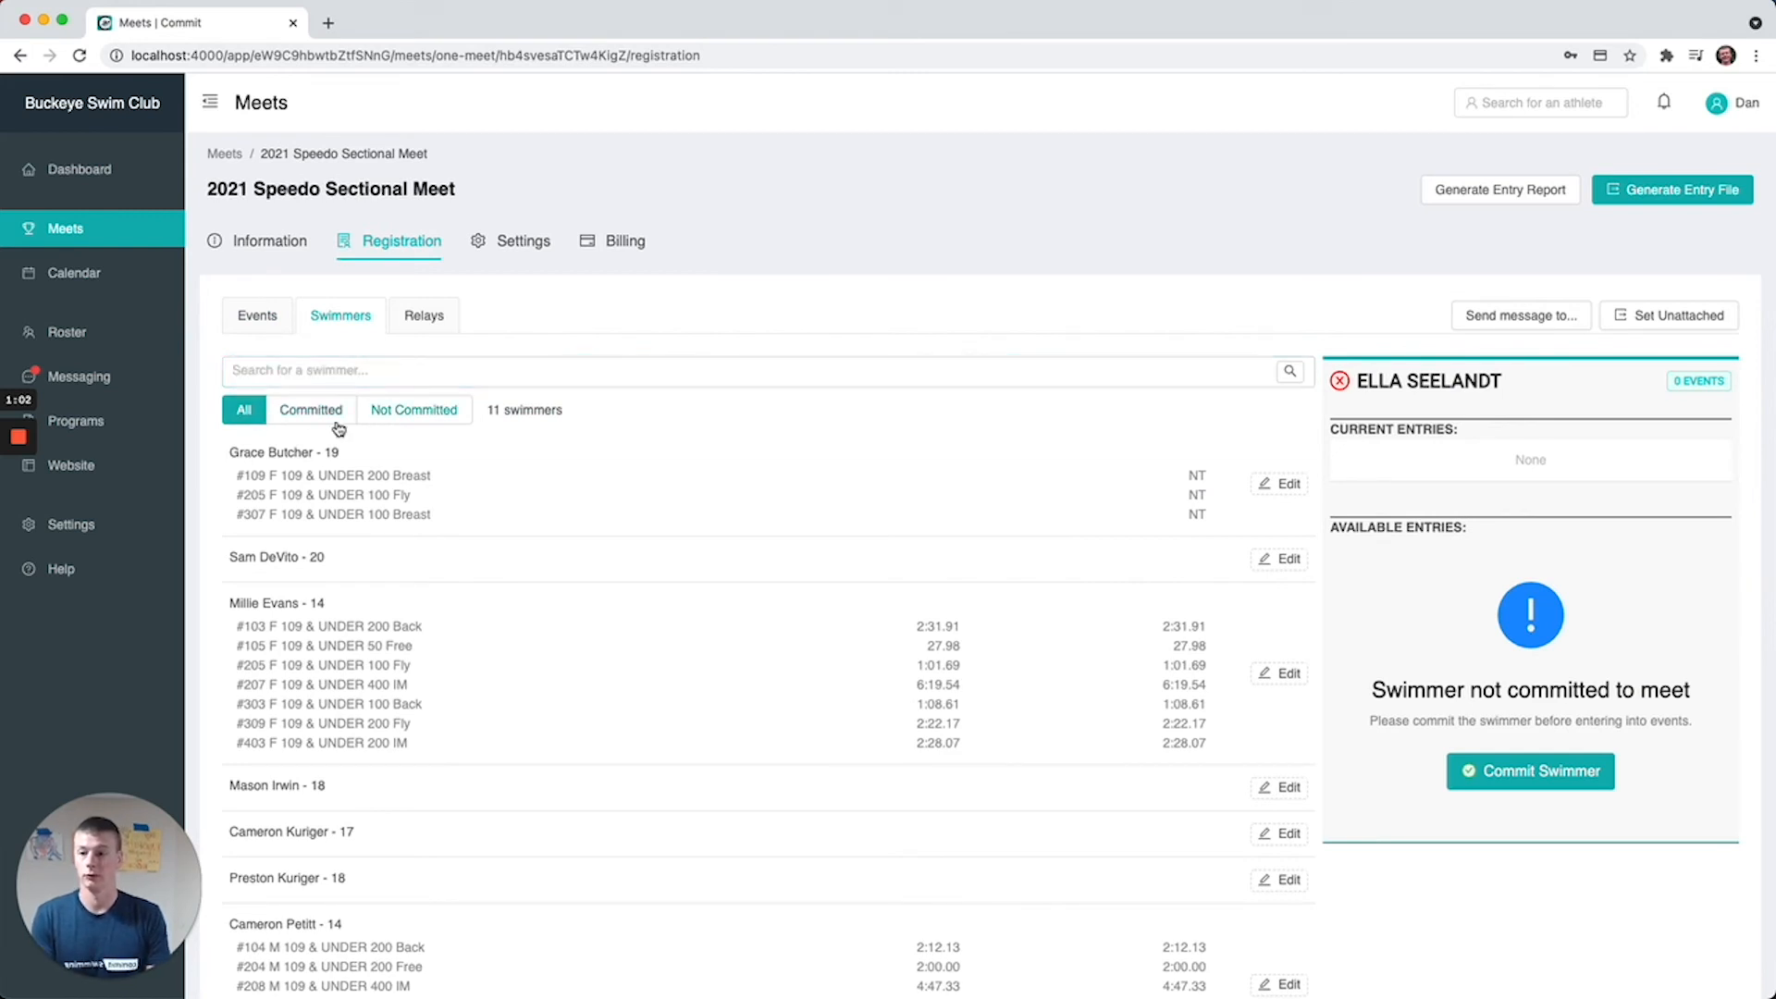
# Filter the swimmer list between 5 committed and 6 not-committed swimmers, ending on Not Committed
pyautogui.click(413, 411)
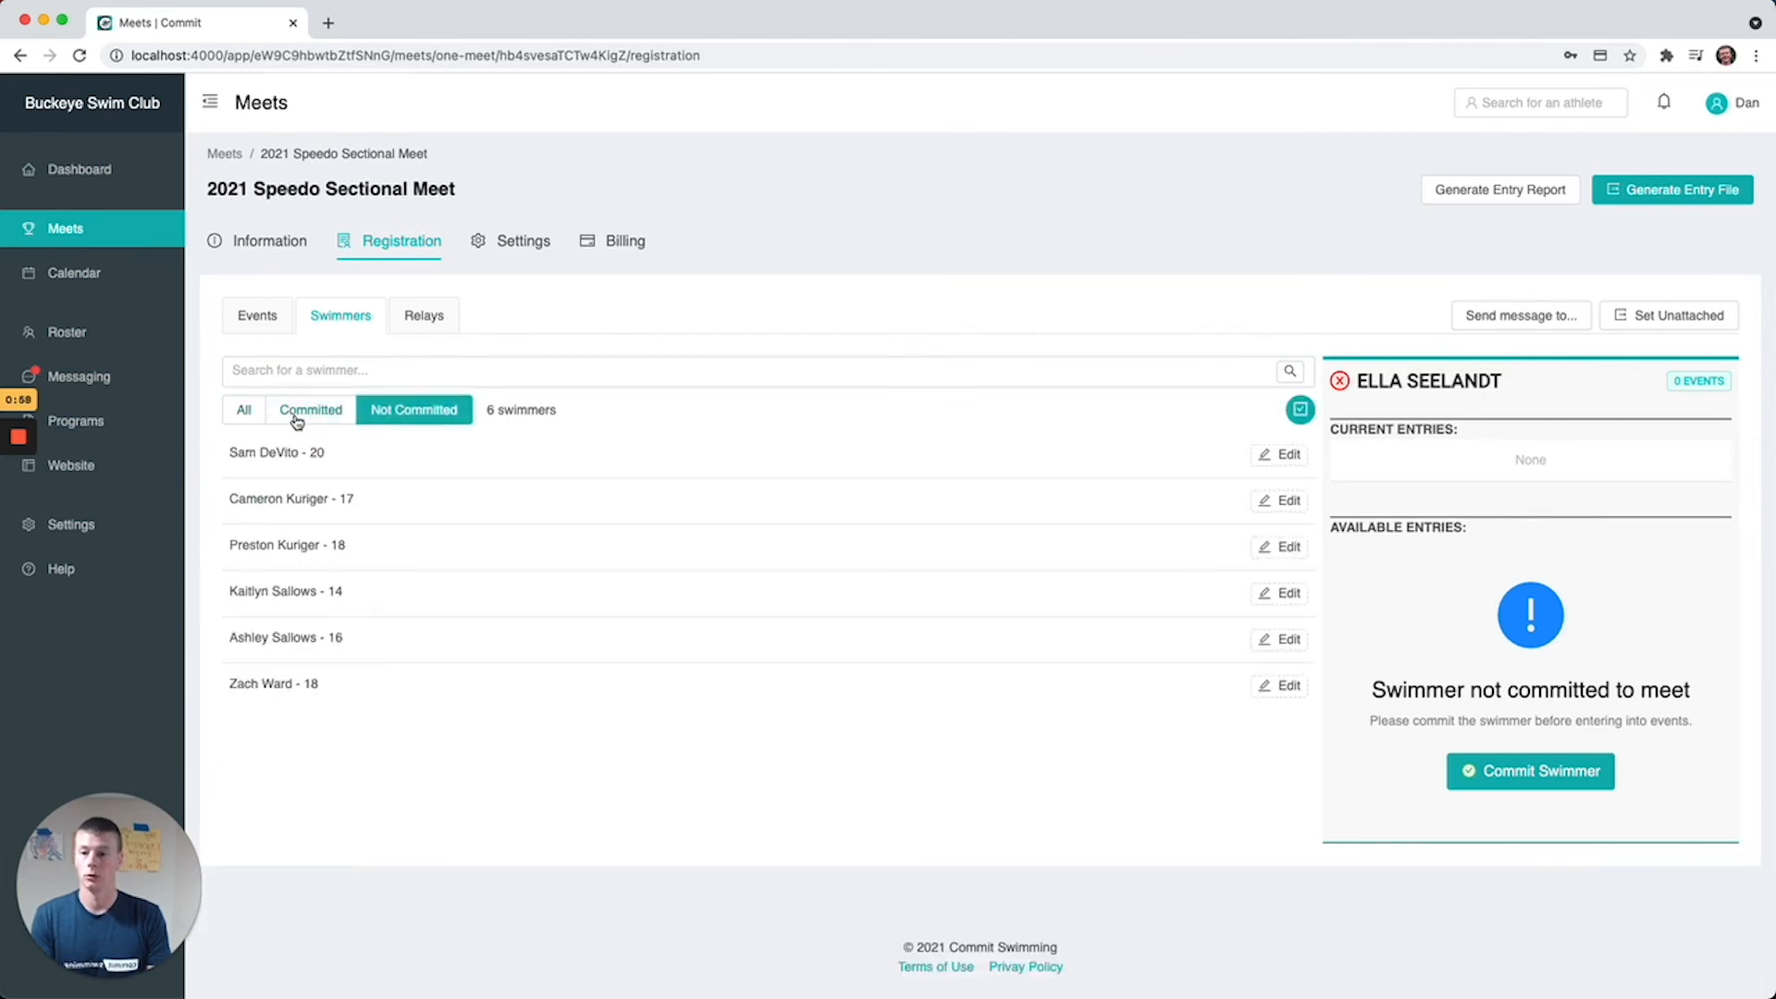
pyautogui.click(311, 408)
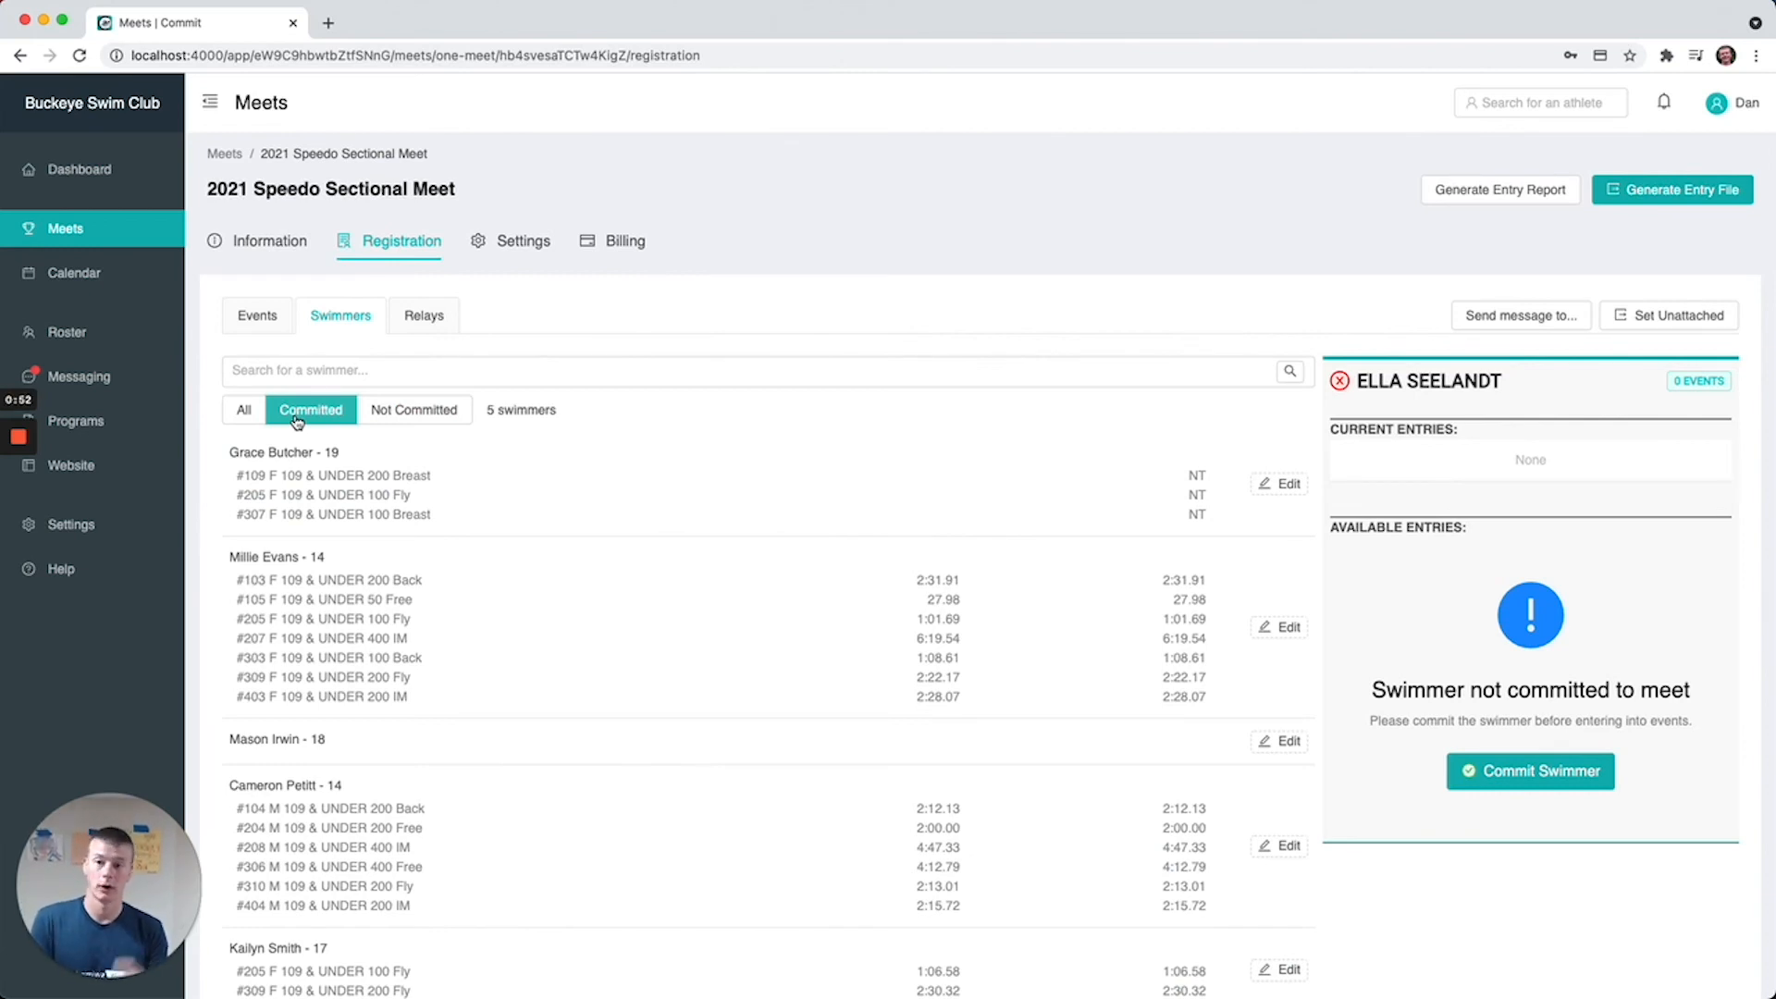
pyautogui.click(412, 409)
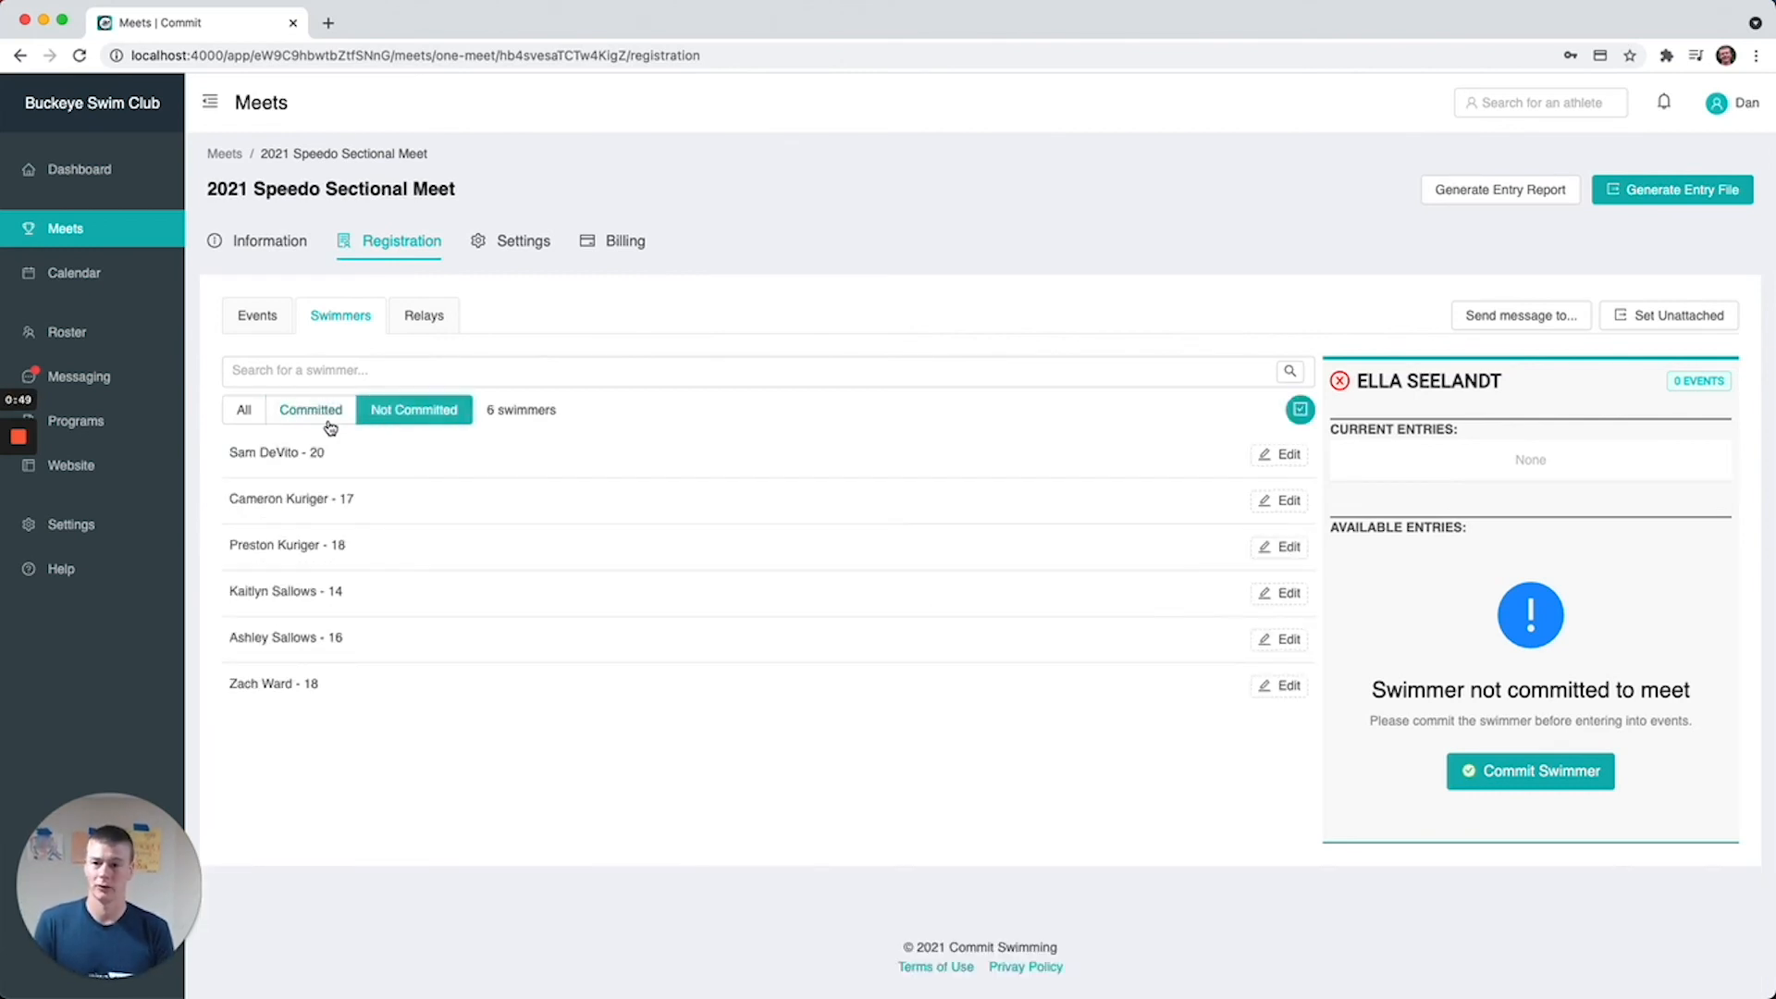
pyautogui.click(309, 409)
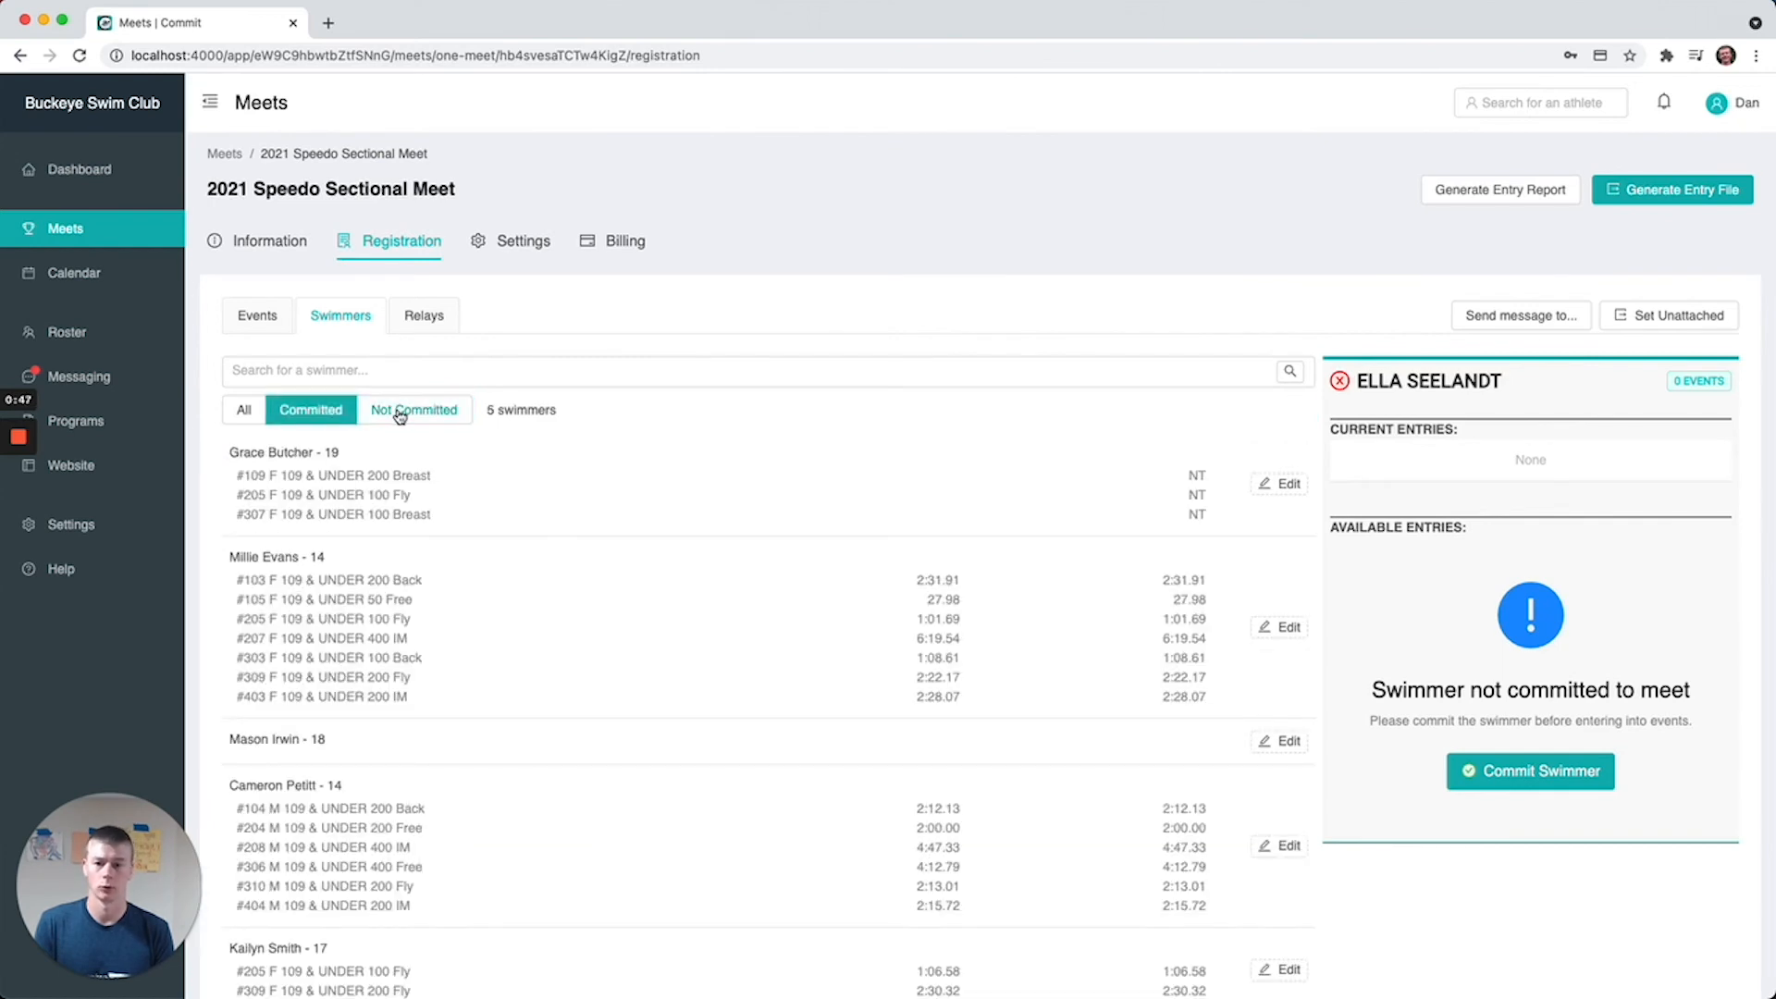
pyautogui.click(412, 409)
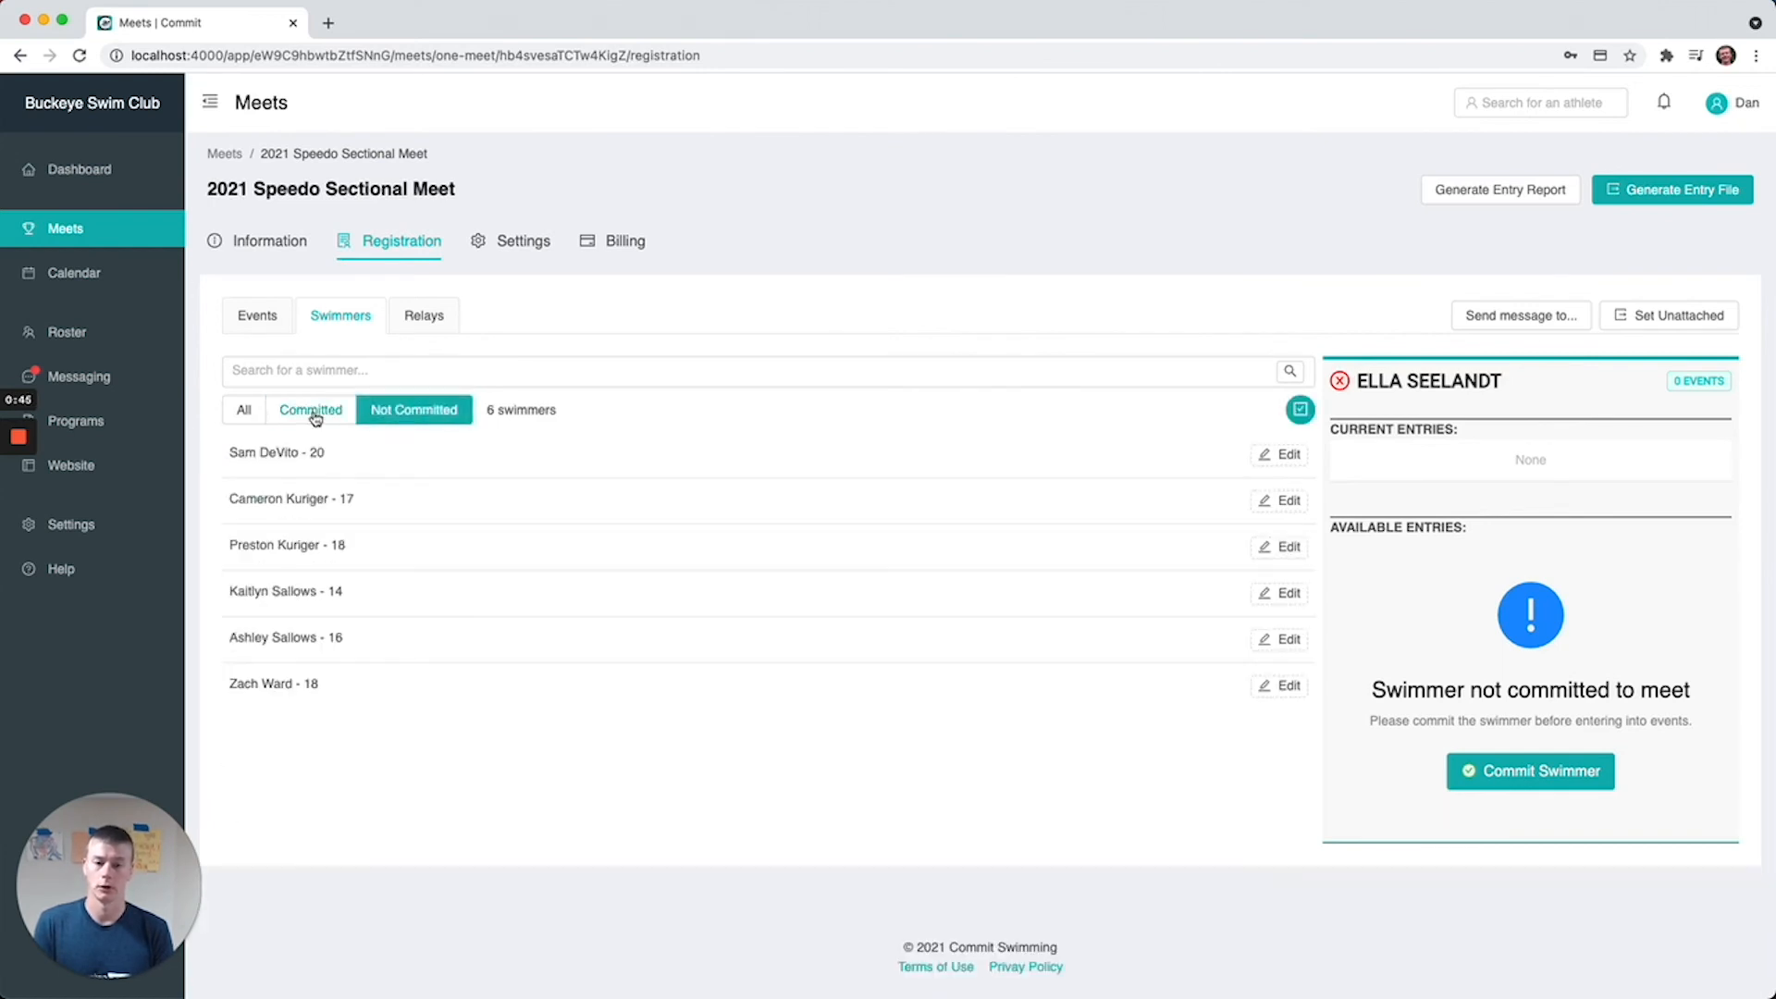
pyautogui.click(309, 411)
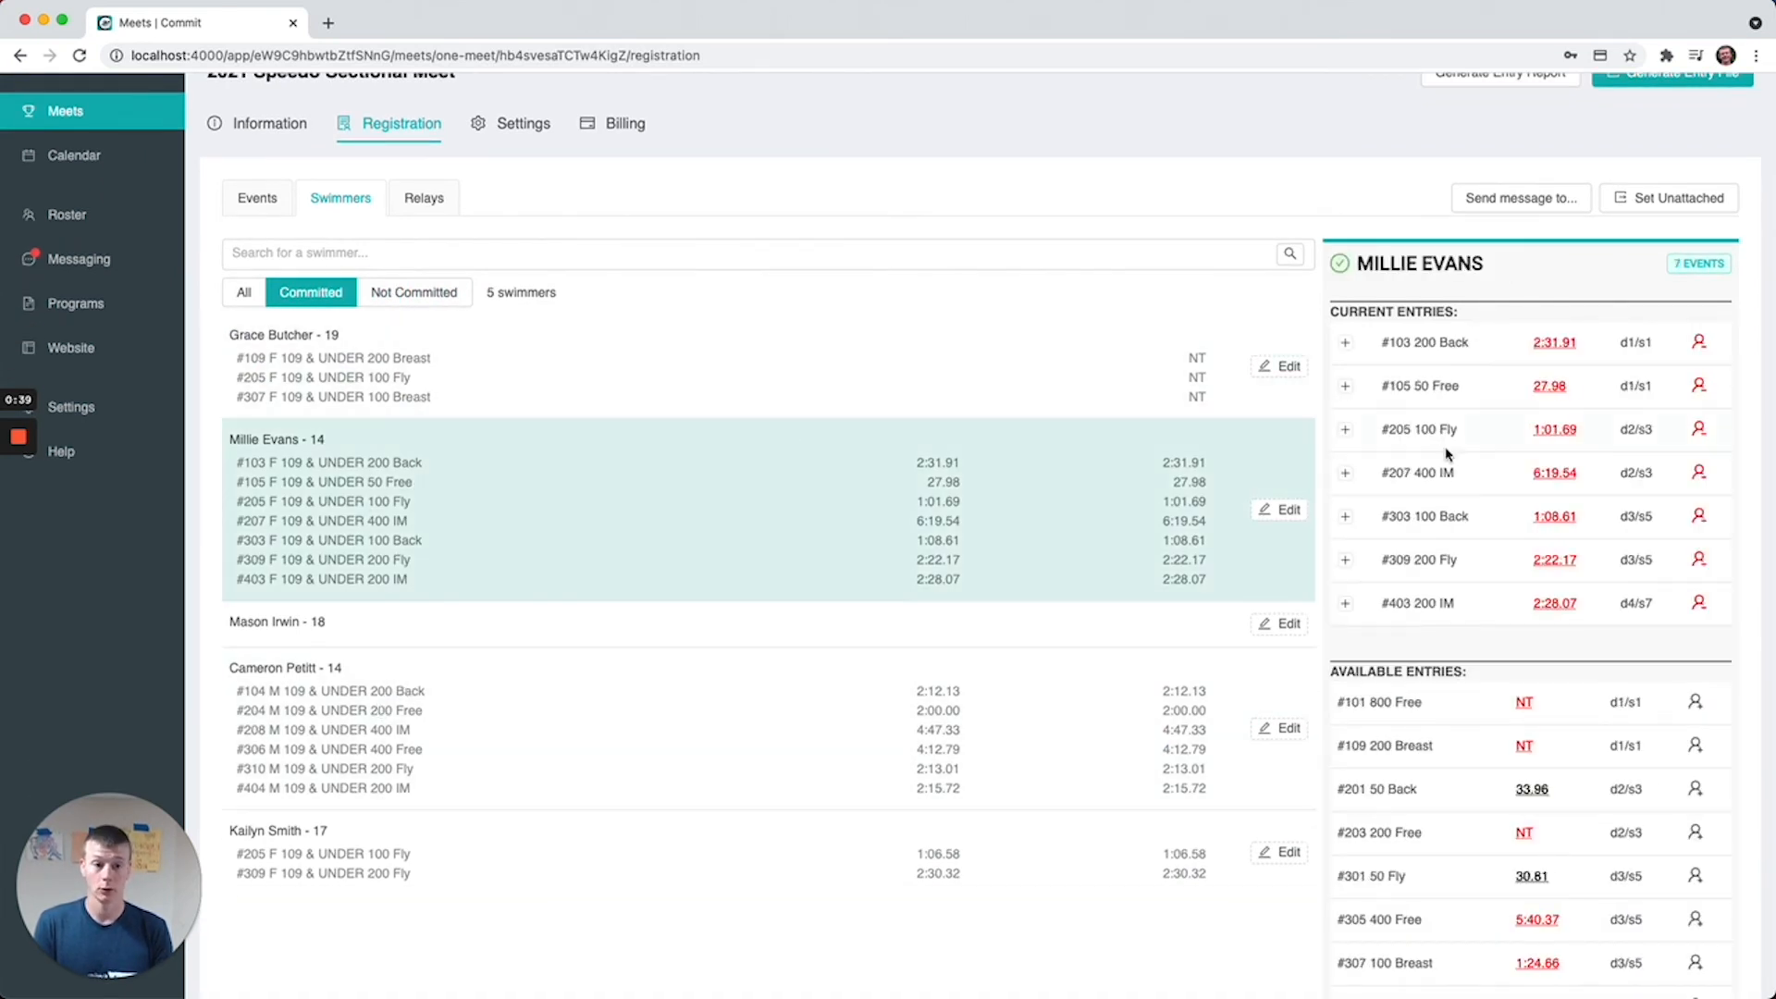
pyautogui.moveTo(1512, 788)
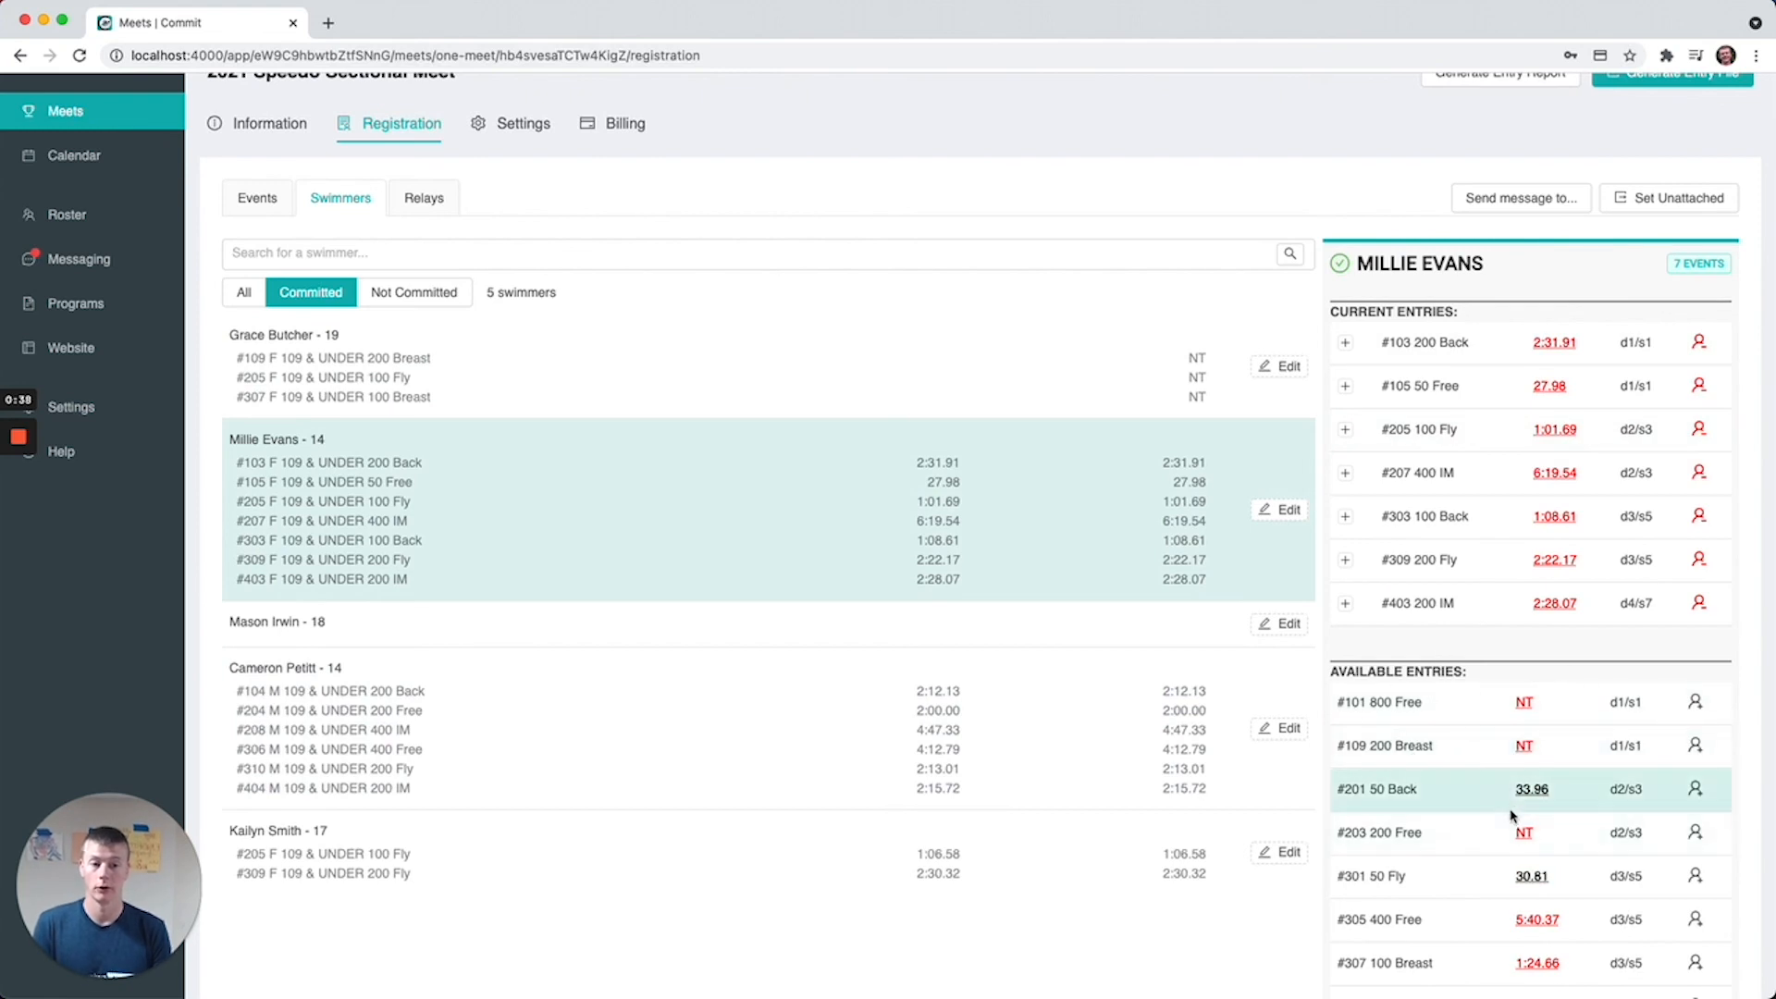
pyautogui.click(413, 292)
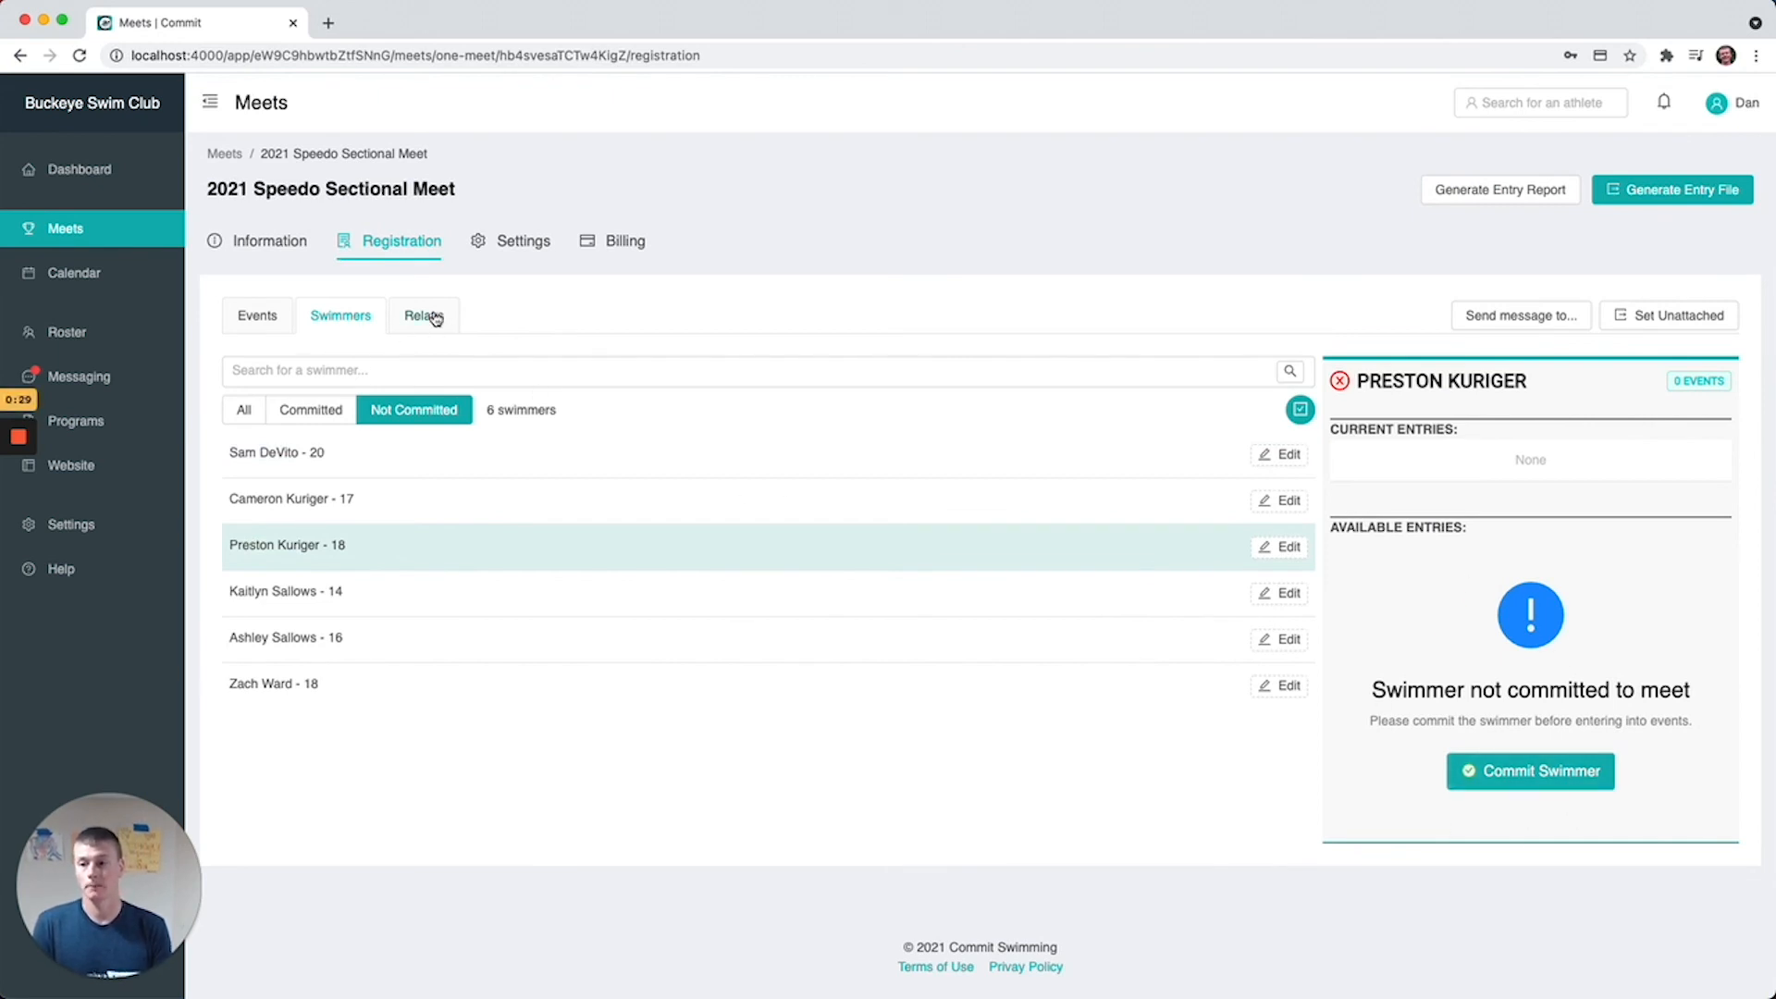
# Show the relay events, select #210 M 109 & Under 400 Free Relay, add then remove a B relay
pyautogui.click(423, 314)
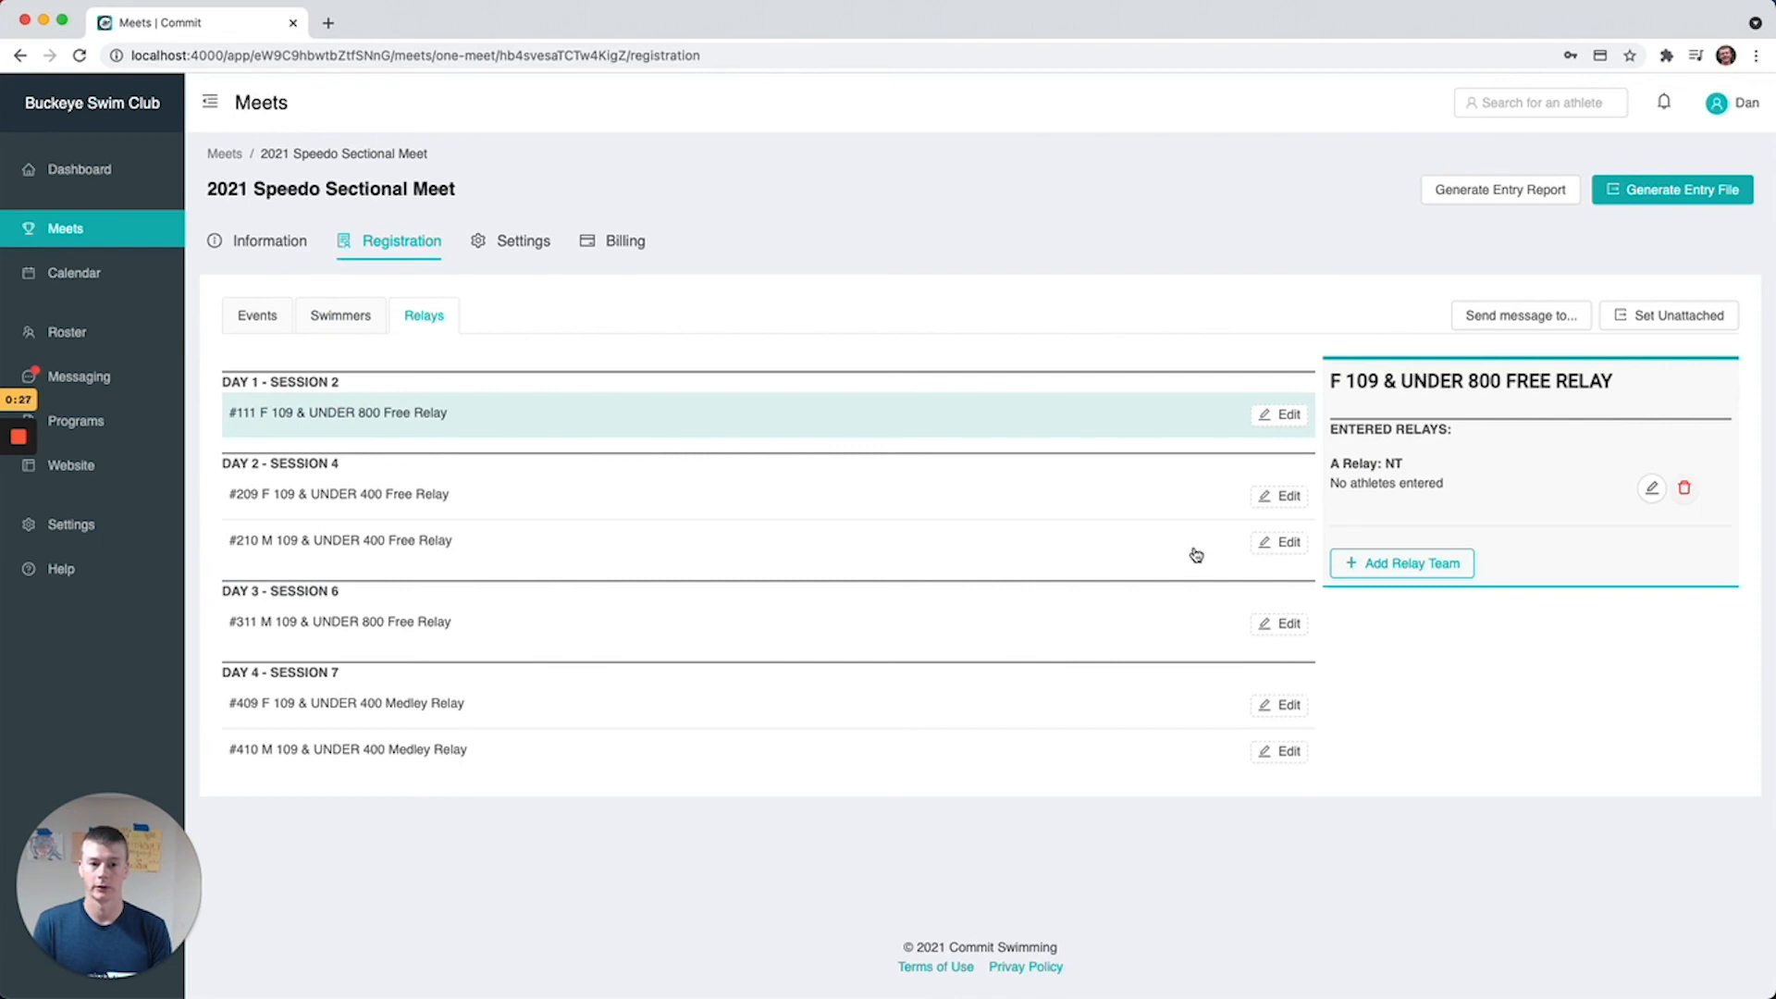
pyautogui.click(736, 540)
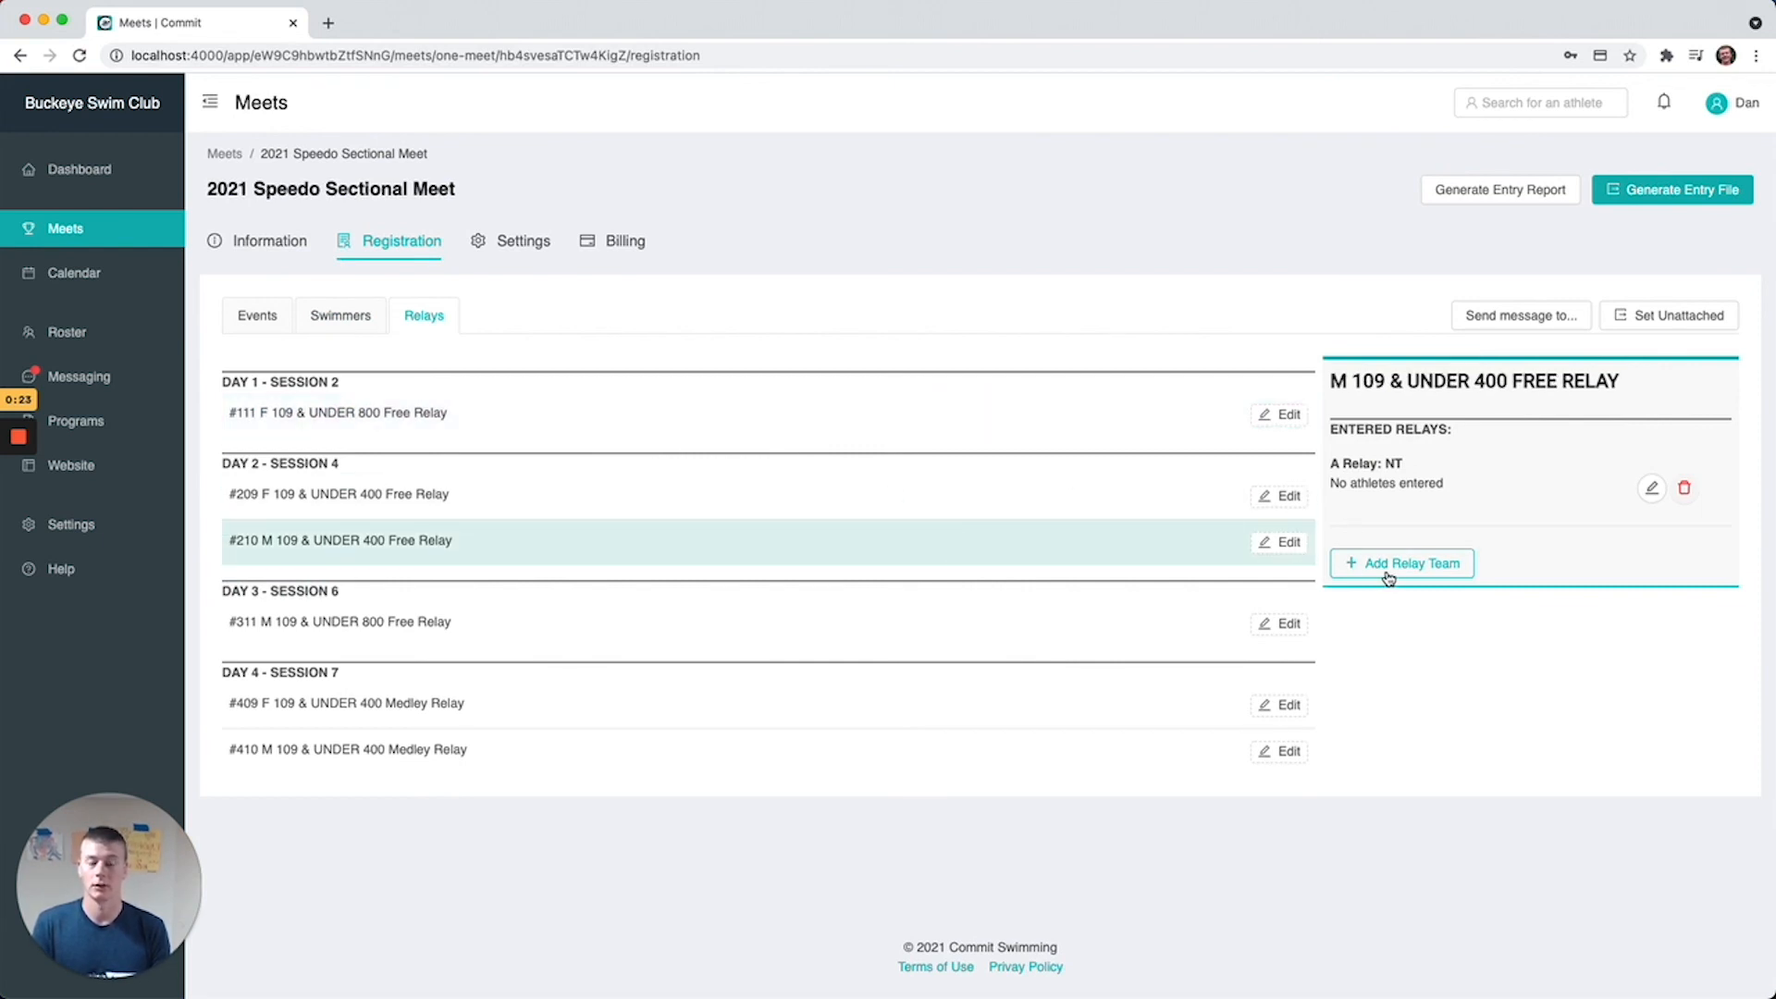
pyautogui.click(1400, 562)
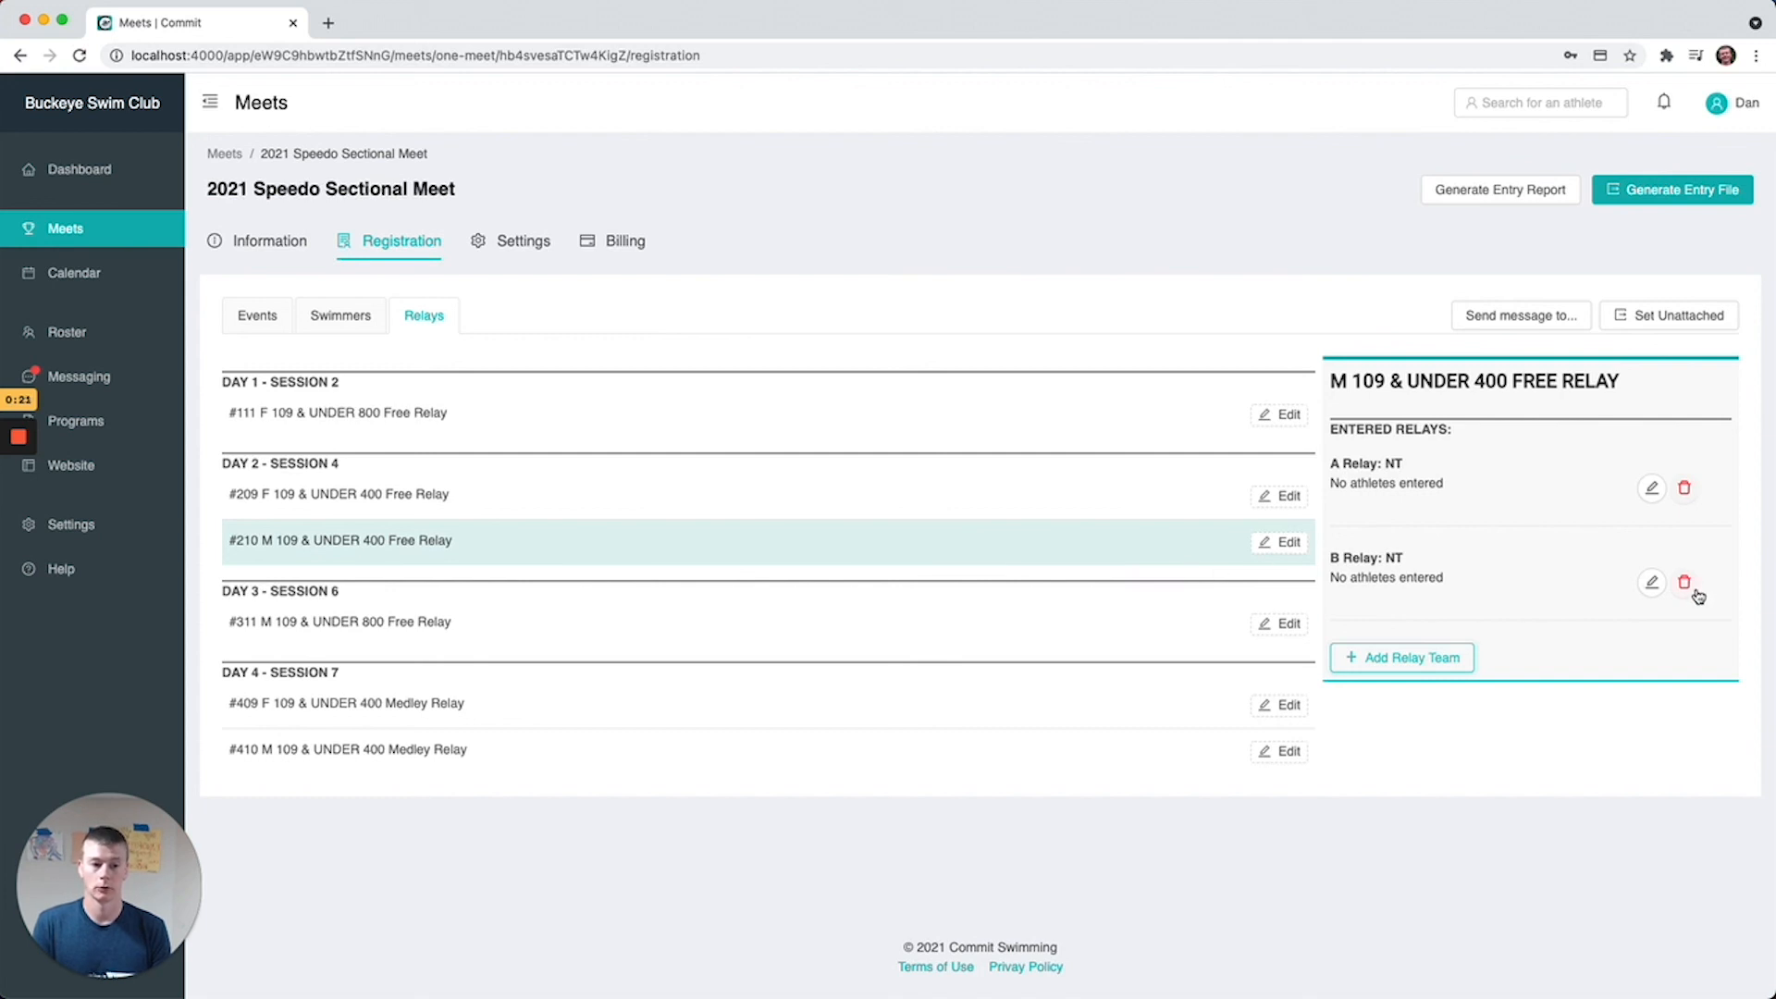
pyautogui.click(1683, 583)
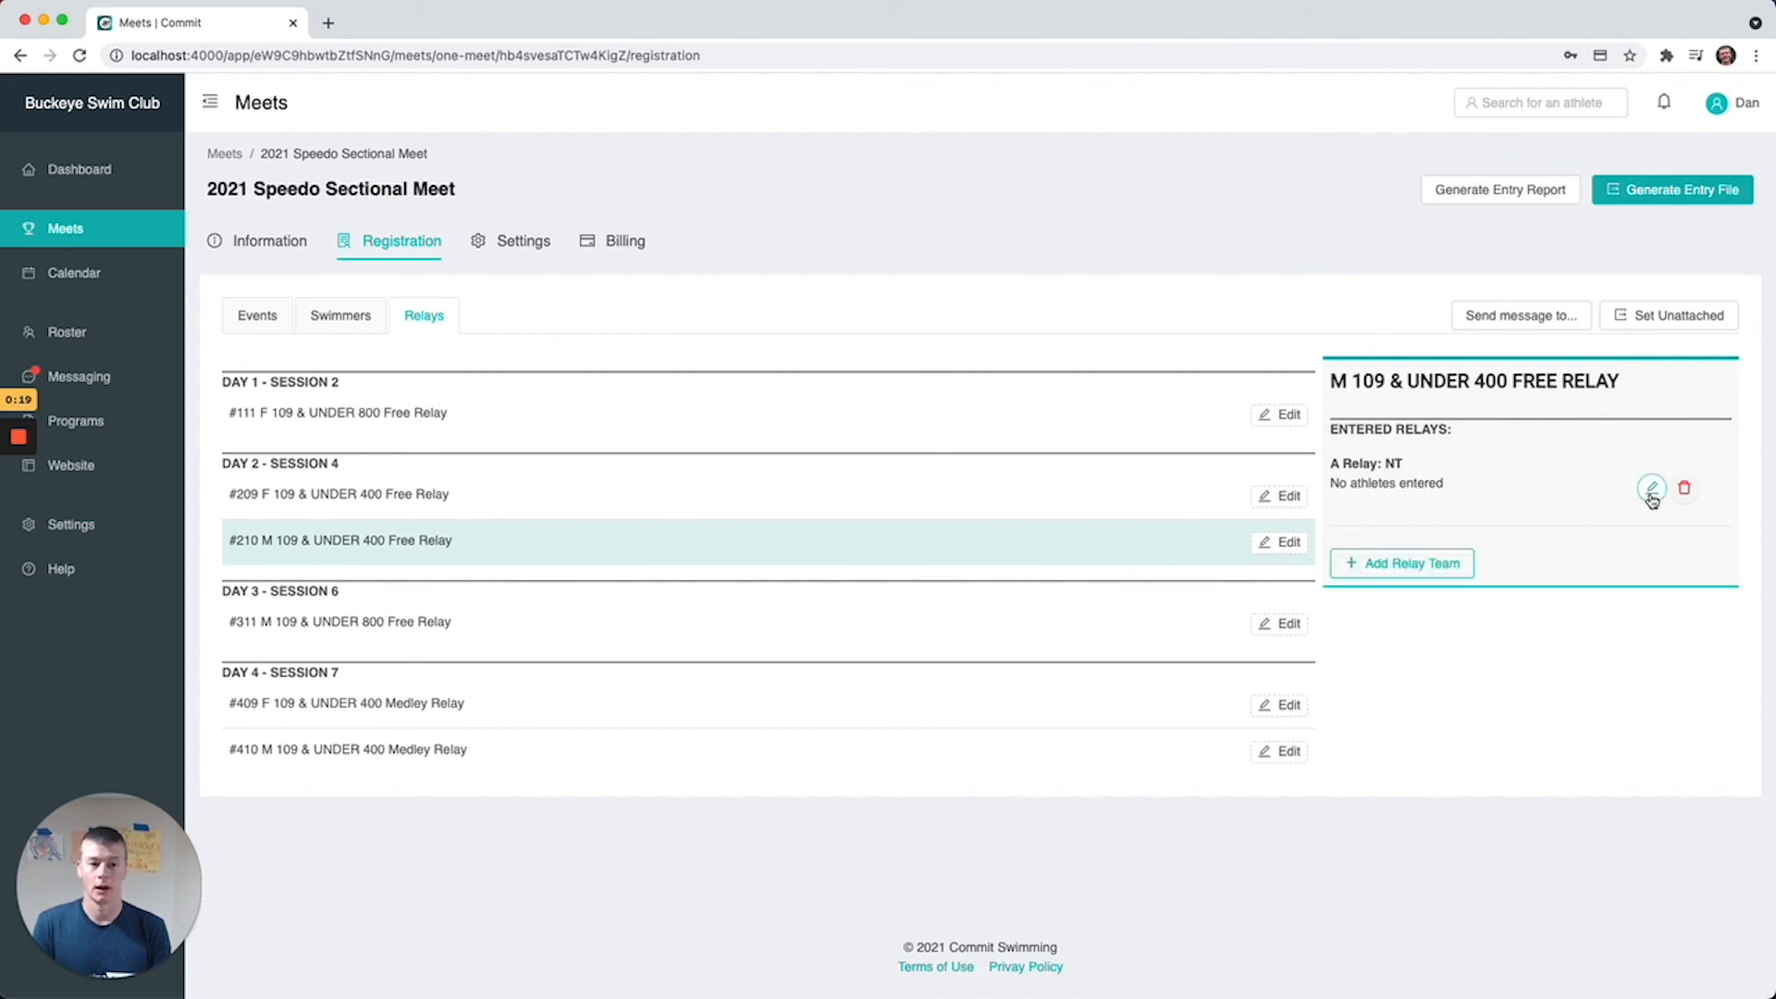
# Look through the A Relay team builder's swimmer list and cancel without adding anyone
pyautogui.click(1652, 489)
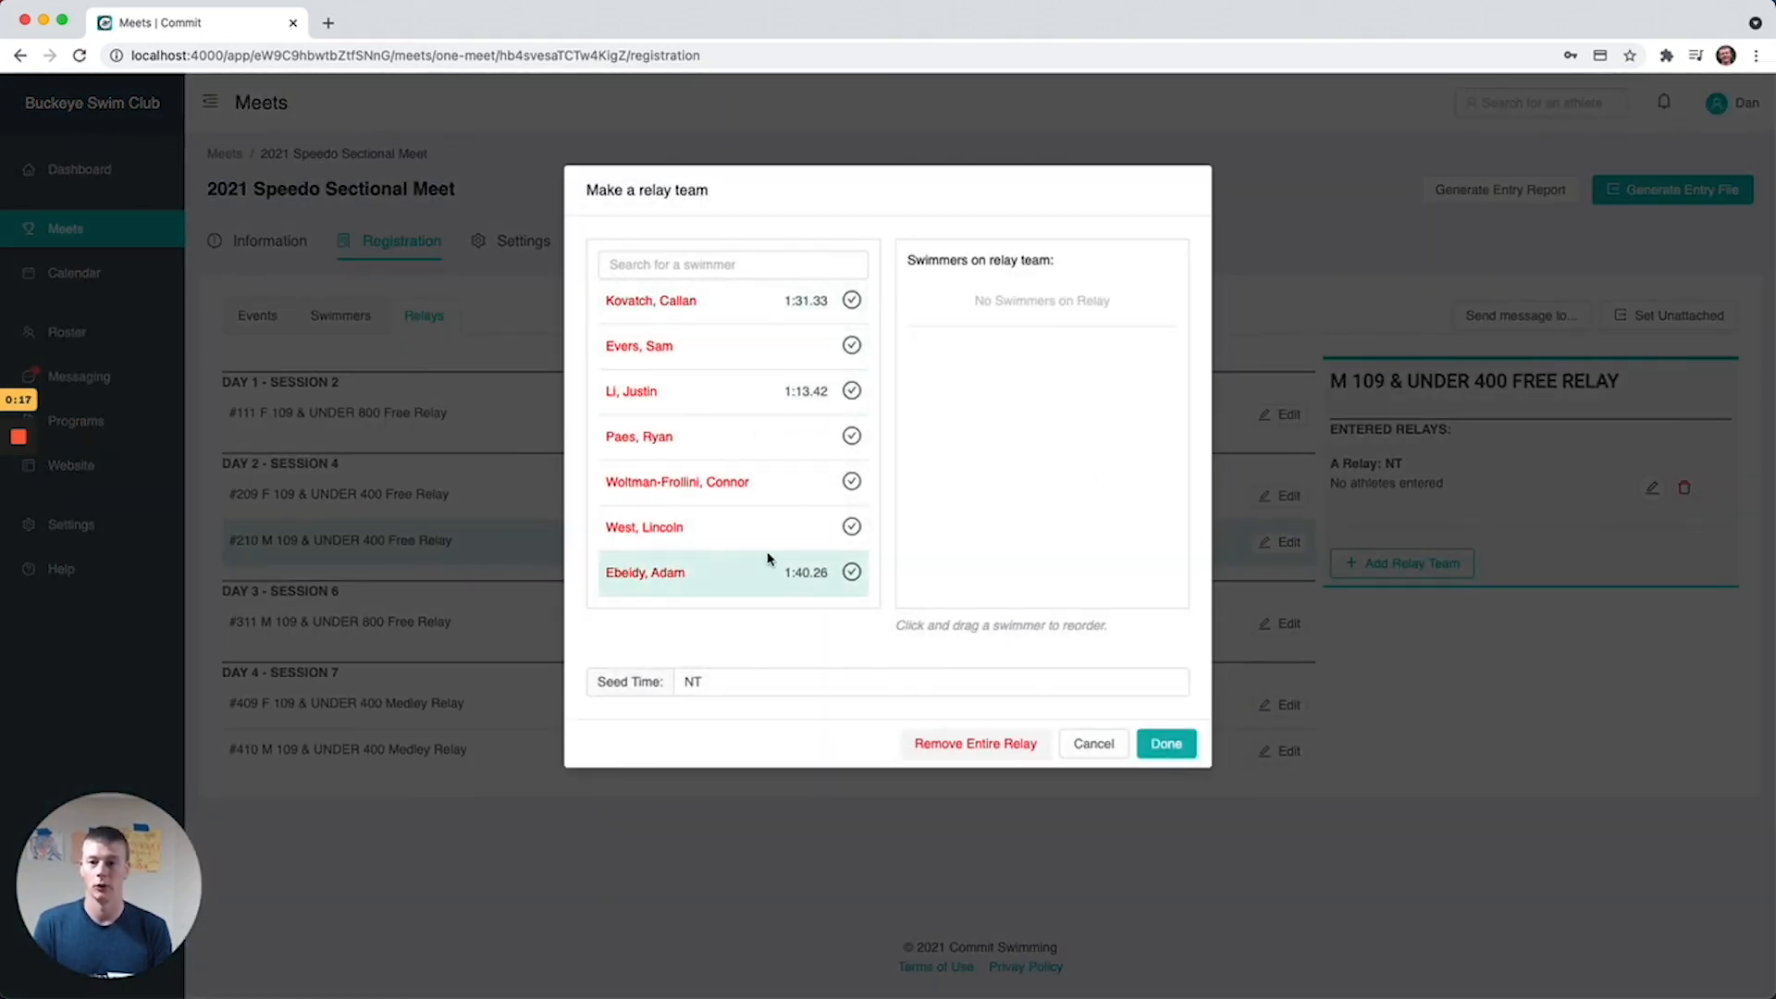
pyautogui.scroll(-3)
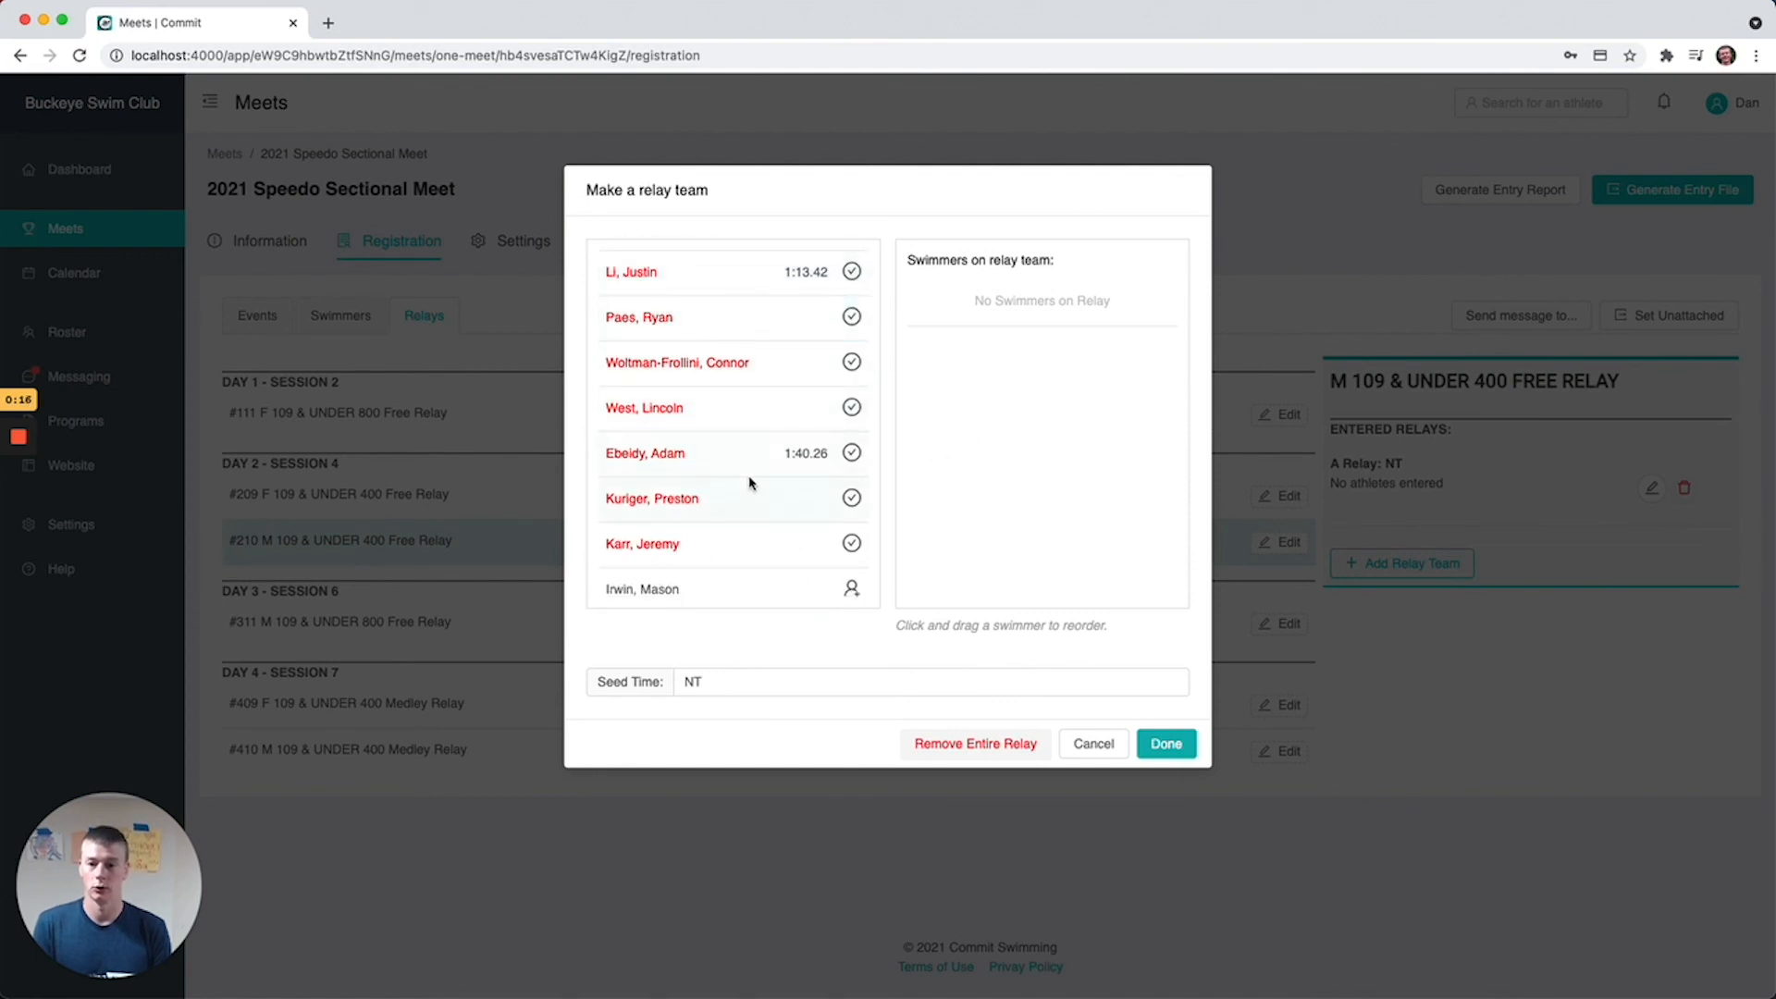
pyautogui.scroll(-3)
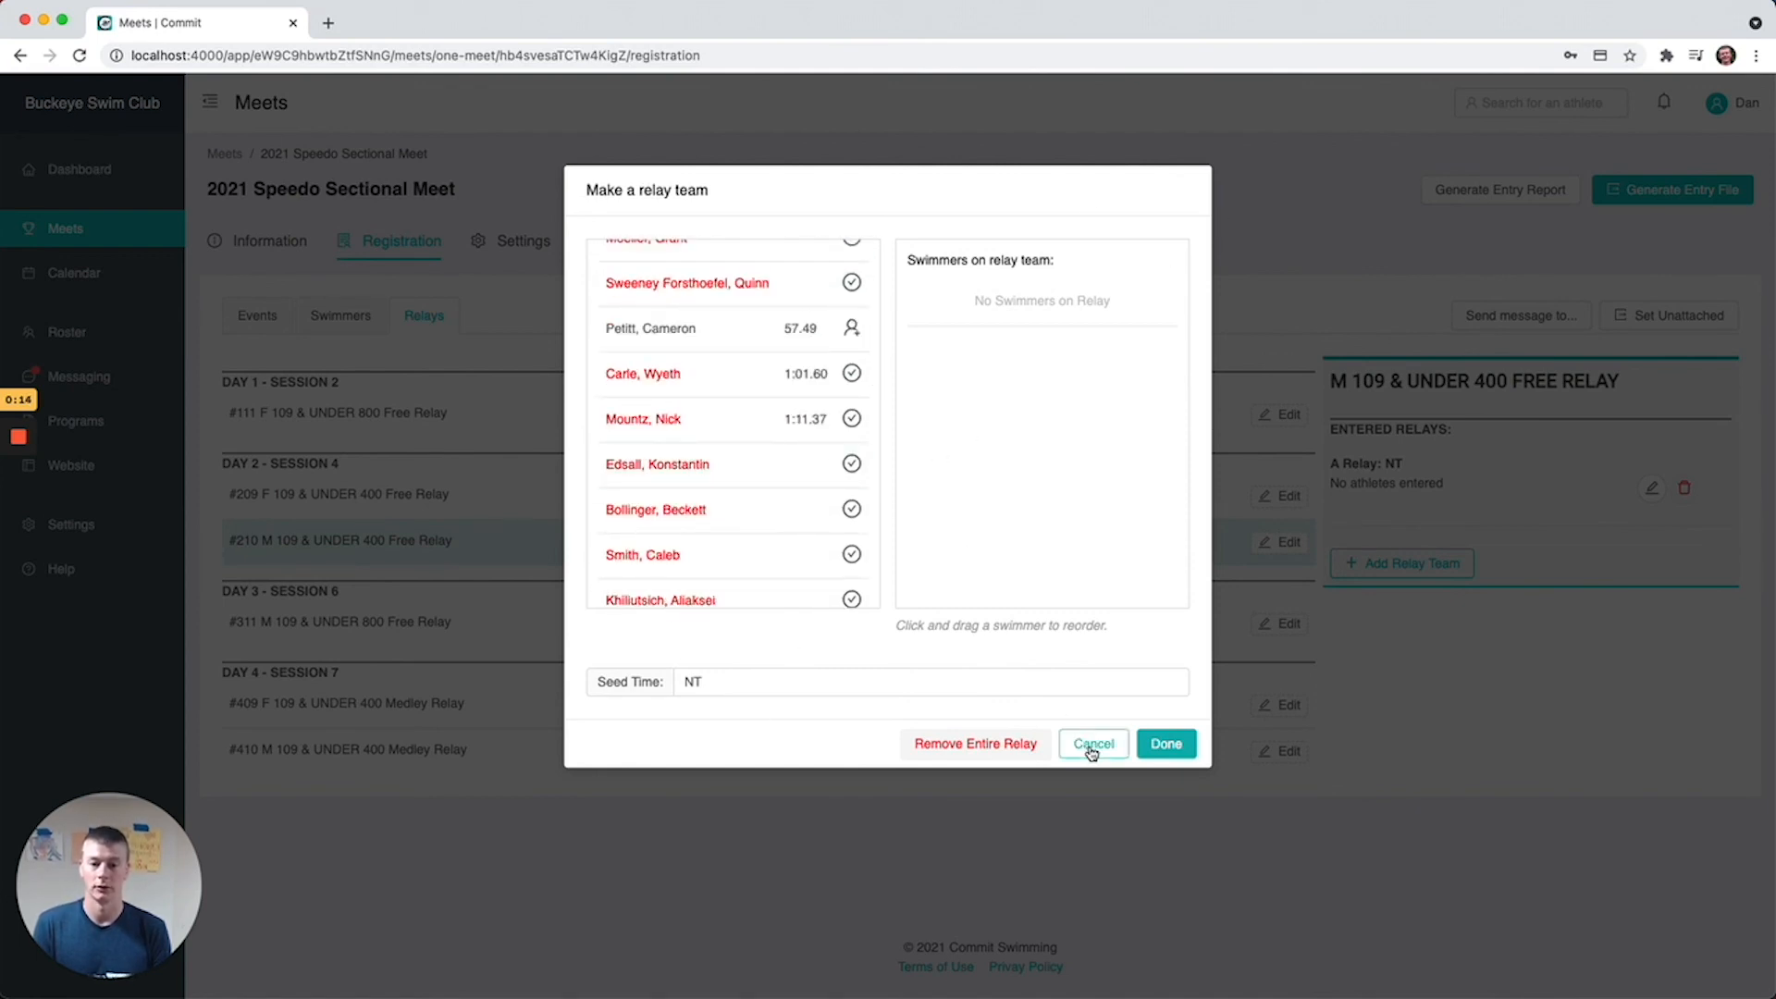
pyautogui.click(1091, 743)
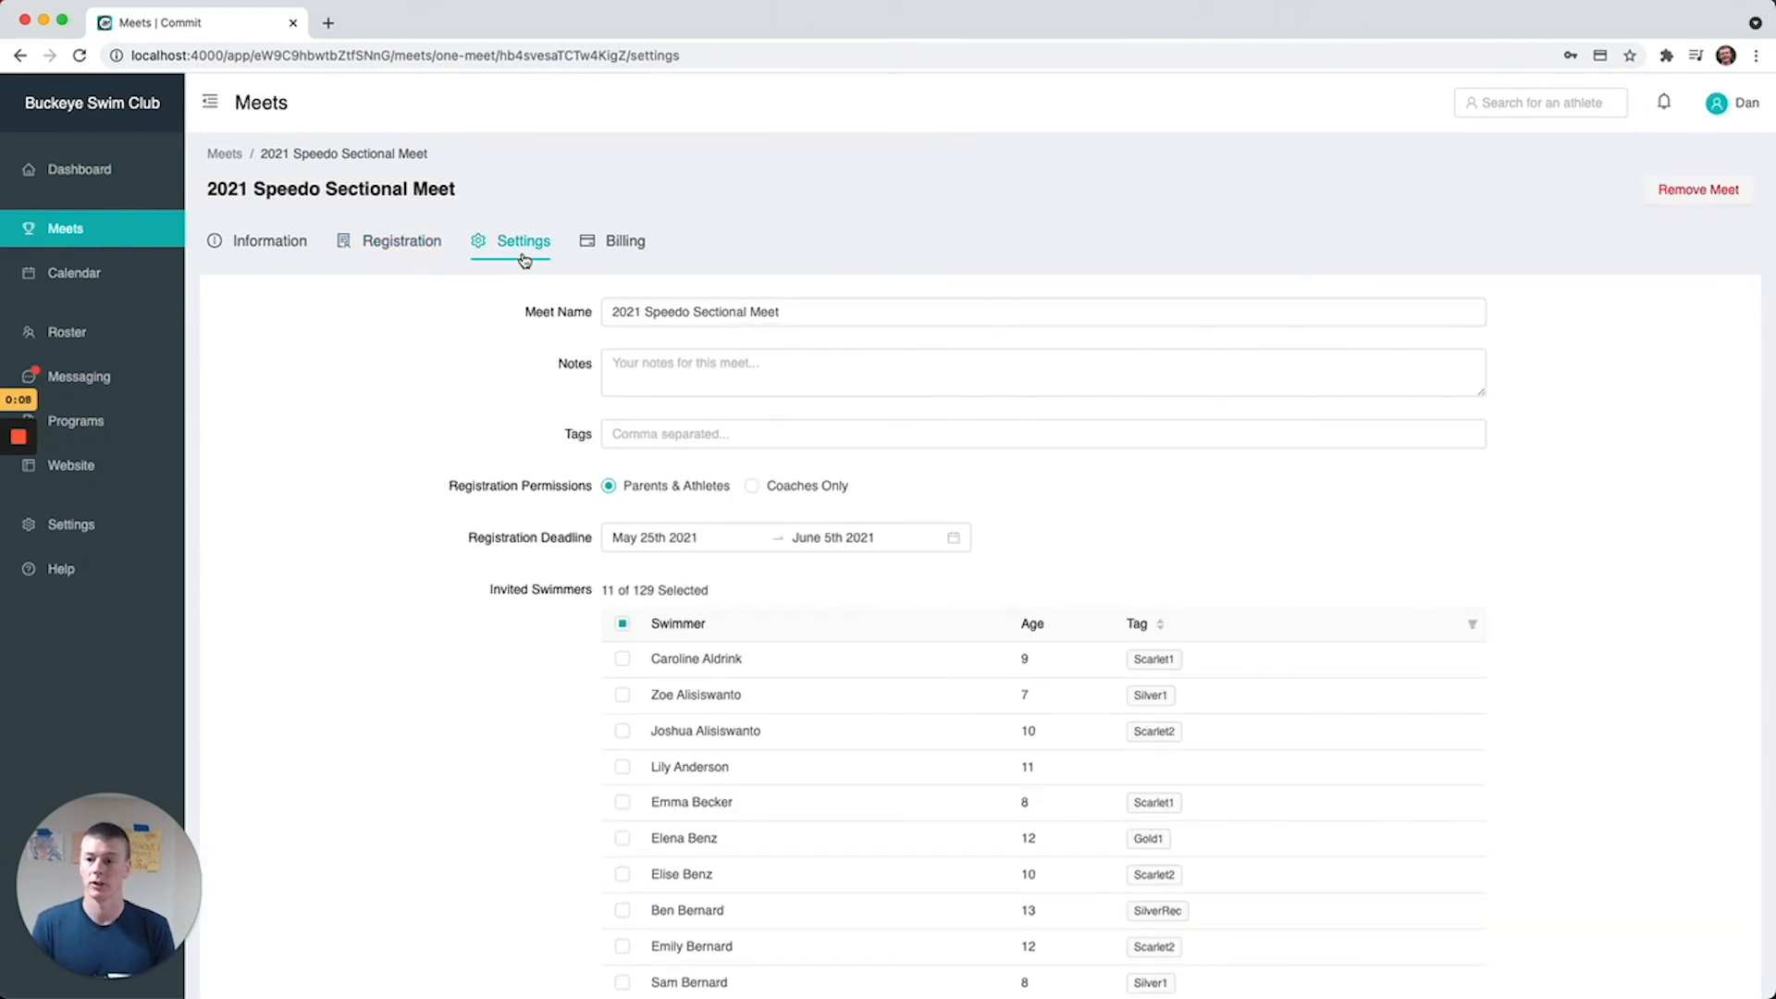
# Return to the registration events list showing #101 F 109 & Under 800 Free
pyautogui.click(402, 241)
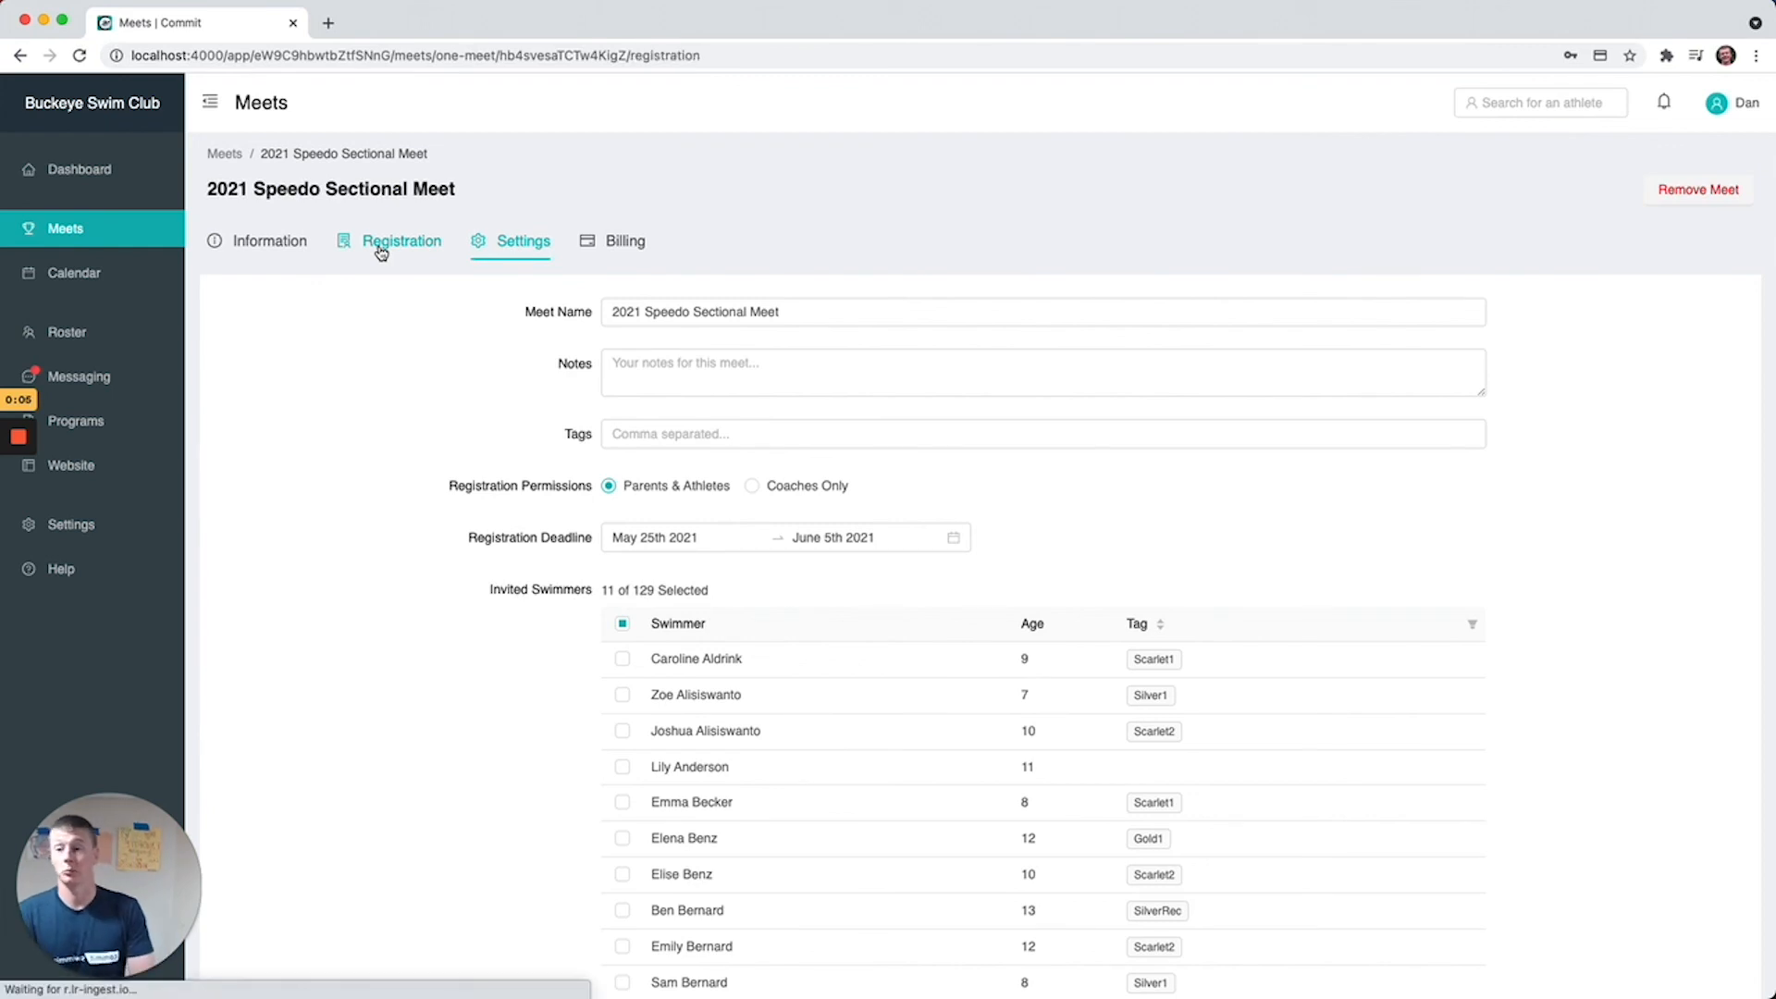
pyautogui.click(401, 241)
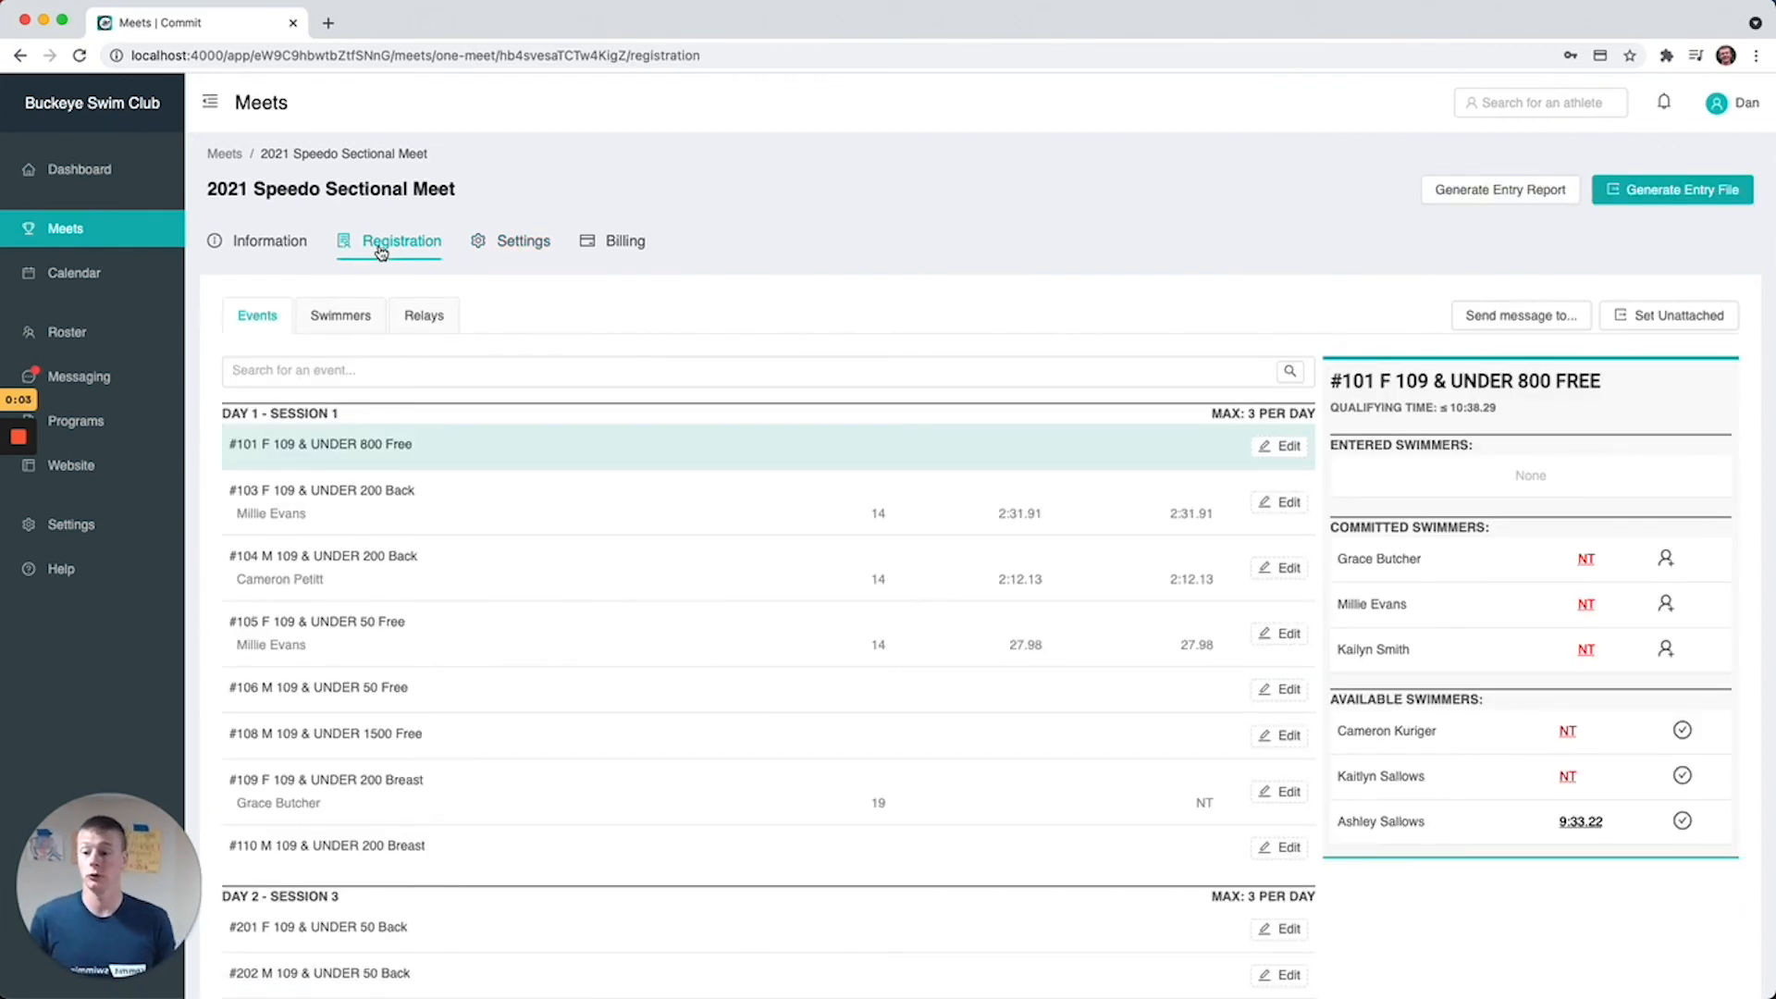